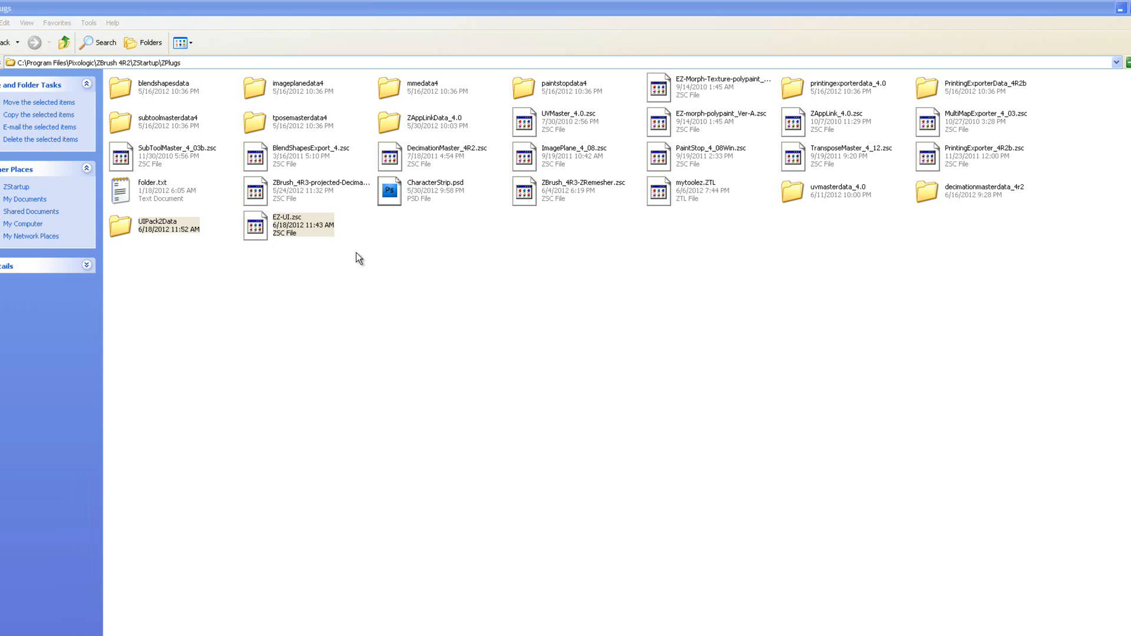
mouse_move(196, 96)
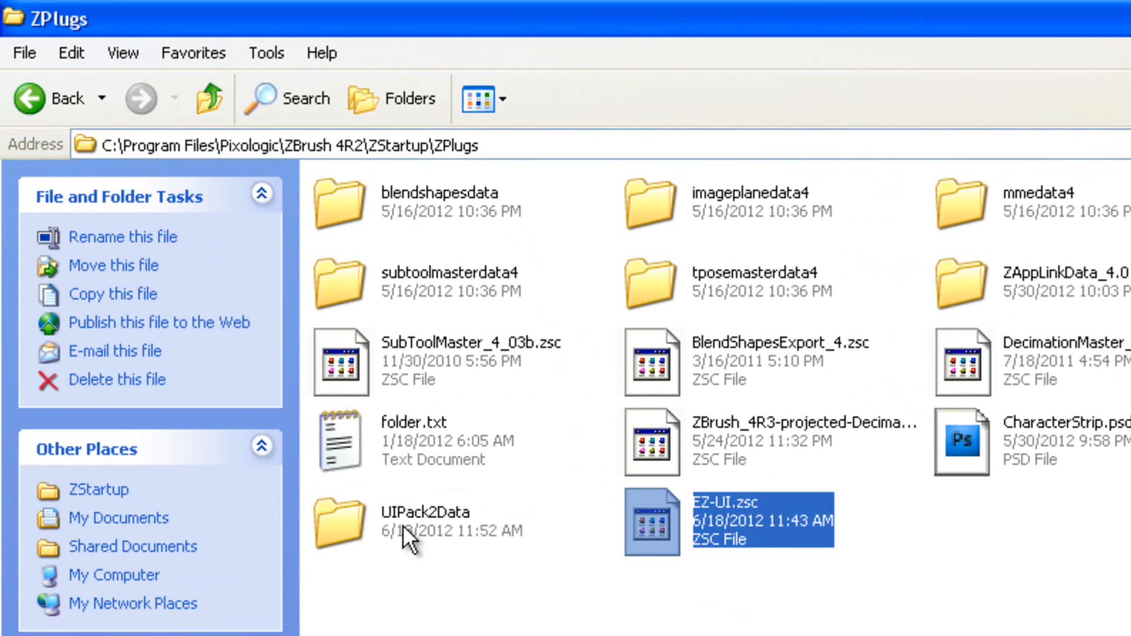
- Point out the UIPack2Data folder and load the next saved interface layout
click(426, 512)
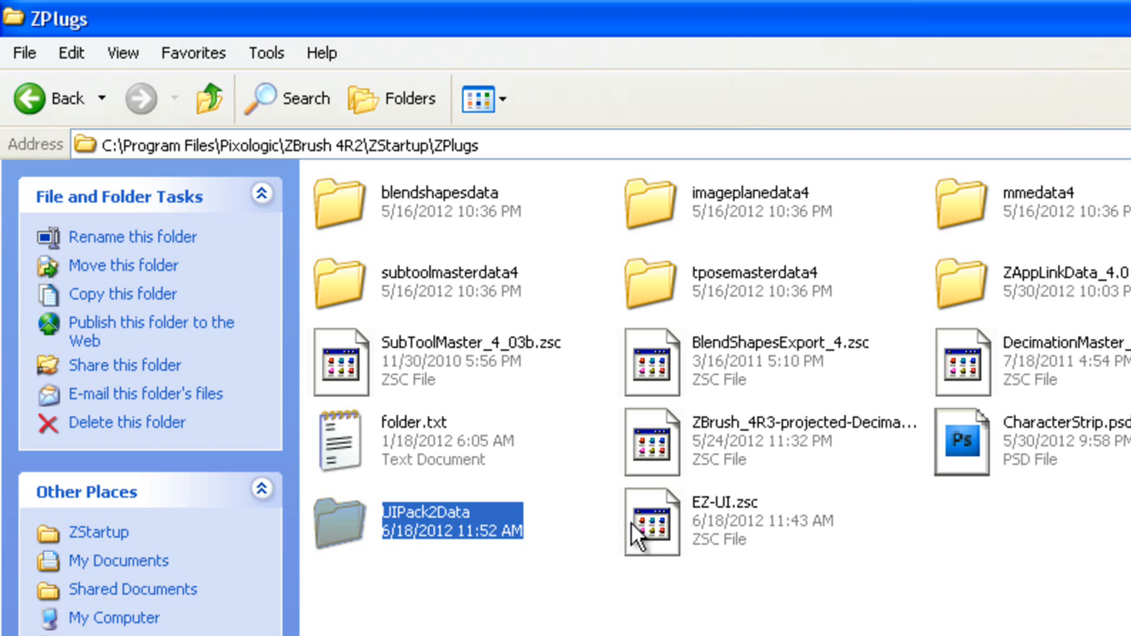
mouse_move(876, 590)
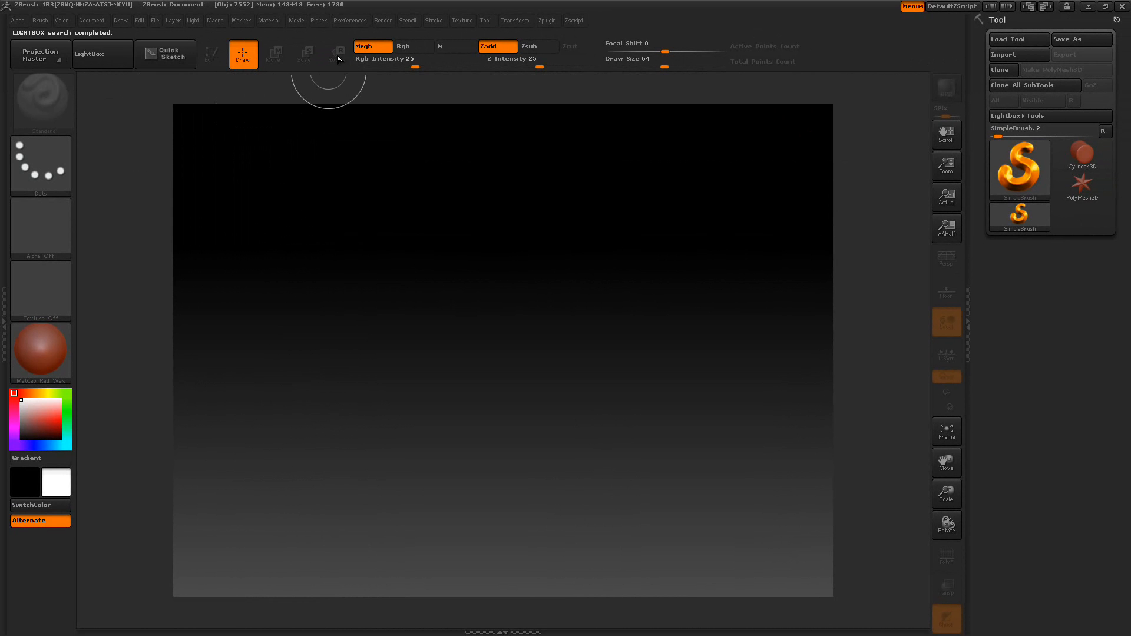
click(350, 20)
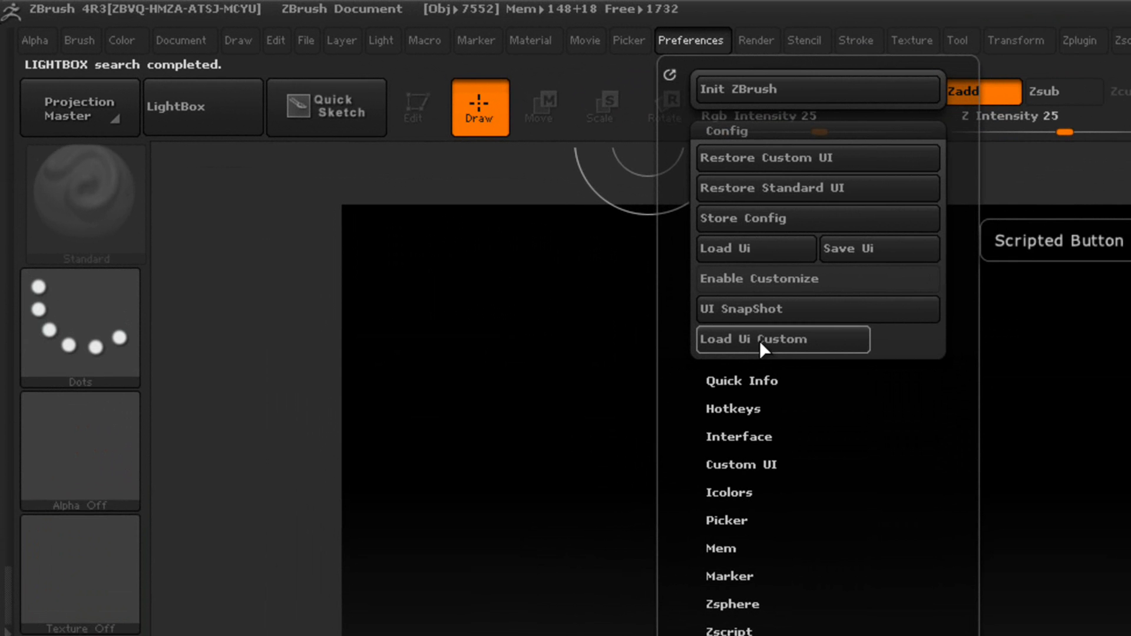
mouse_move(785, 350)
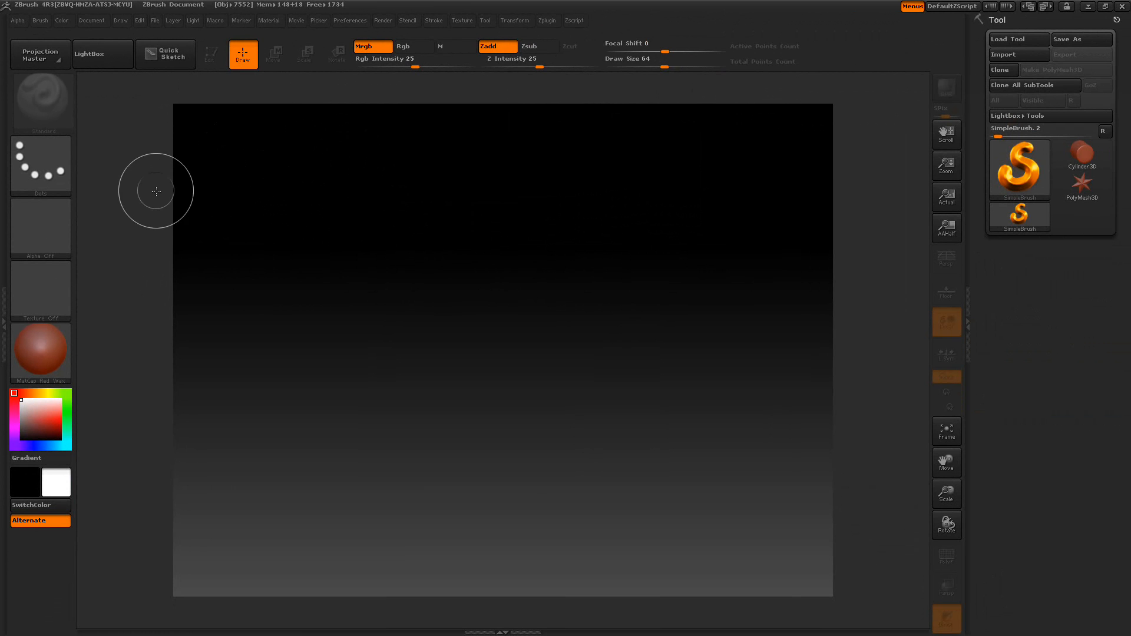
mouse_move(647, 224)
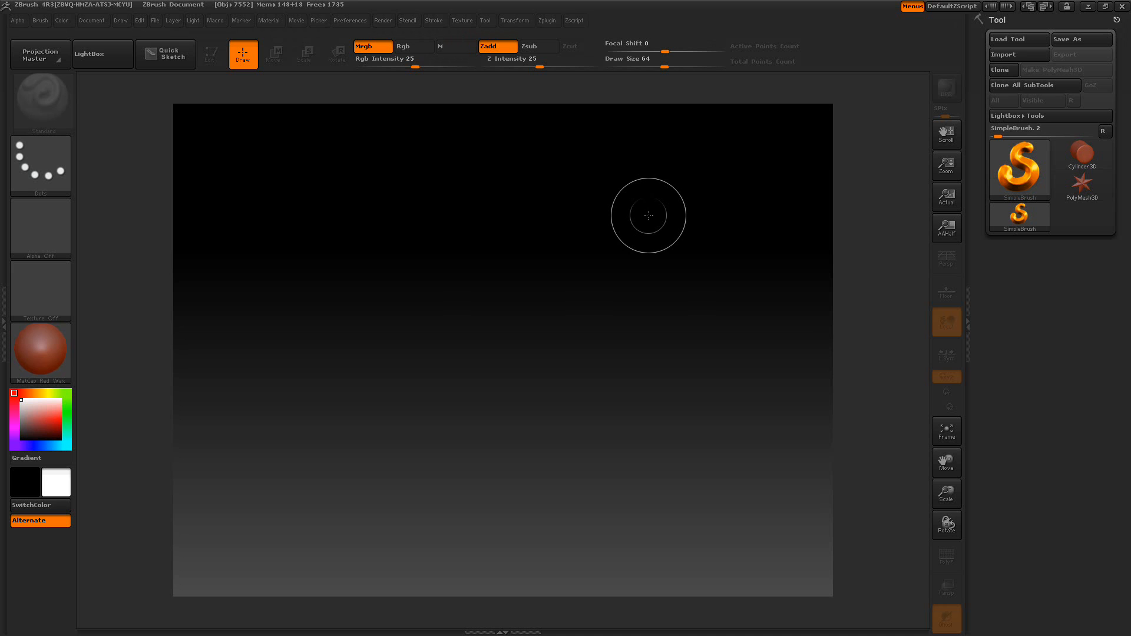
mouse_move(1045, 7)
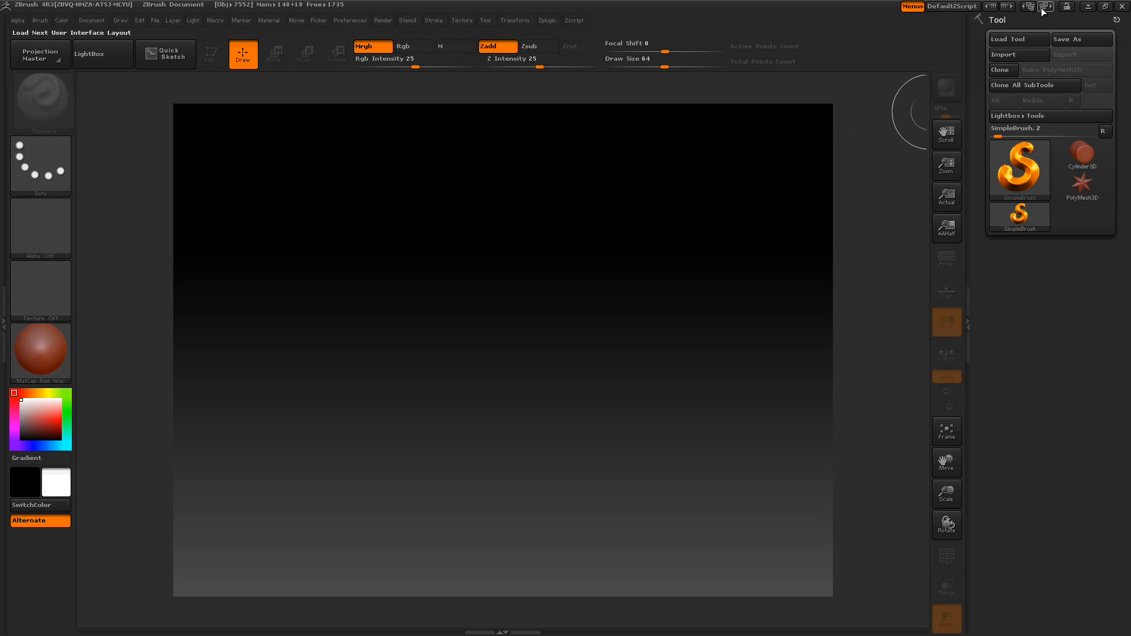
mouse_move(1044, 11)
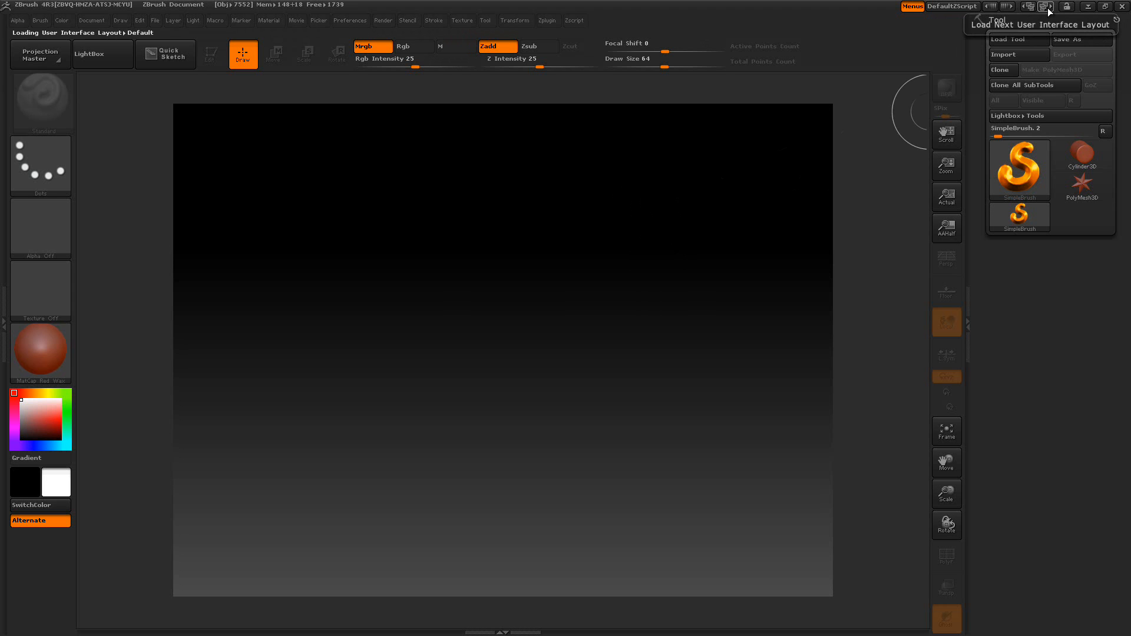
click(1047, 7)
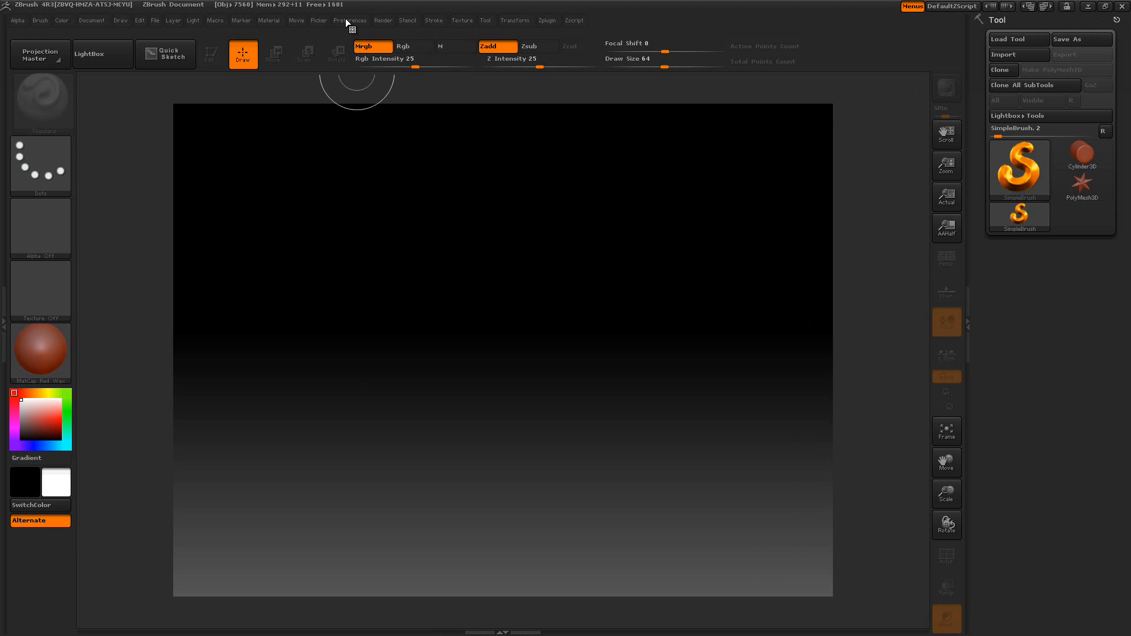
- Bring up the Load Ui Custom picker from Preferences > Config
click(351, 20)
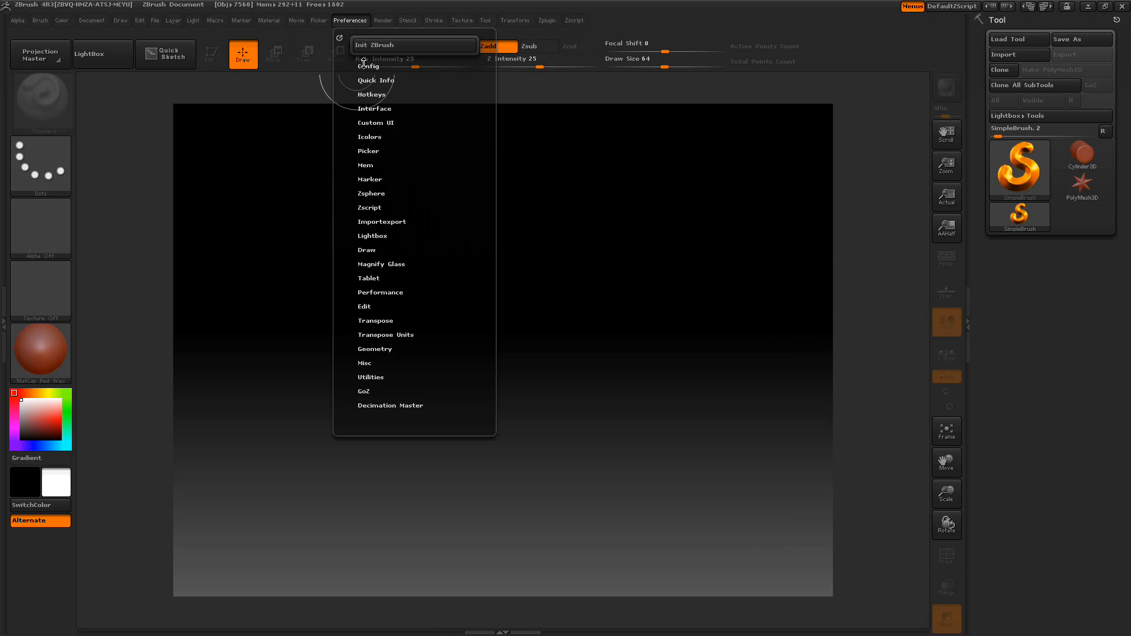
click(367, 66)
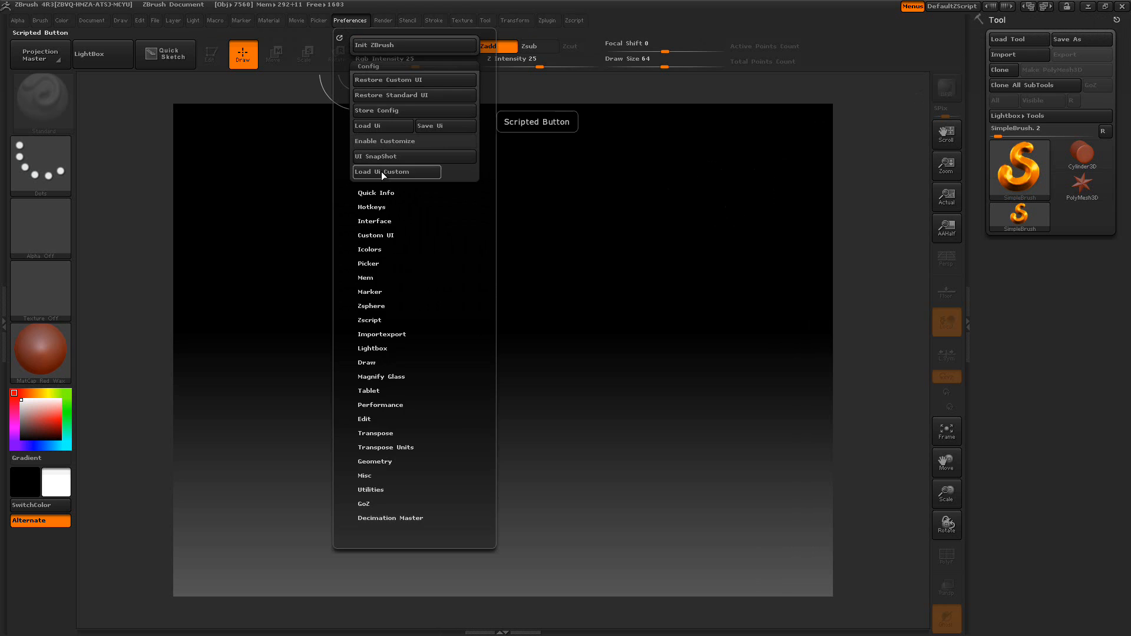
click(396, 172)
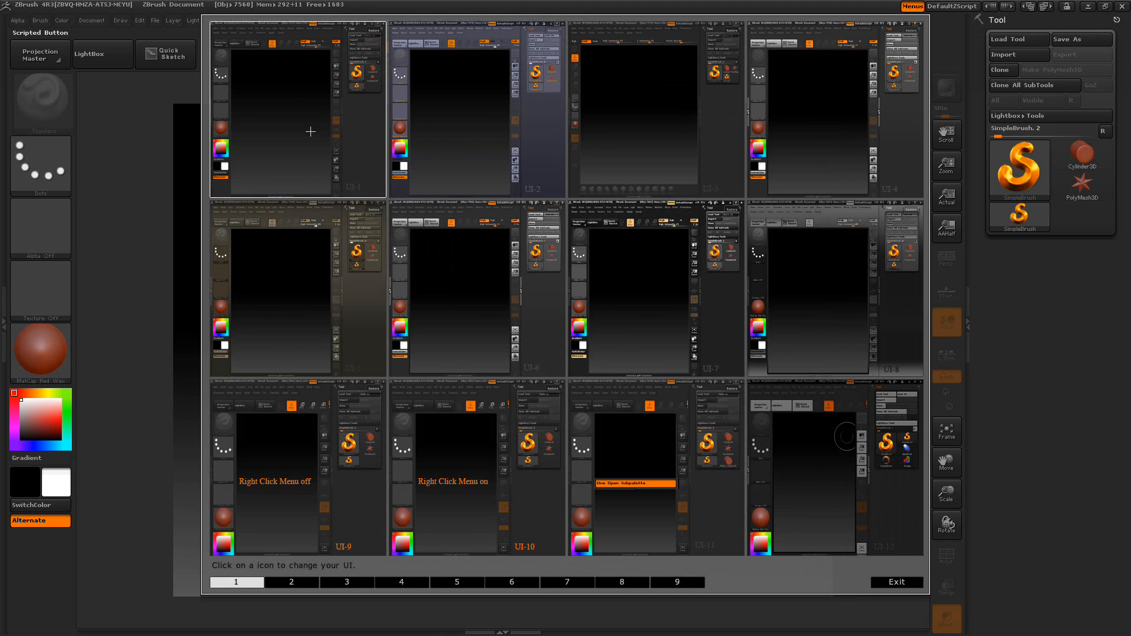
mouse_move(825, 108)
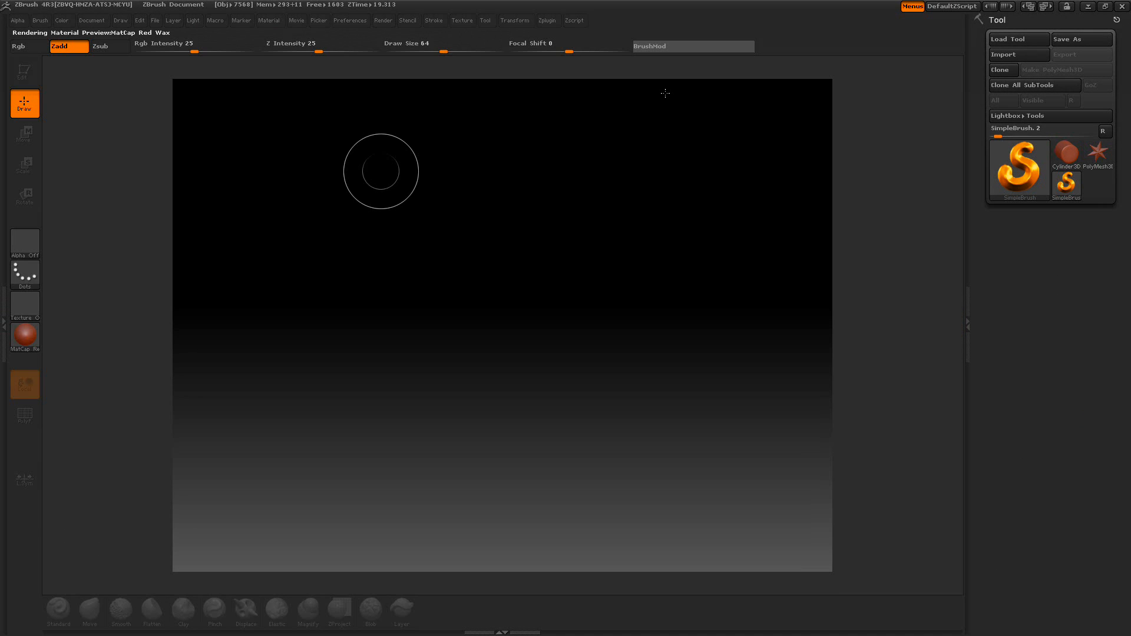
mouse_move(214, 612)
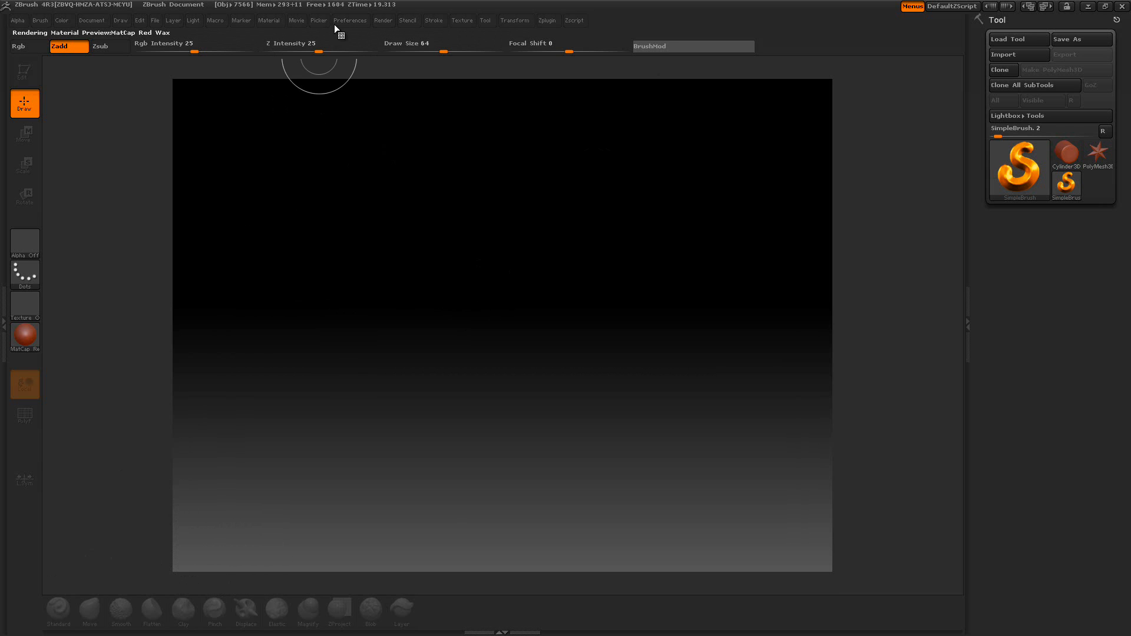
- Reopen the custom interface layout picker from Preferences
click(350, 20)
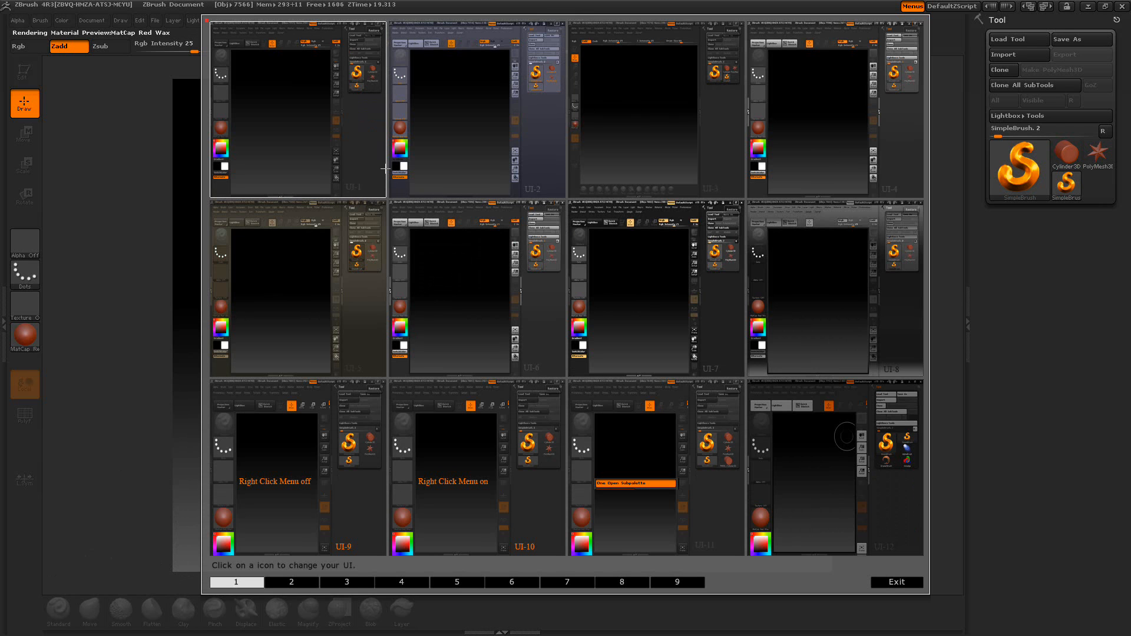
mouse_move(307, 94)
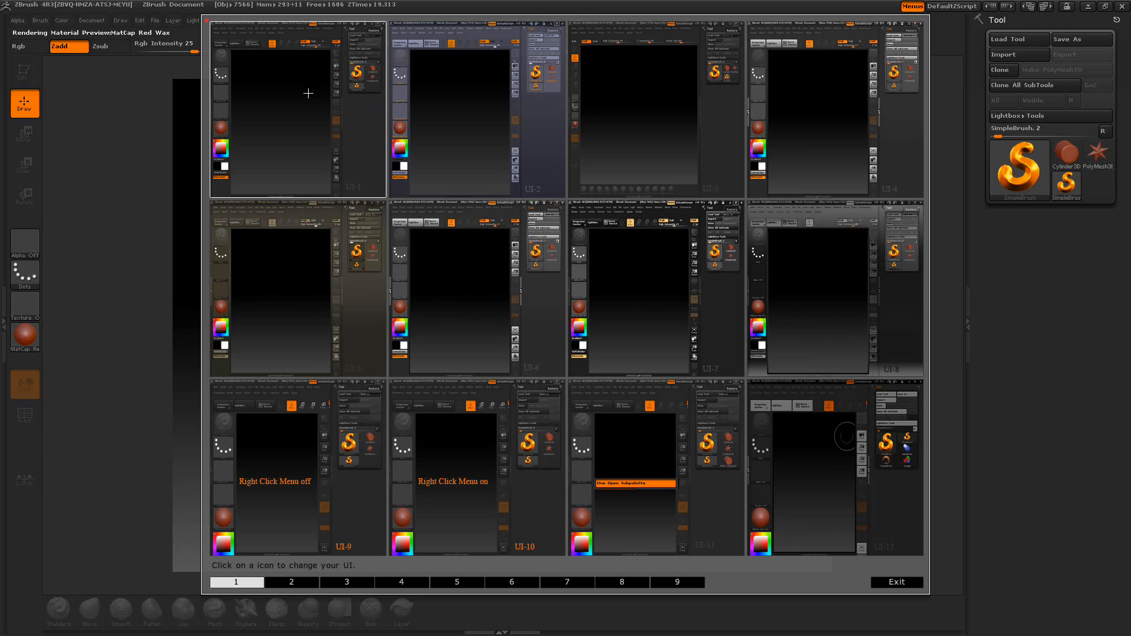
mouse_move(302, 99)
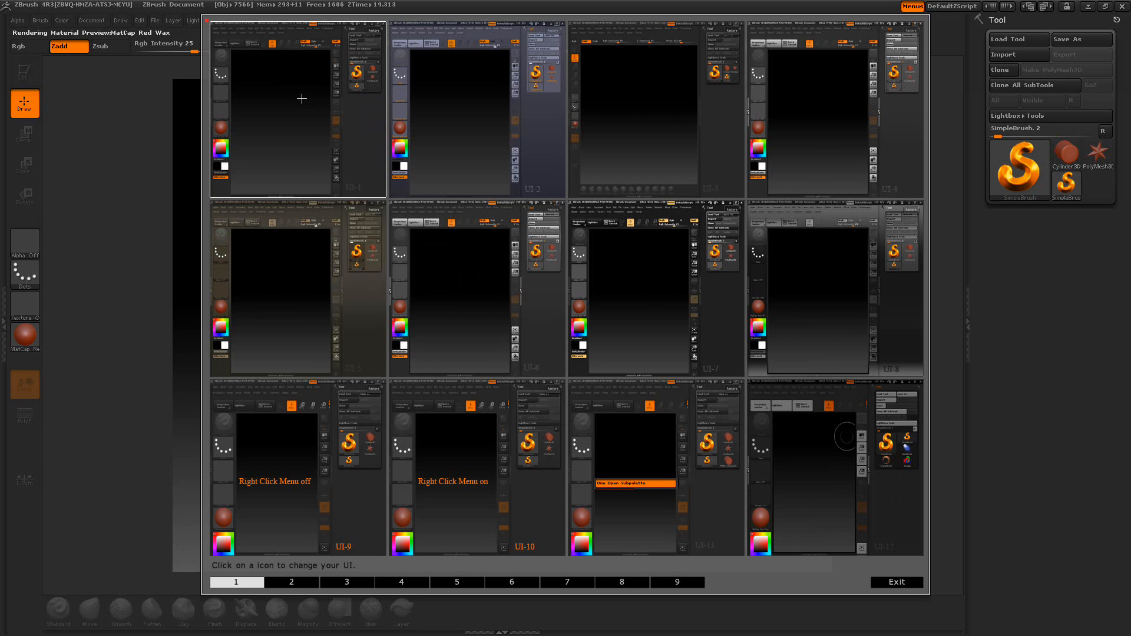
mouse_move(316, 60)
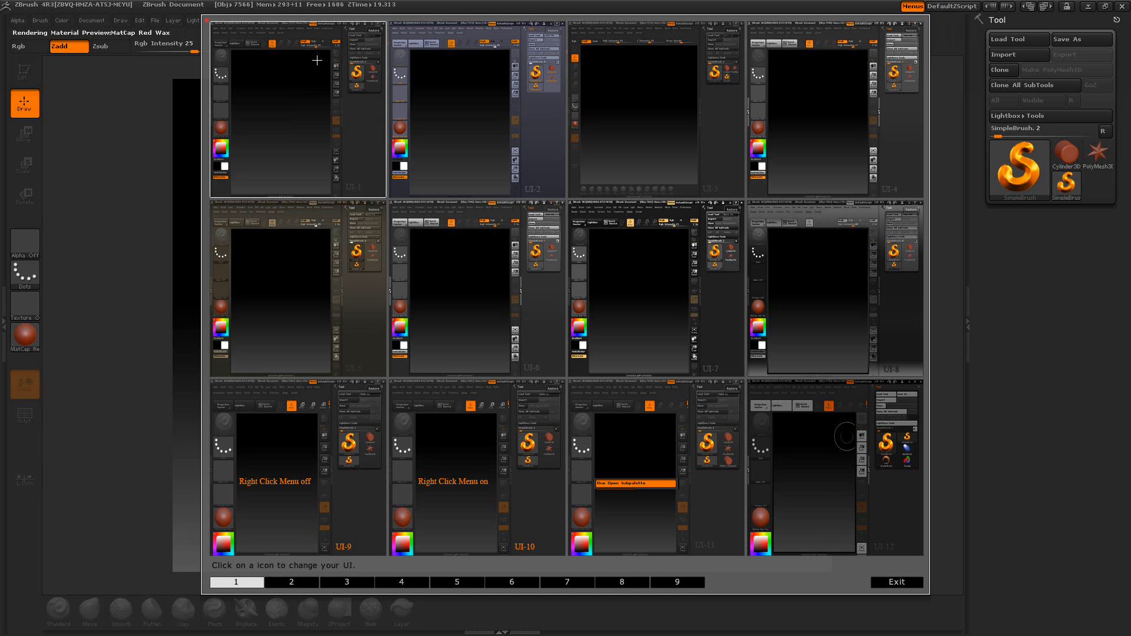
mouse_move(316, 154)
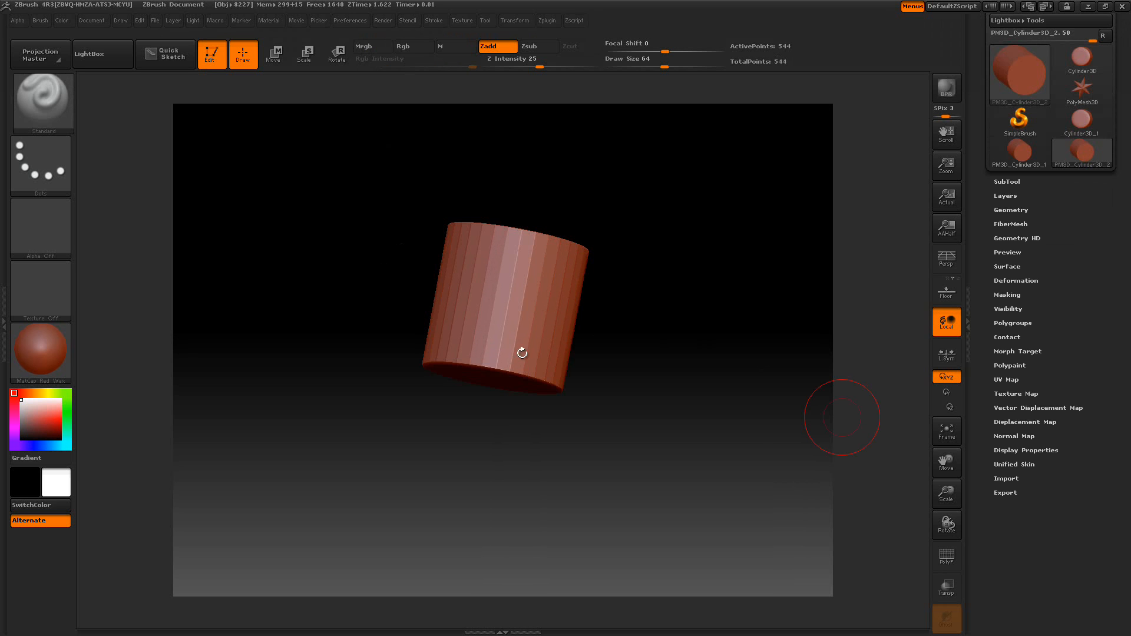
mouse_move(871, 362)
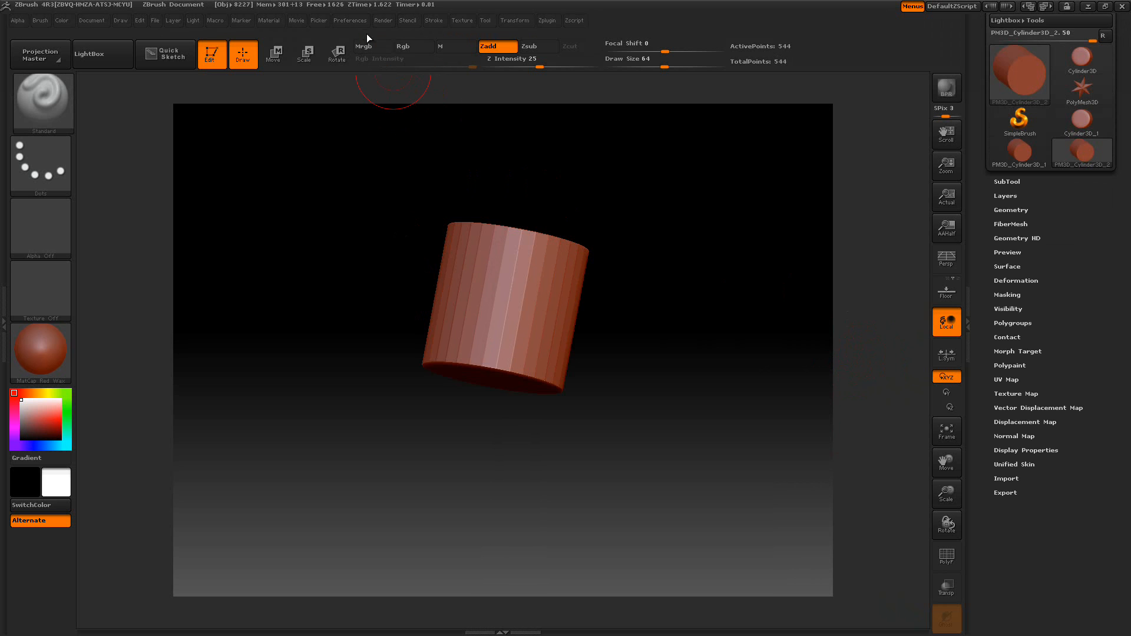
click(350, 20)
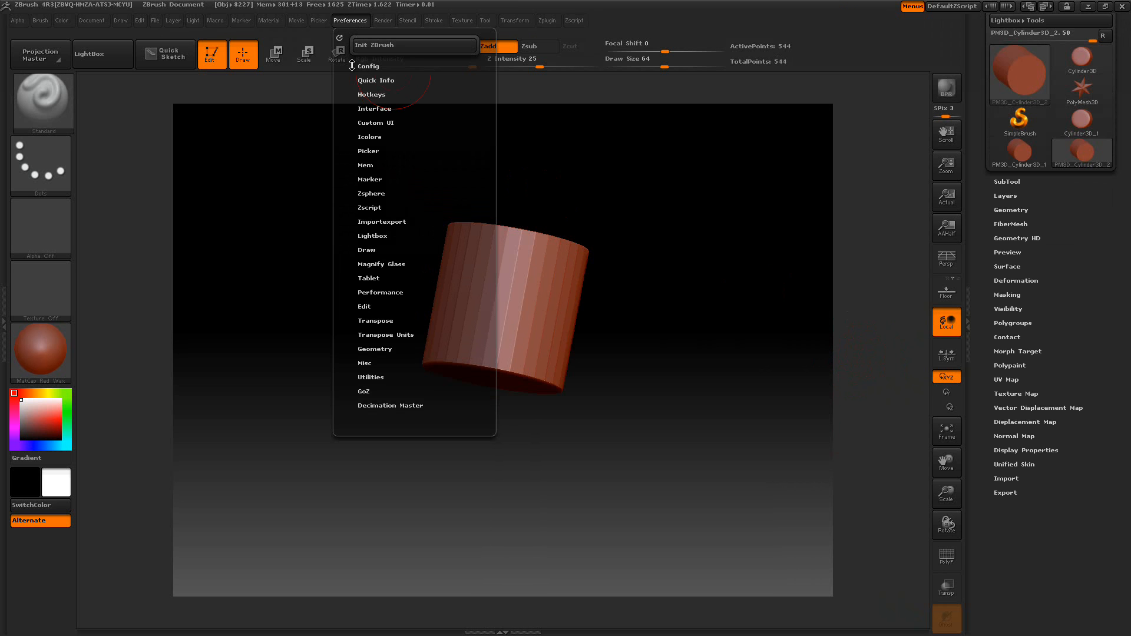
click(368, 66)
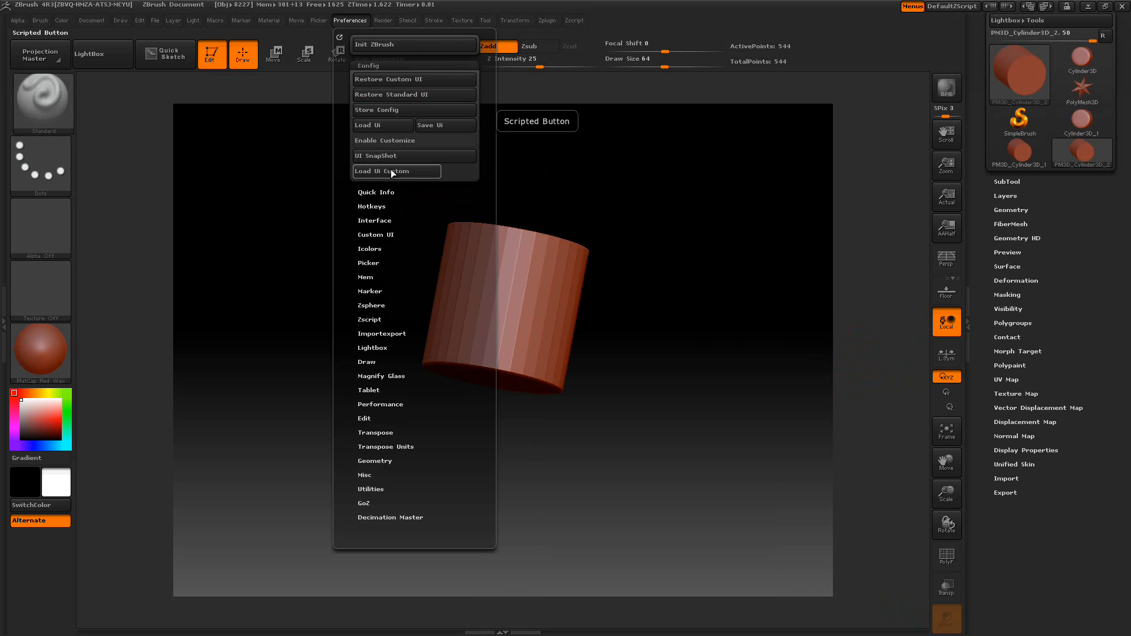
click(382, 170)
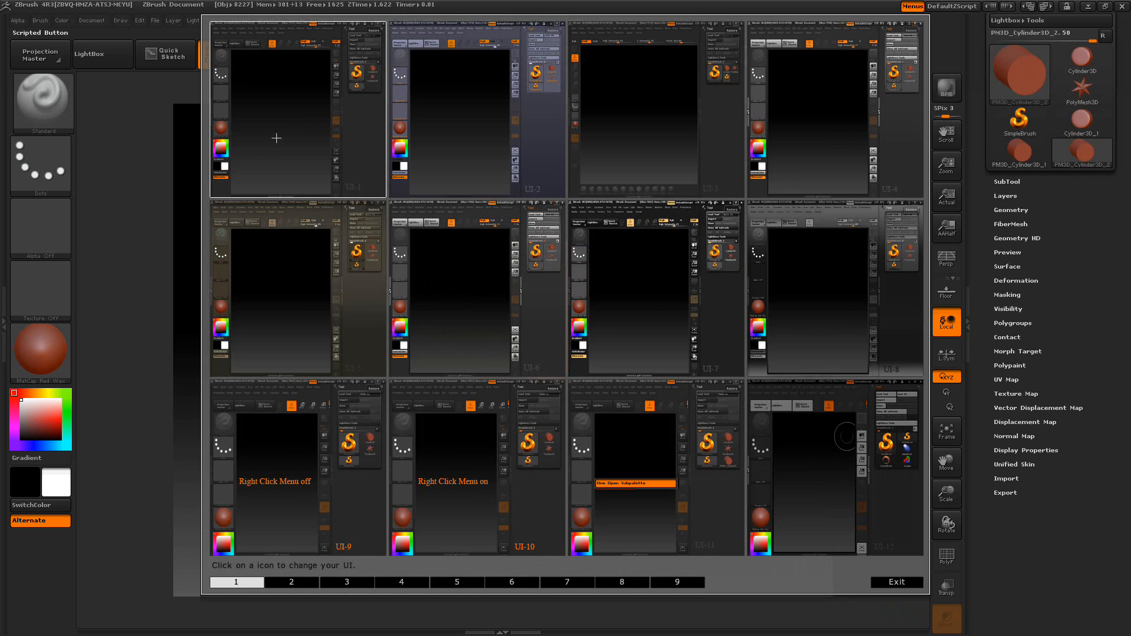
mouse_move(778, 146)
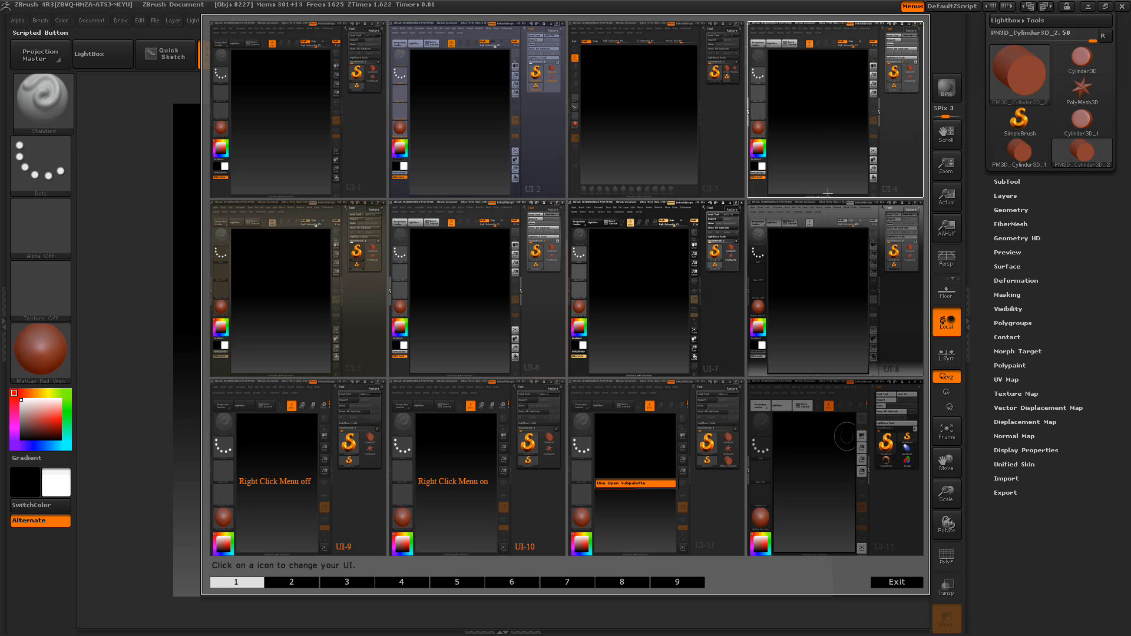
mouse_move(722, 280)
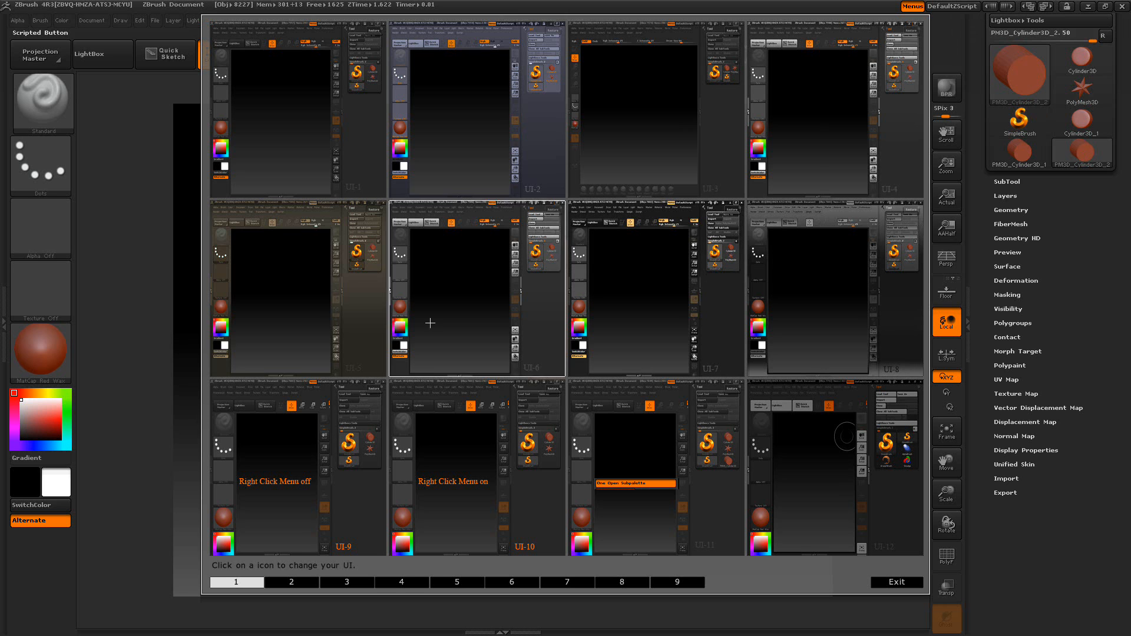
mouse_move(508, 318)
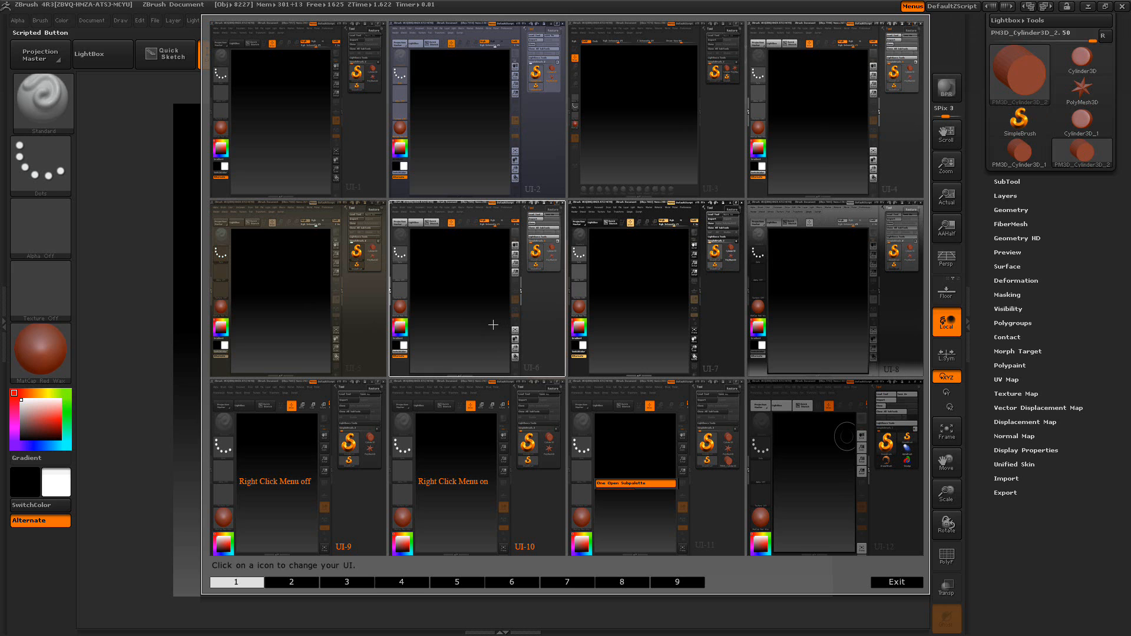
mouse_move(406, 391)
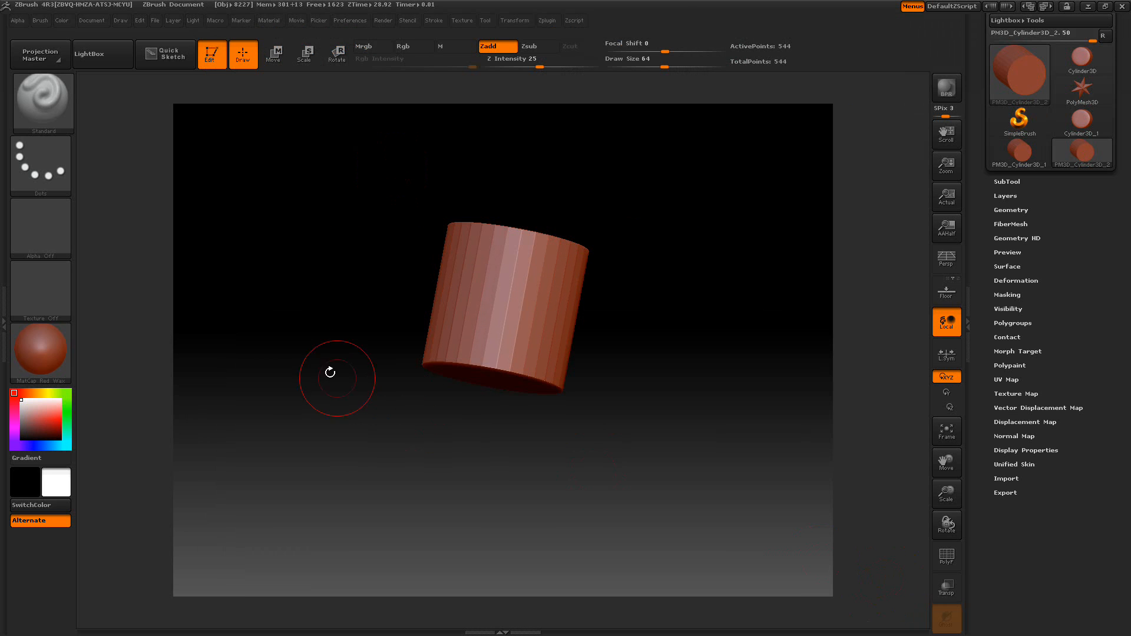
mouse_move(353, 245)
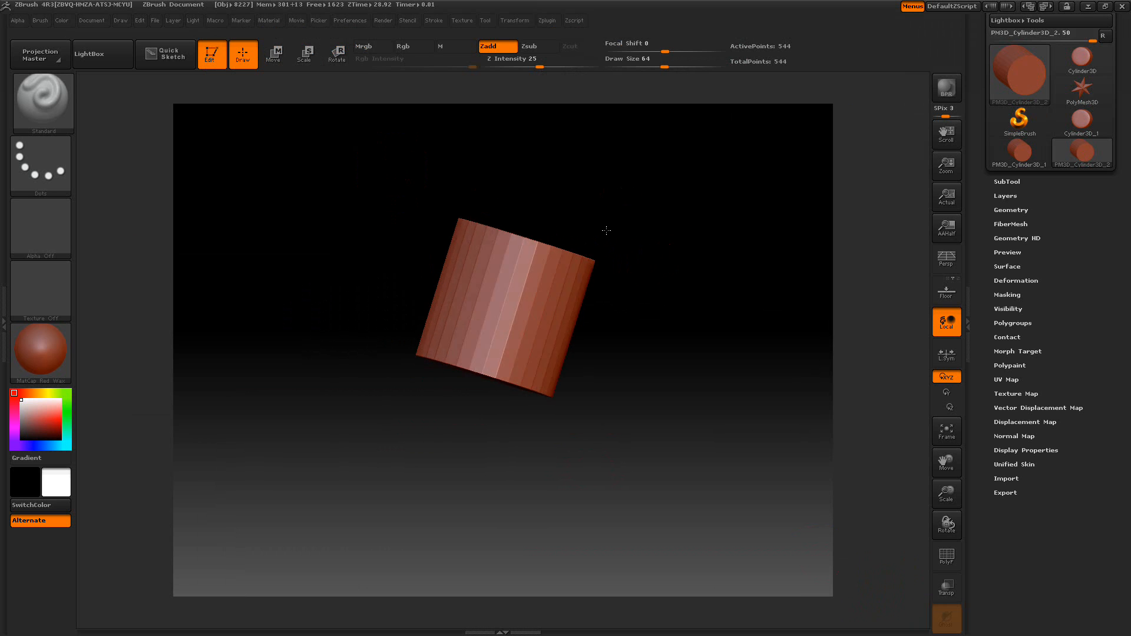
- Rotate the cylinder upright to show its top face and expand the full Tool palette
drag(606, 231, 699, 281)
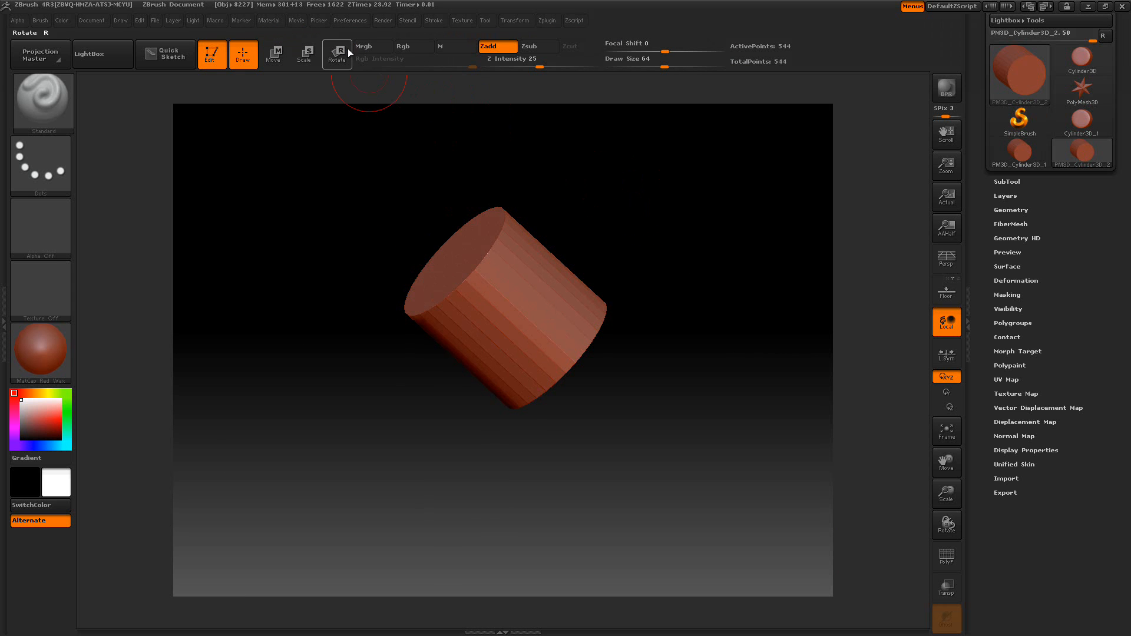
click(350, 20)
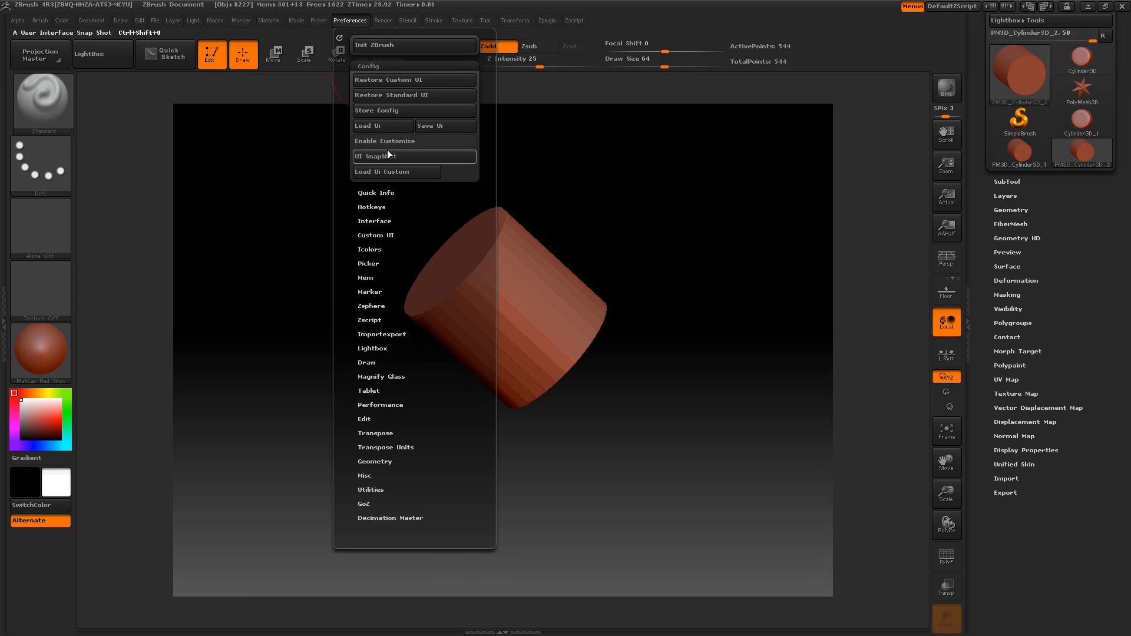
click(386, 172)
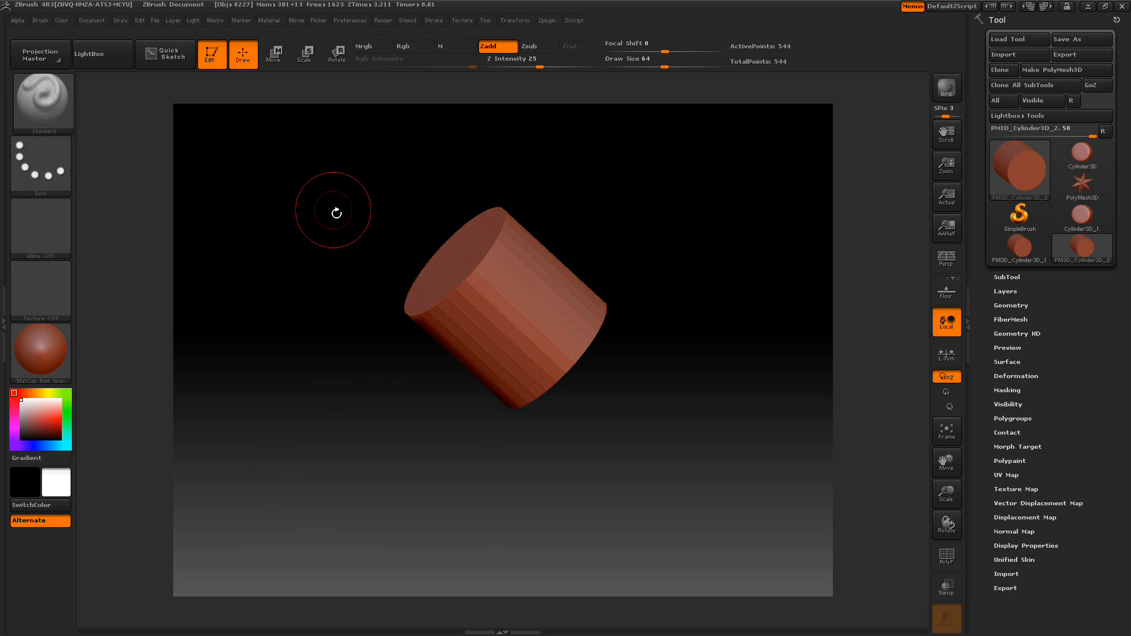
mouse_move(364, 256)
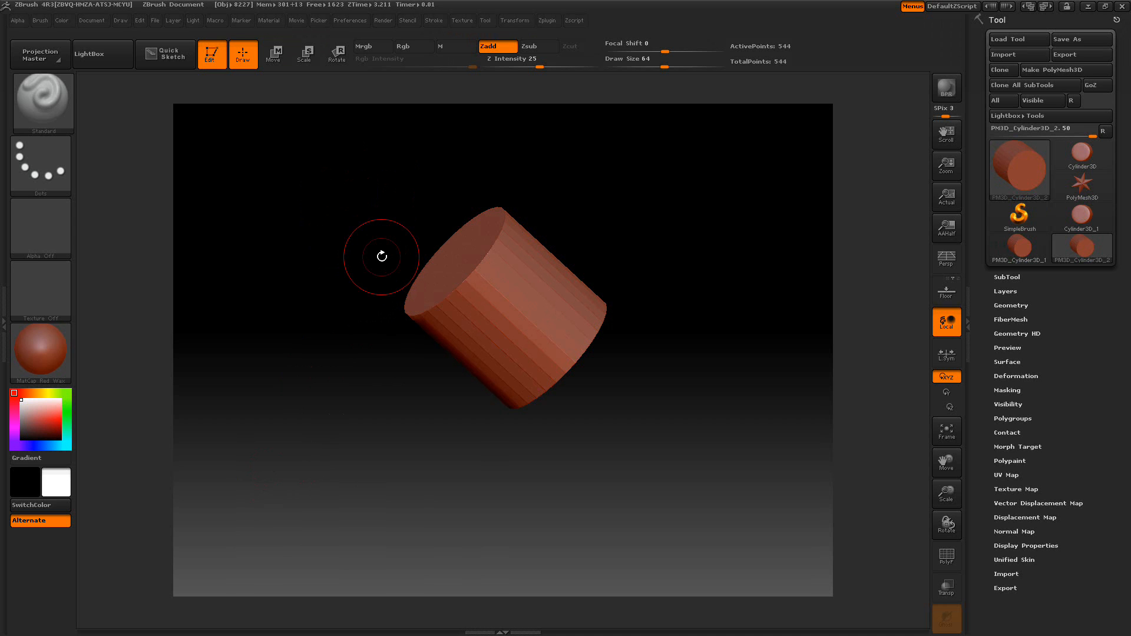
mouse_move(364, 326)
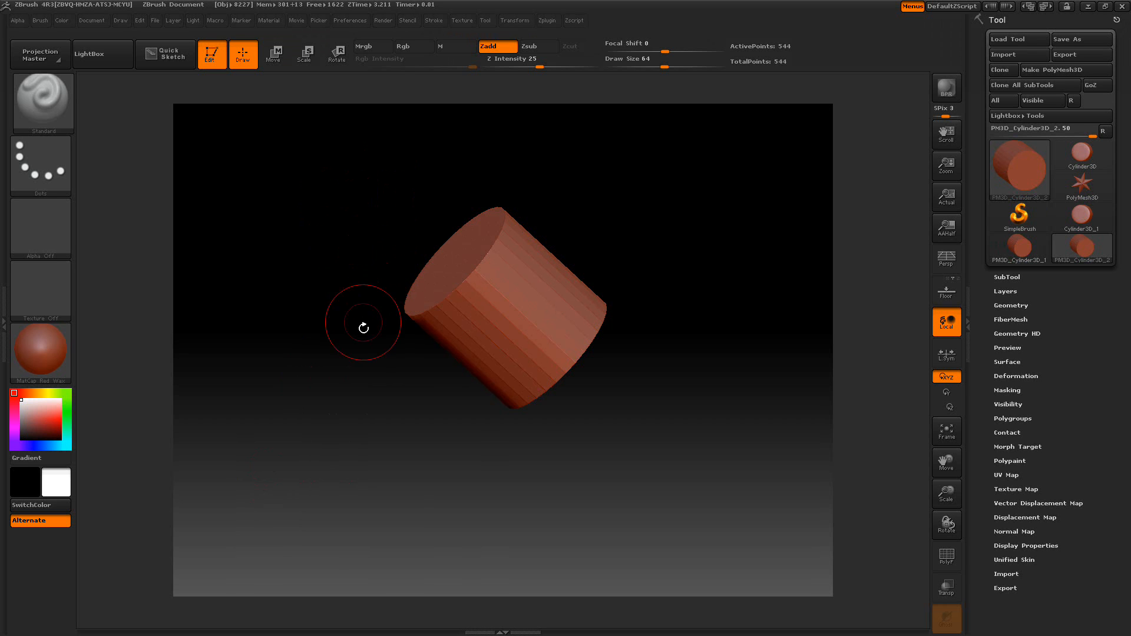
drag(363, 326, 393, 310)
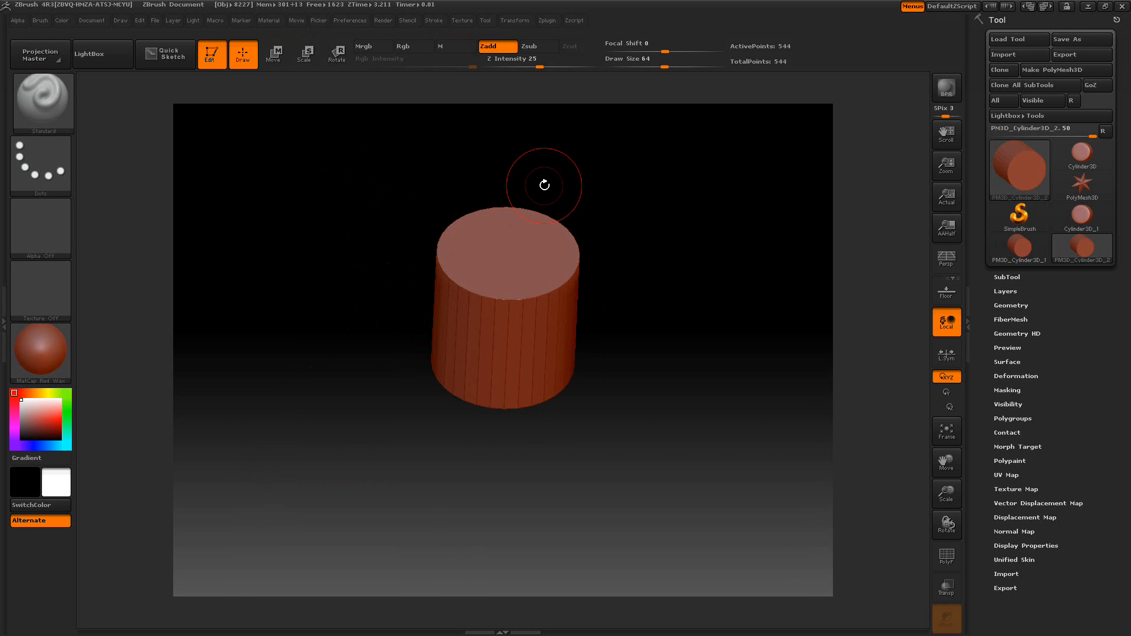
mouse_move(391, 268)
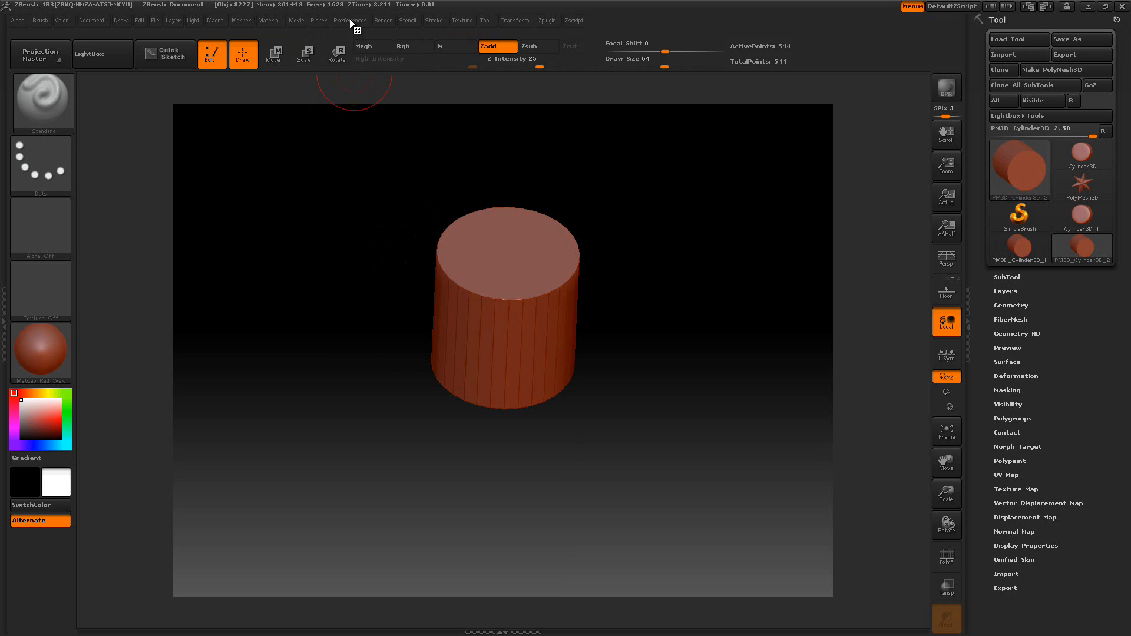
click(350, 20)
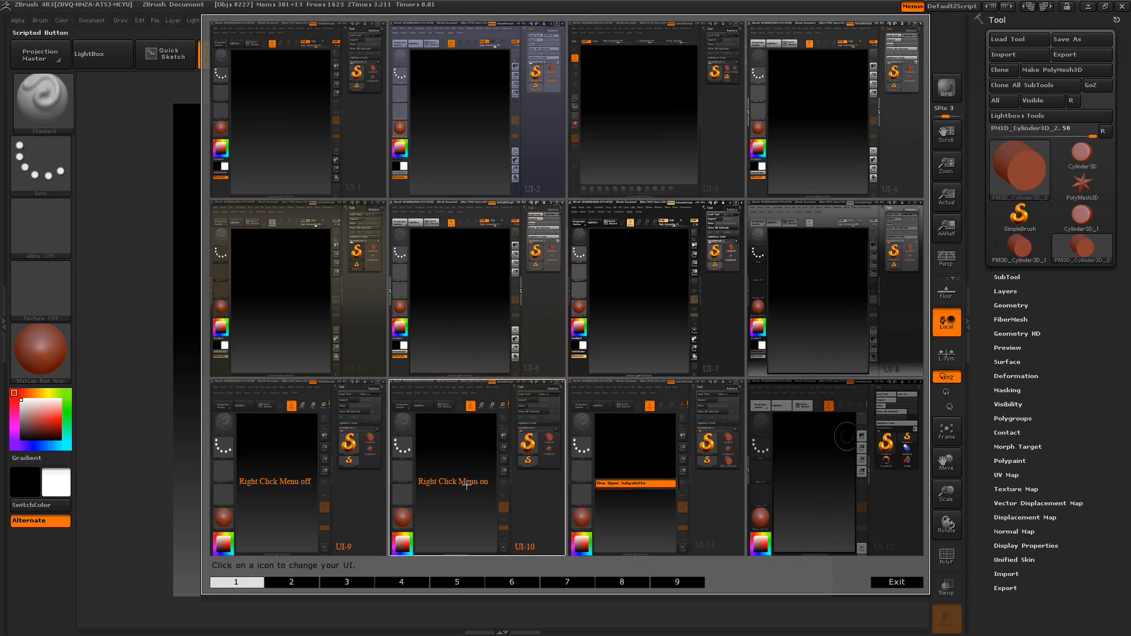
mouse_move(351, 169)
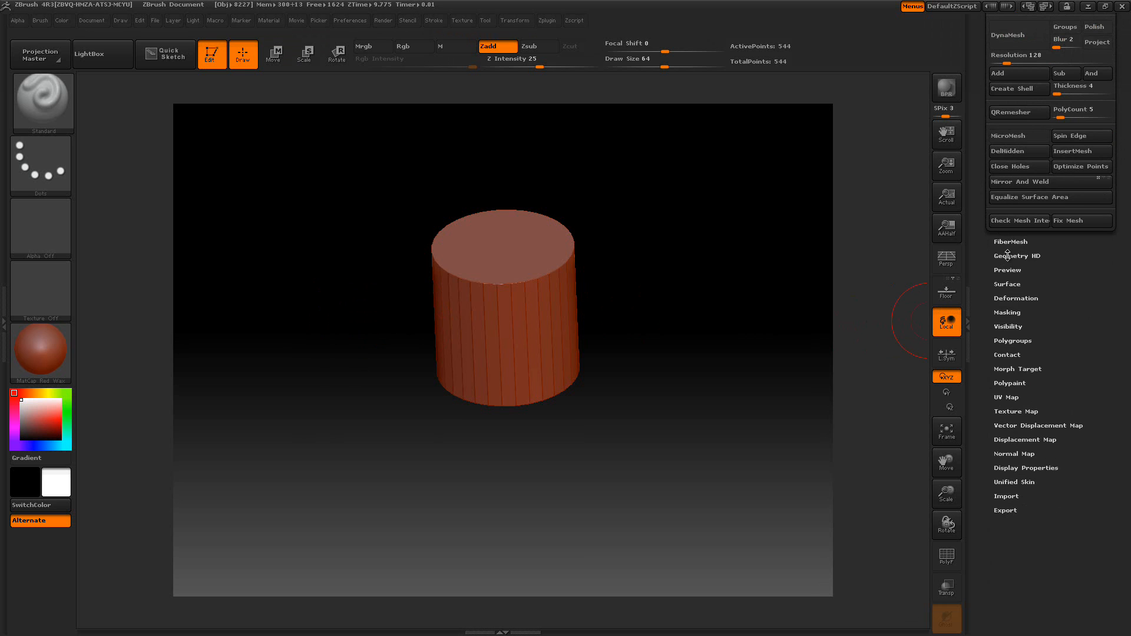
- Glance at the Deformation options, then revisit Preferences > Config and close it
click(1016, 298)
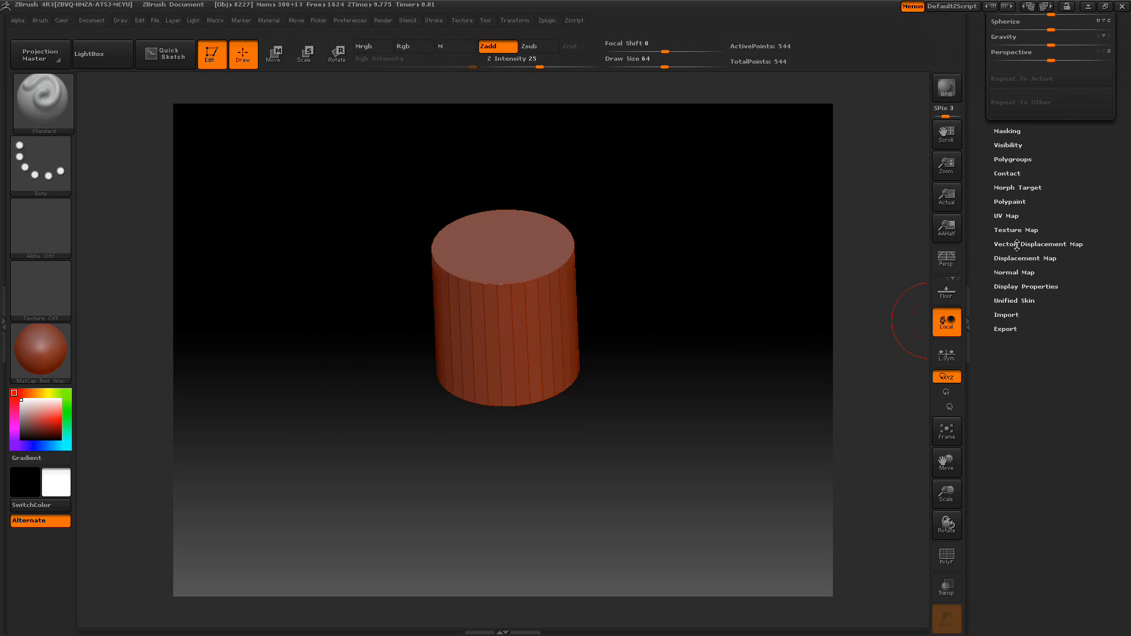
click(1037, 244)
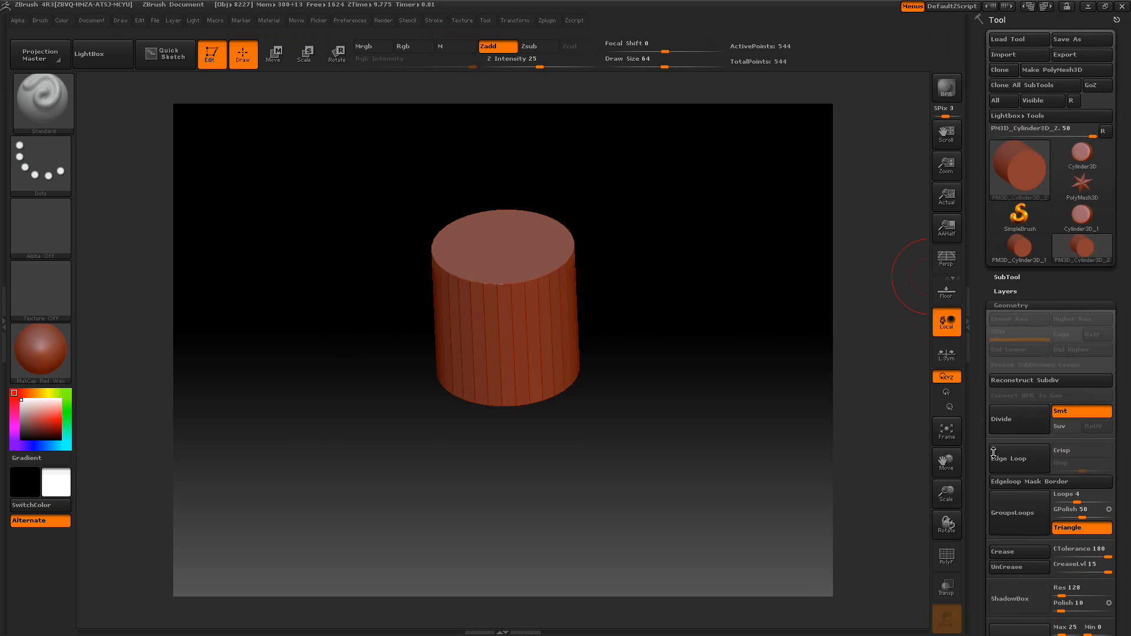
mouse_move(346, 31)
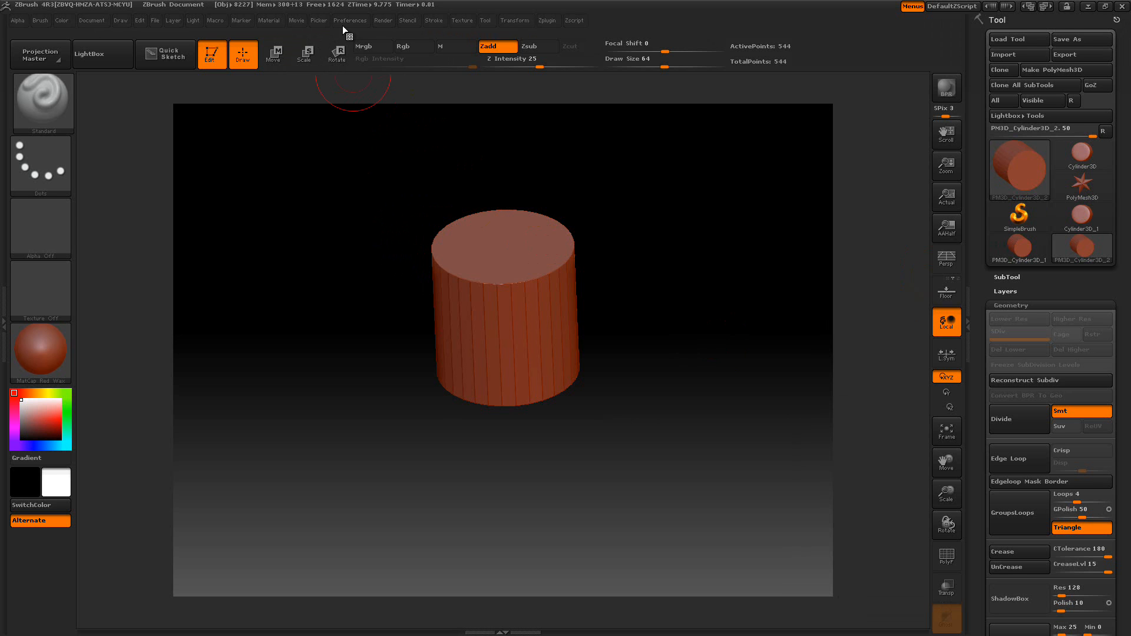
click(350, 20)
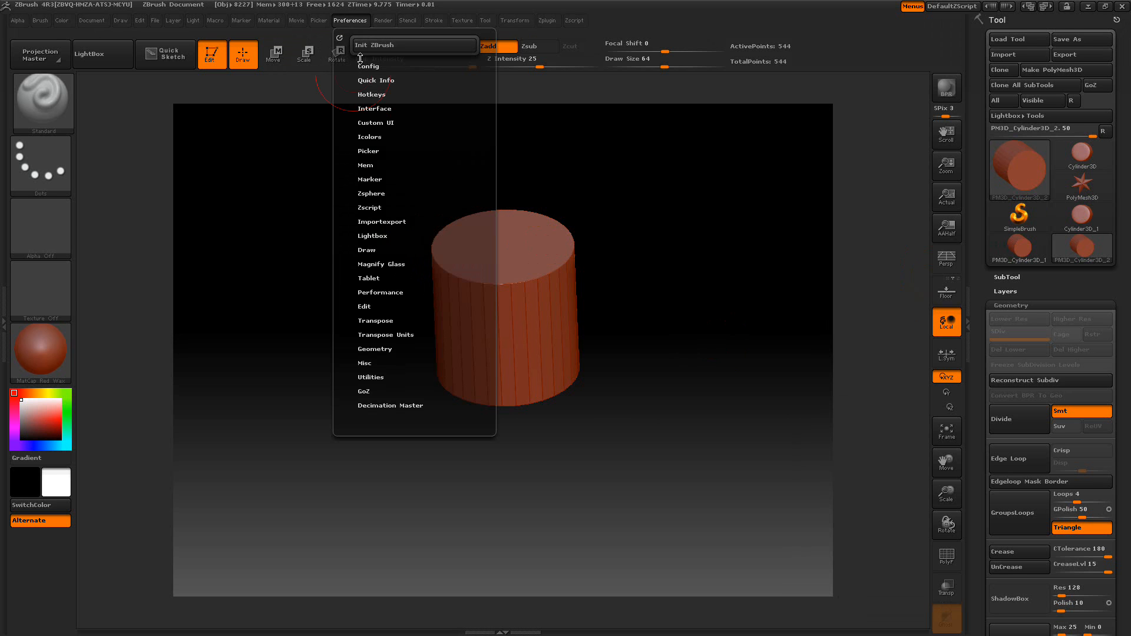
click(368, 66)
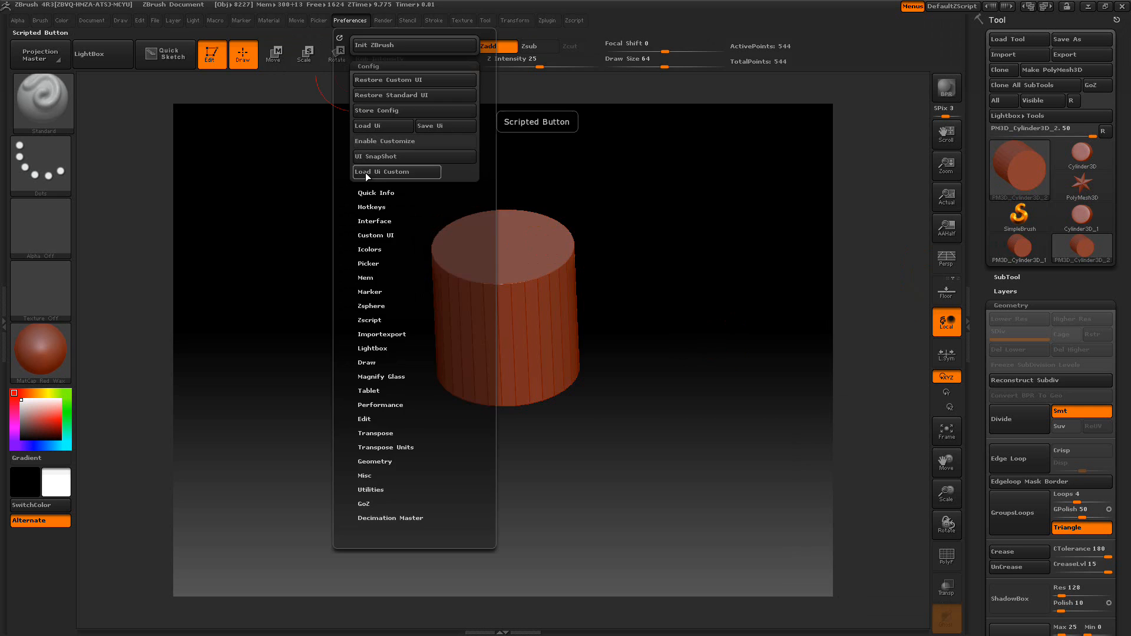
click(383, 172)
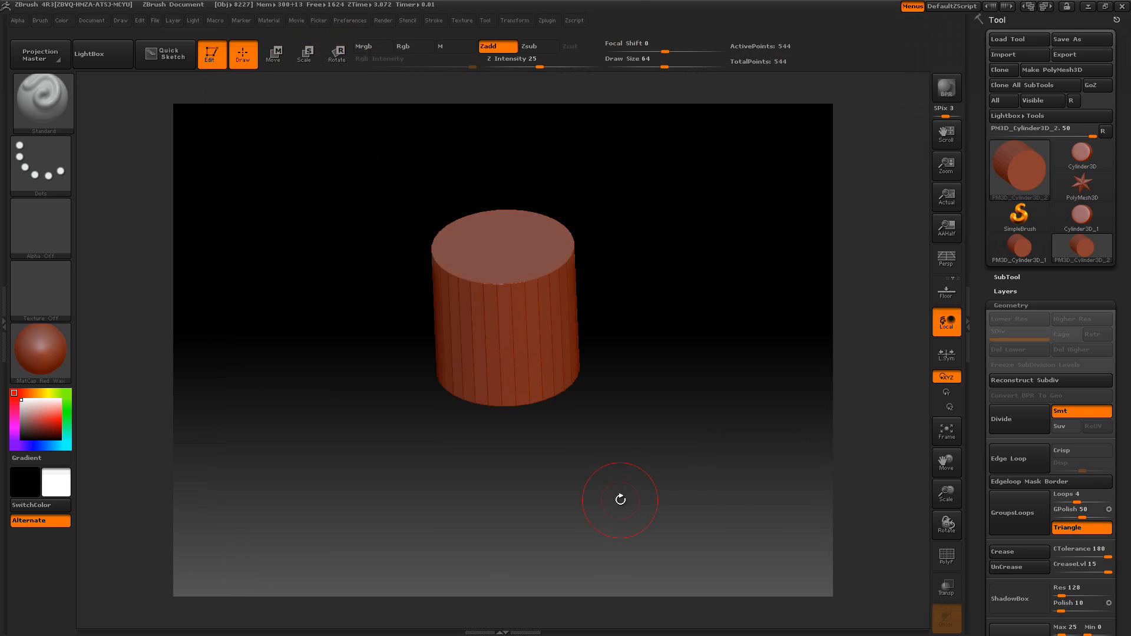
mouse_move(981, 306)
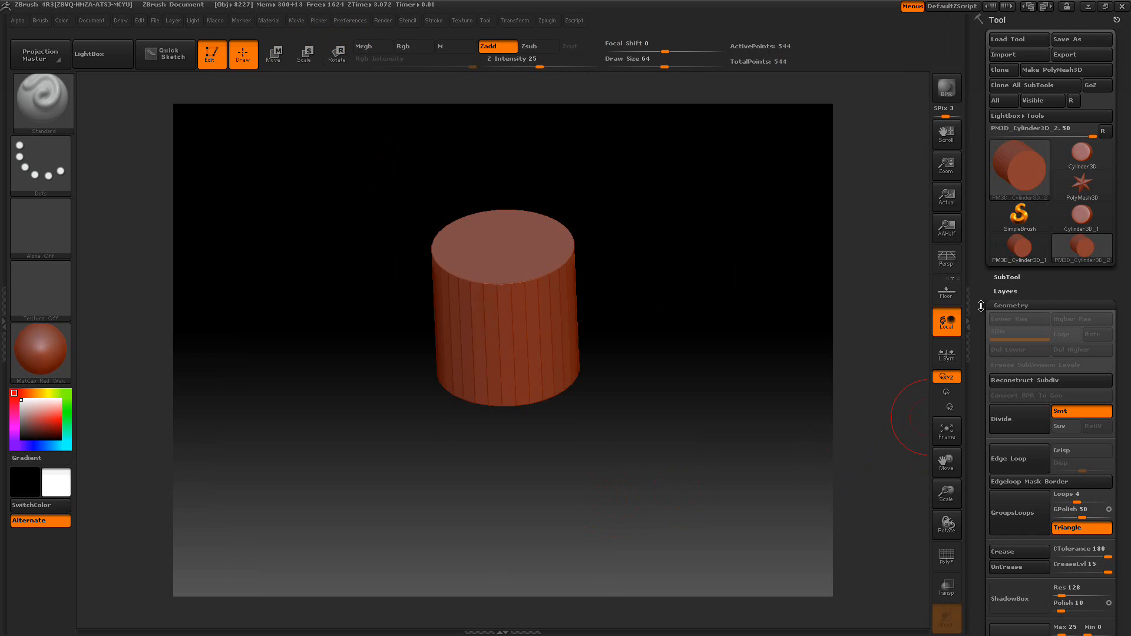
scroll(down, 3)
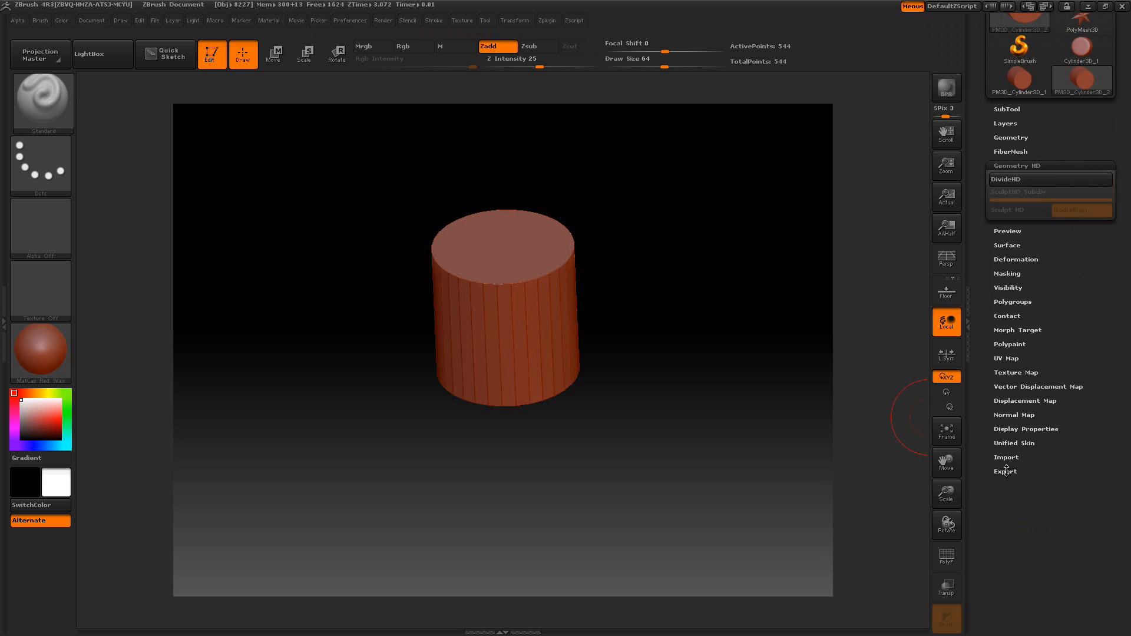
mouse_move(1007, 470)
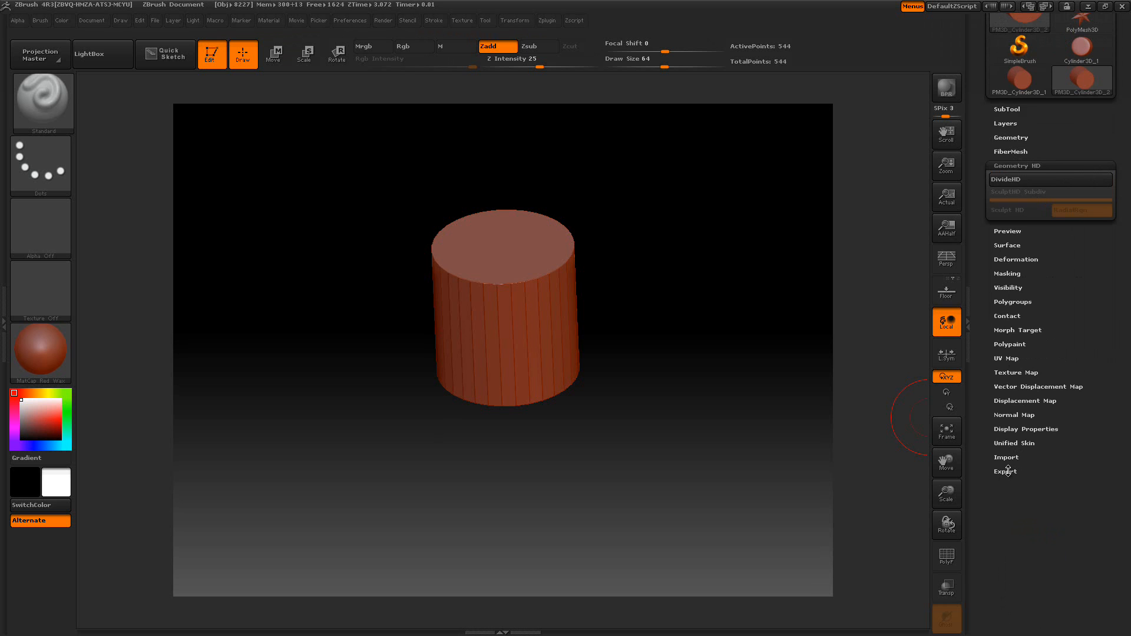
- Browse the Tool subpalettes in turn: Export, Texture Map, Morph Target, Polygroups, Deformation
click(1005, 471)
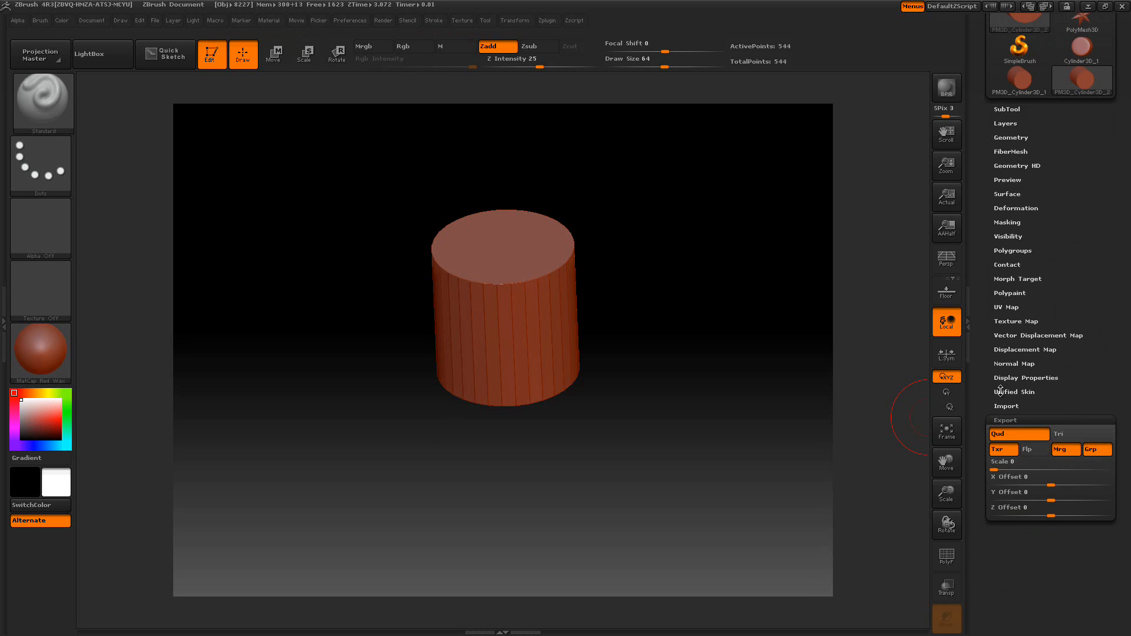
click(1024, 335)
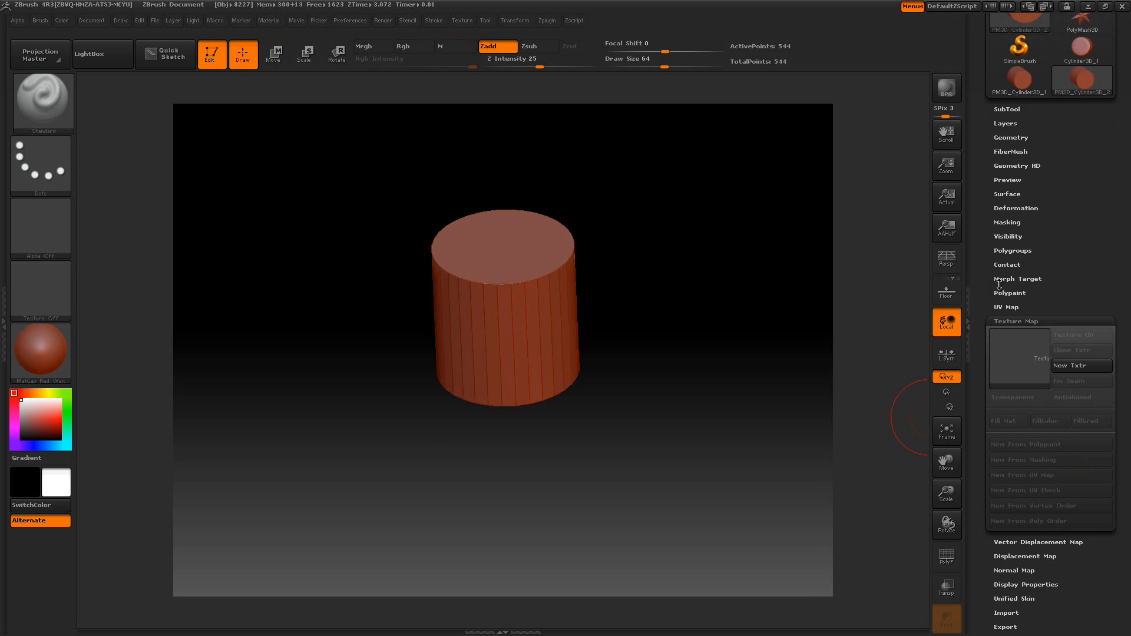
click(1016, 280)
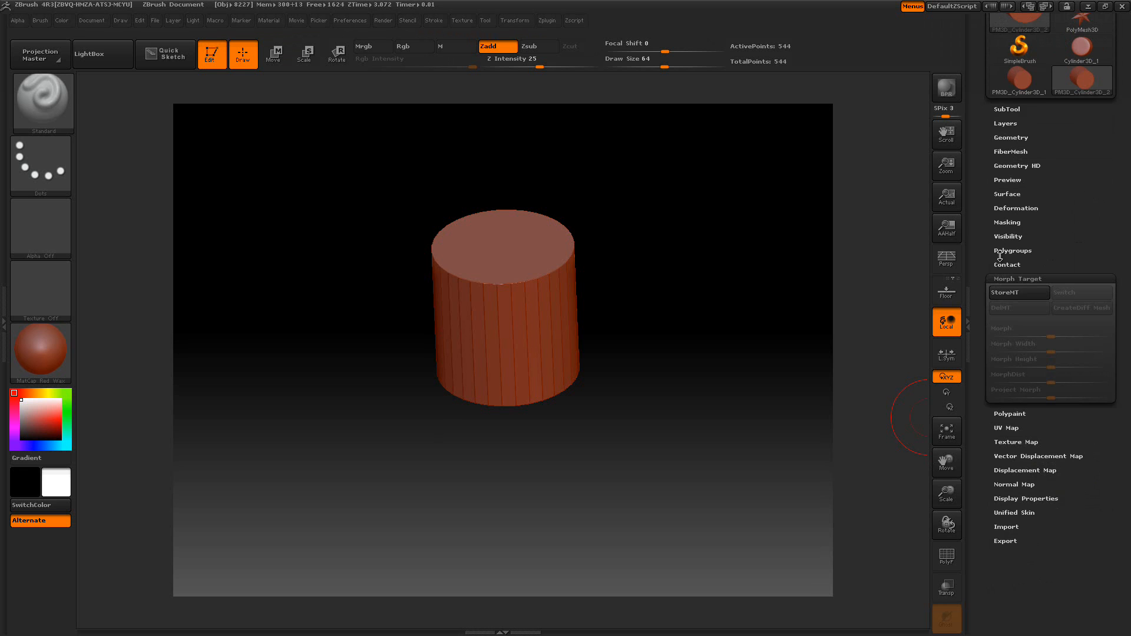
click(1011, 249)
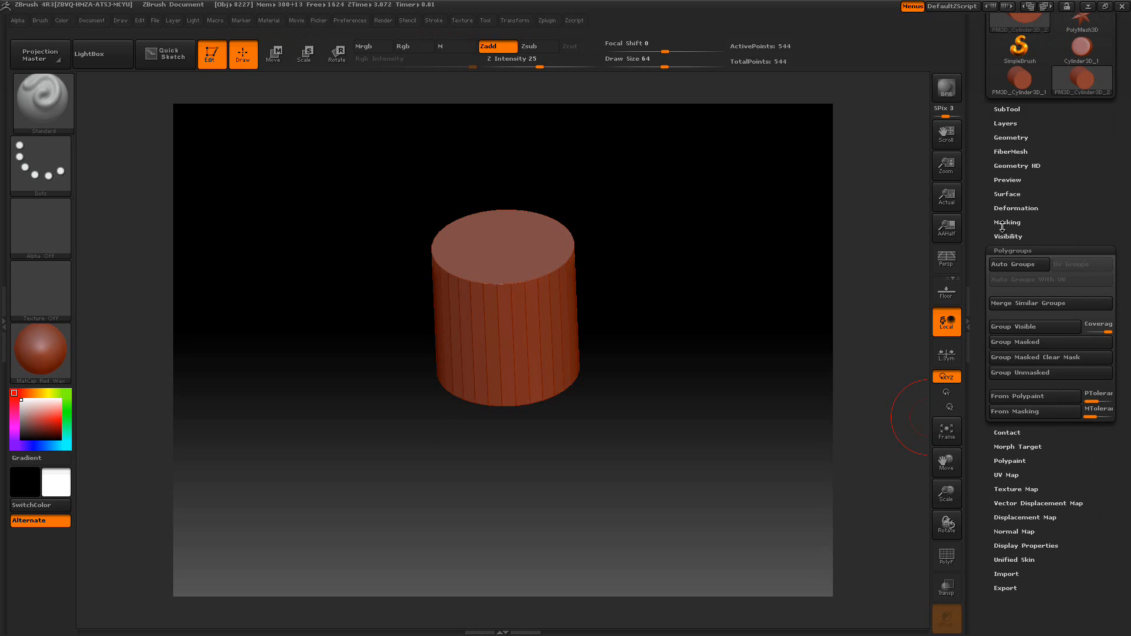
click(1007, 222)
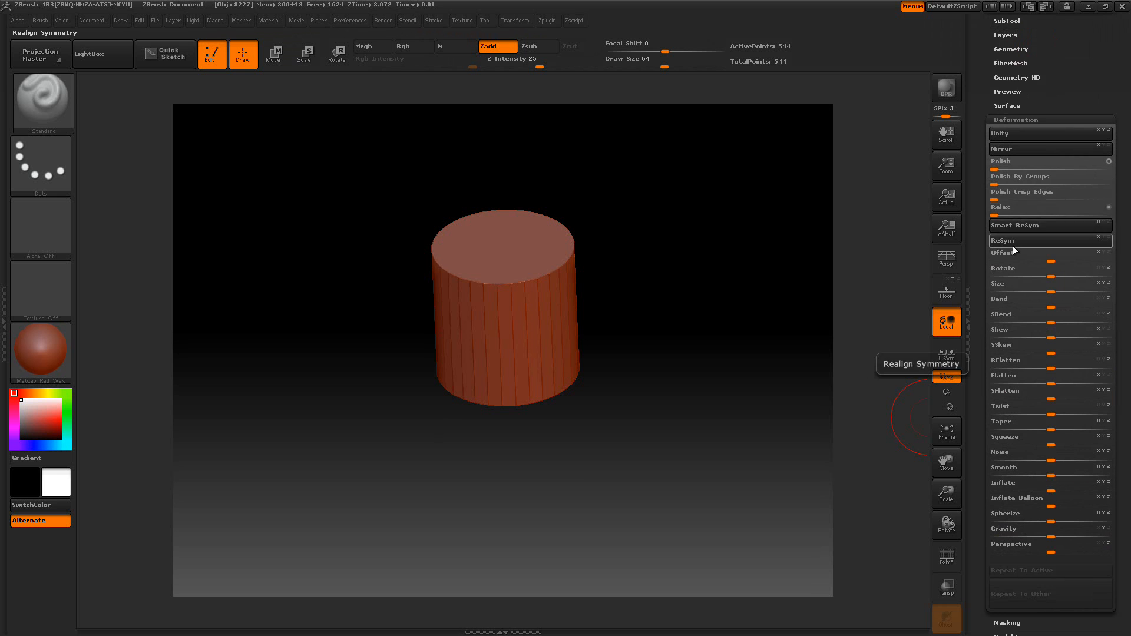
click(1007, 106)
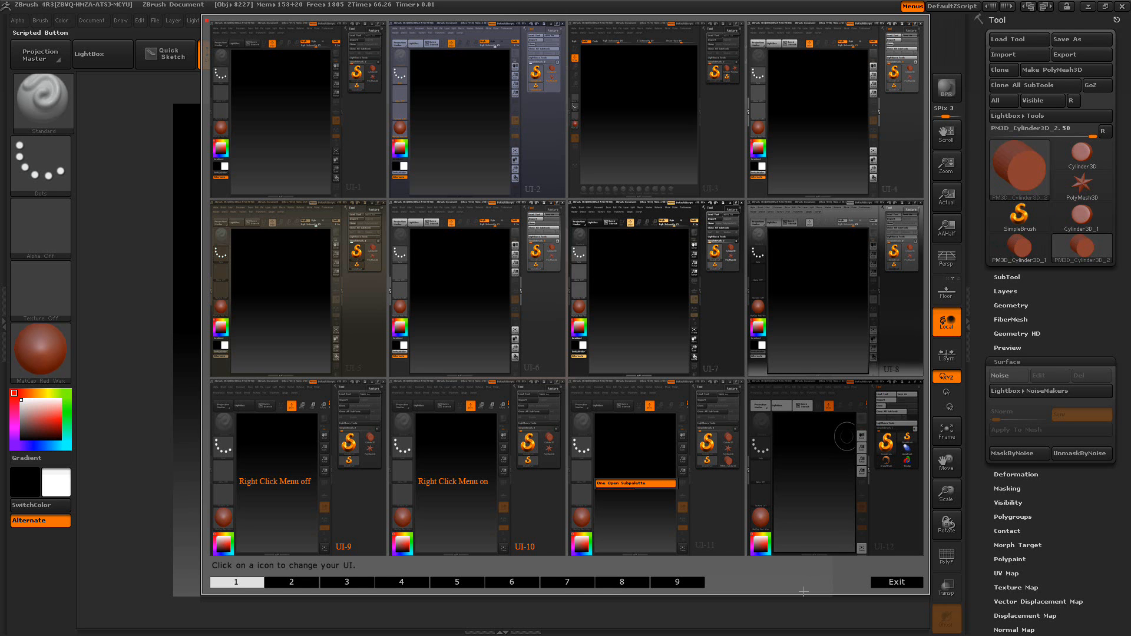
mouse_move(793, 587)
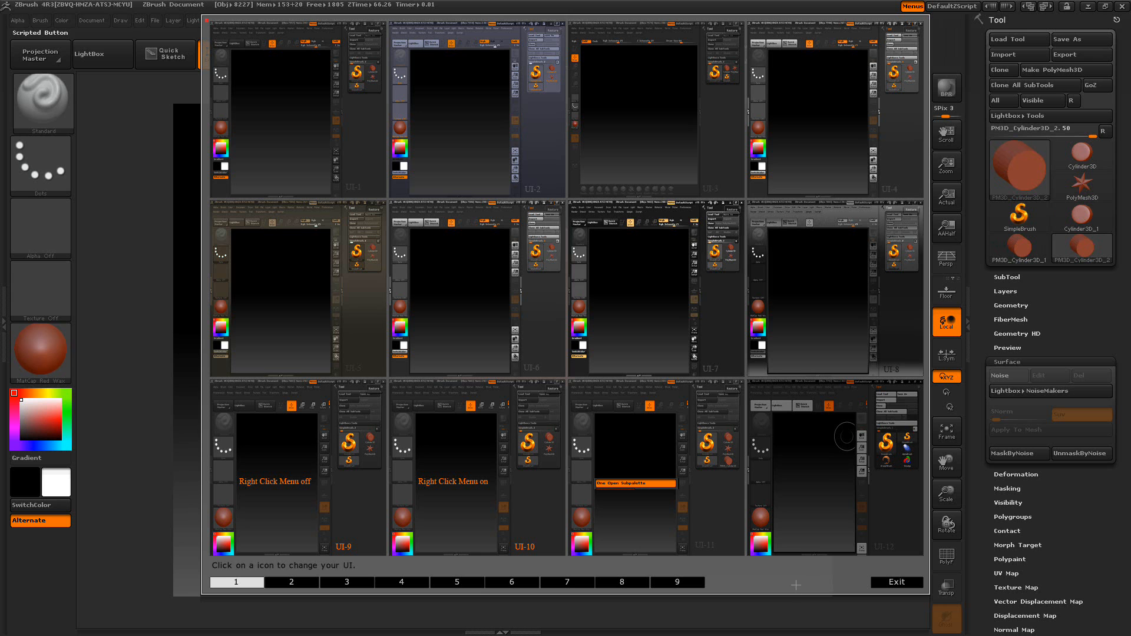
mouse_move(123, 239)
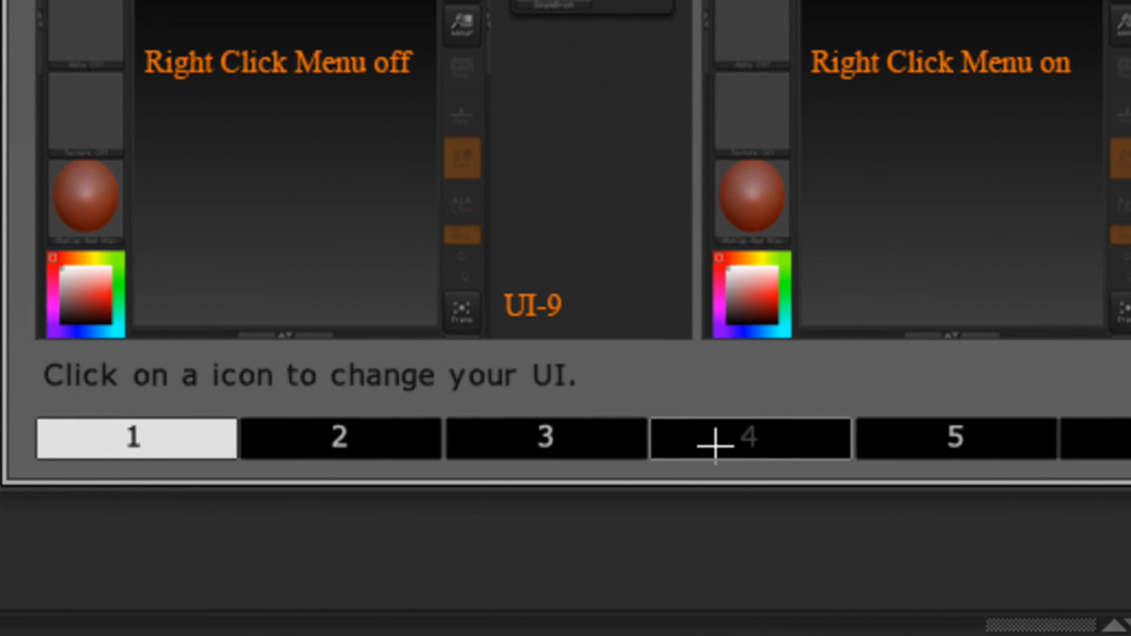
mouse_move(527, 567)
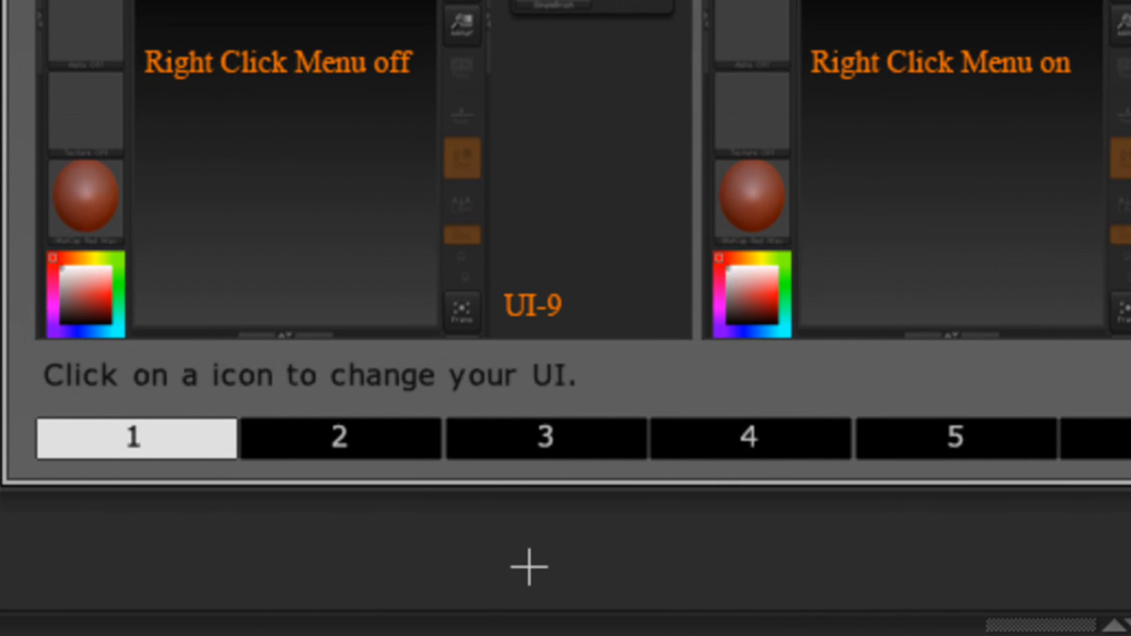
mouse_move(493, 564)
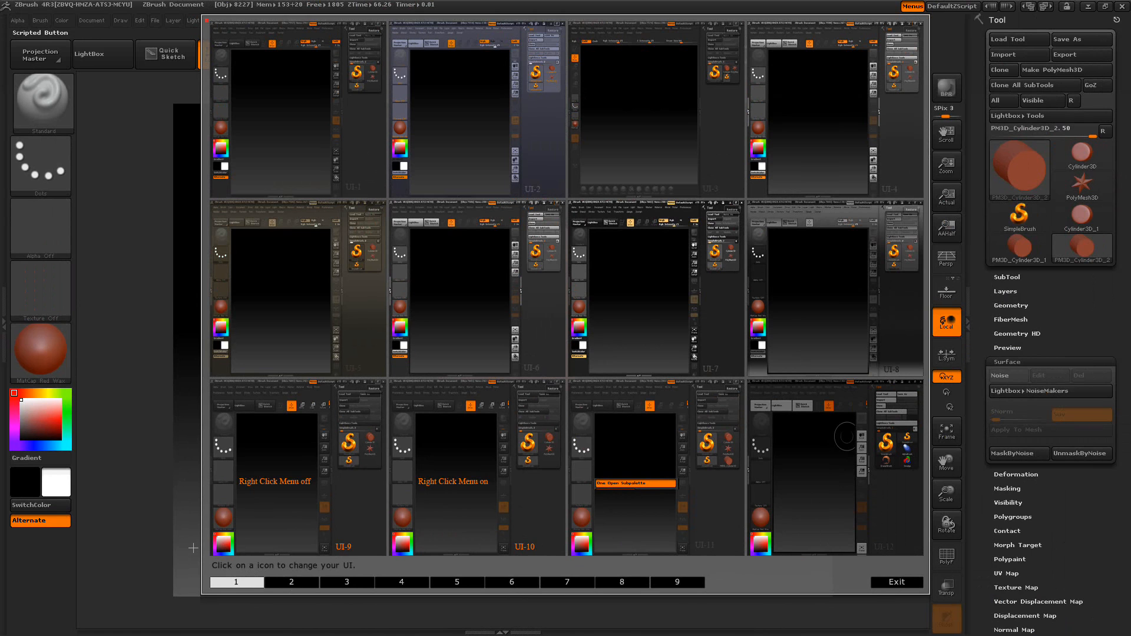
mouse_move(191, 546)
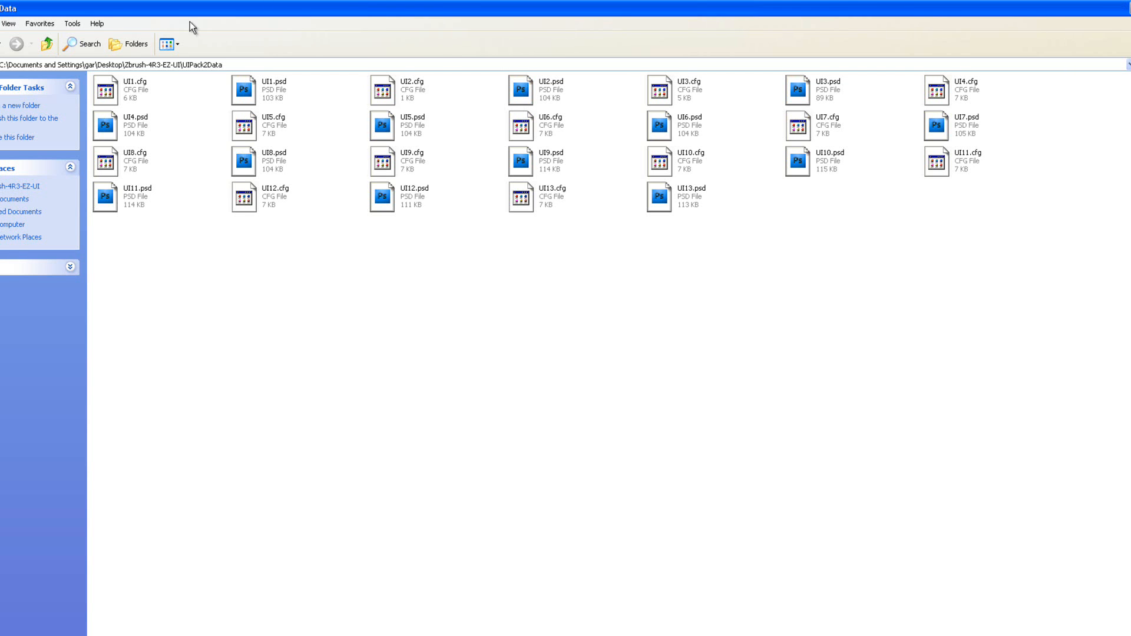
click(46, 43)
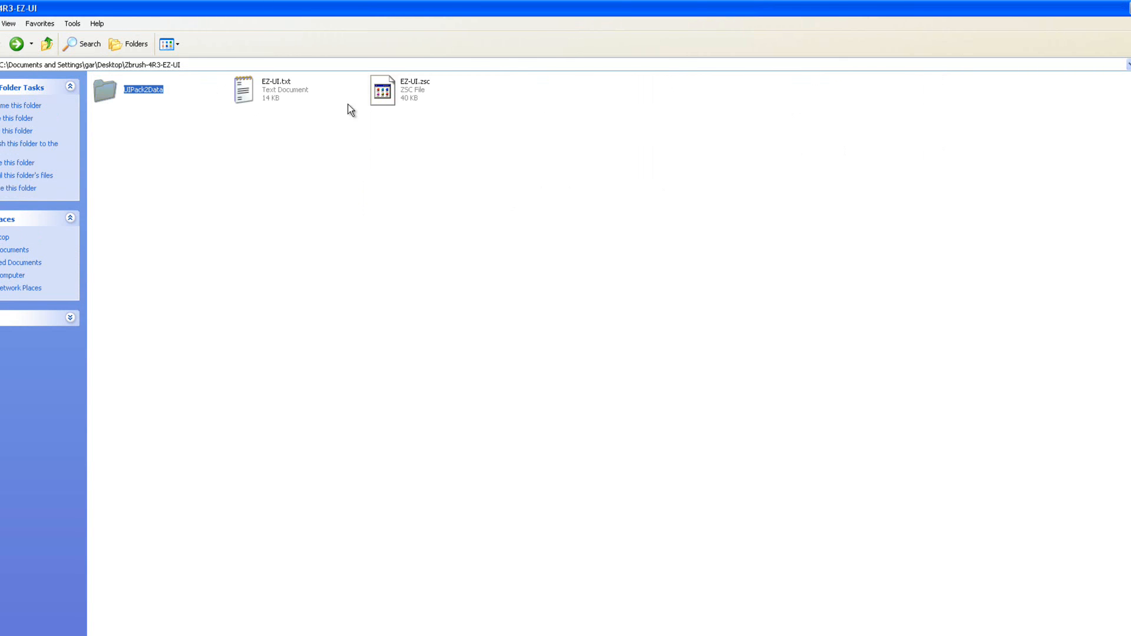
mouse_move(260, 95)
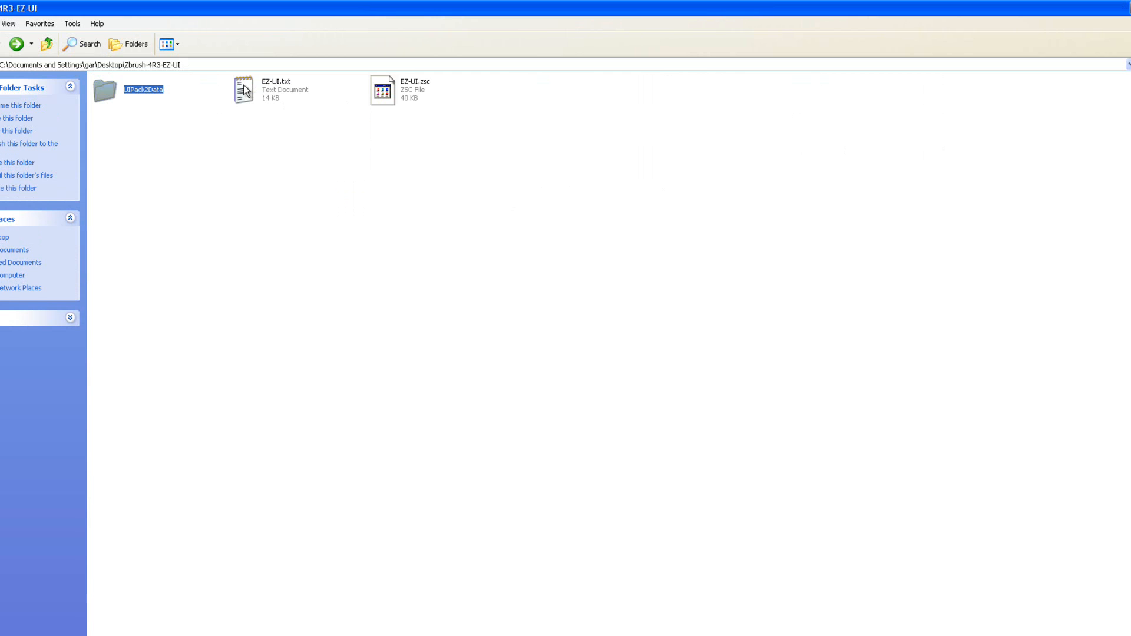
mouse_move(304, 168)
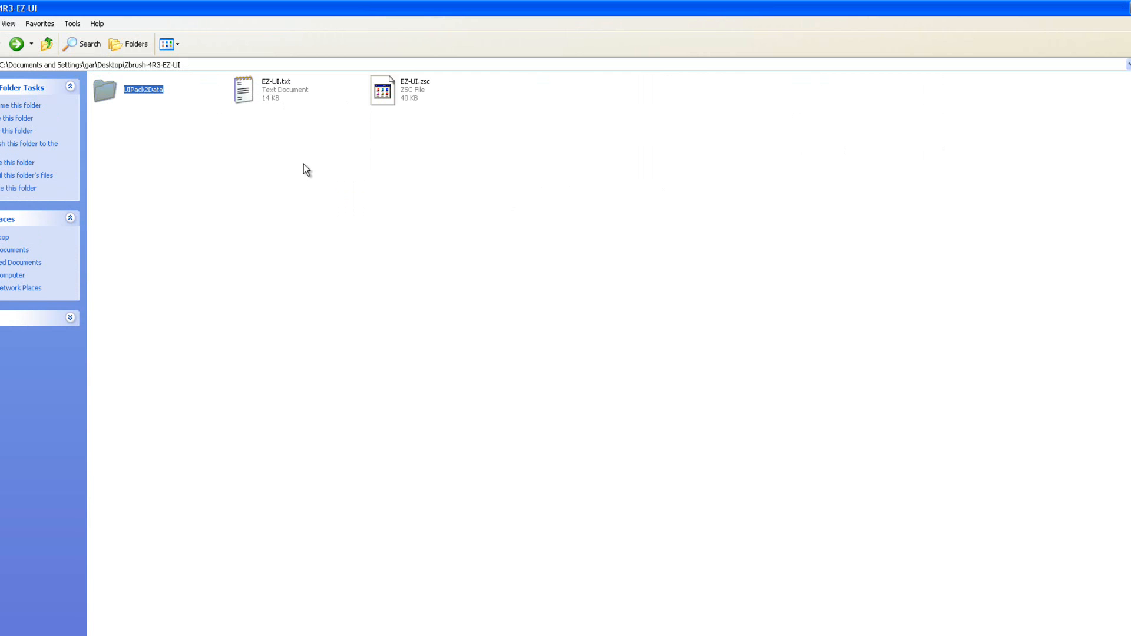
mouse_move(244, 92)
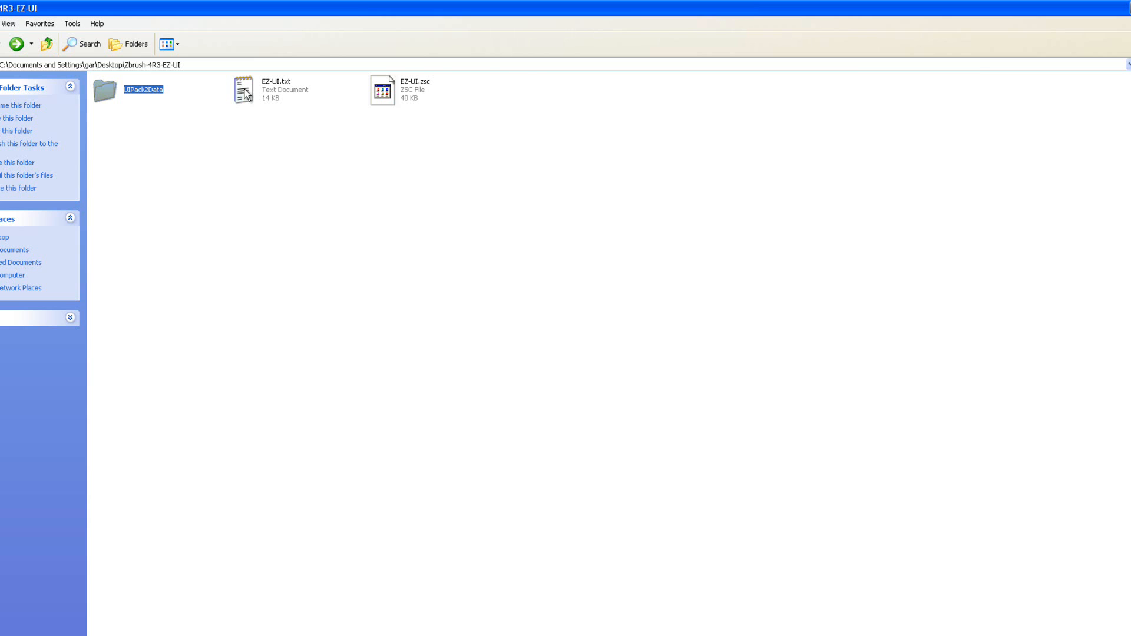
double_click(243, 89)
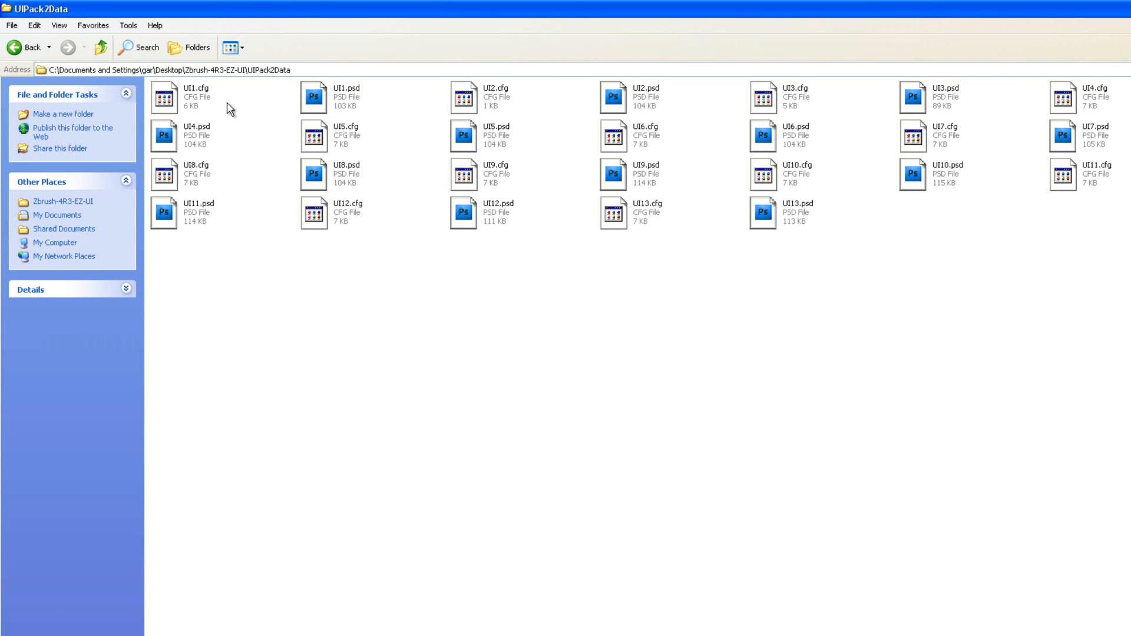
mouse_move(319, 101)
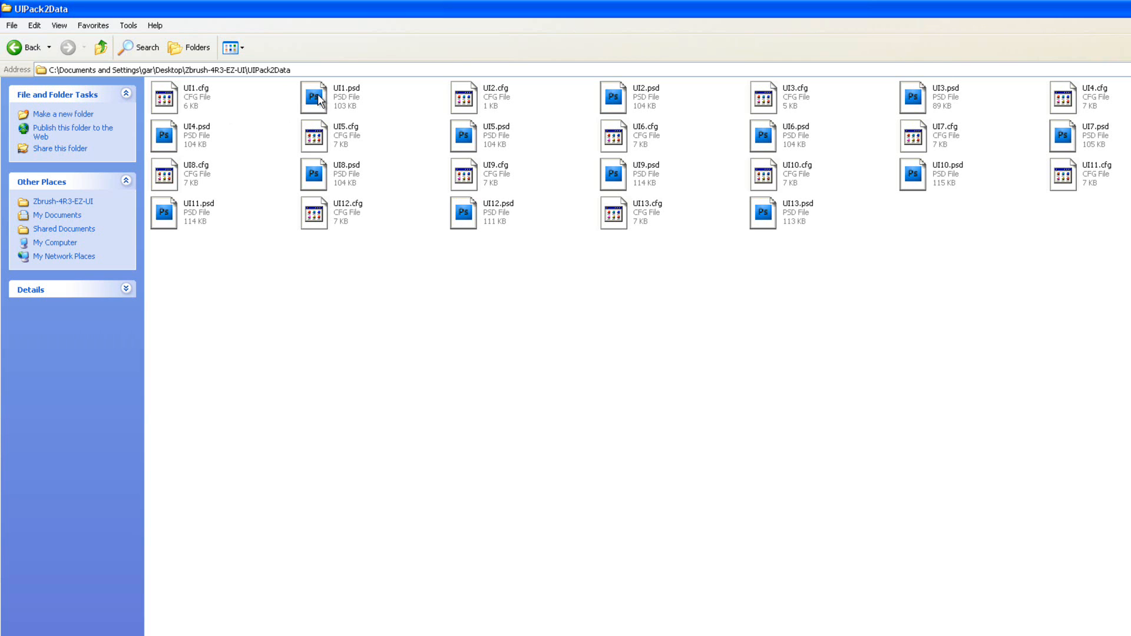
mouse_move(472, 95)
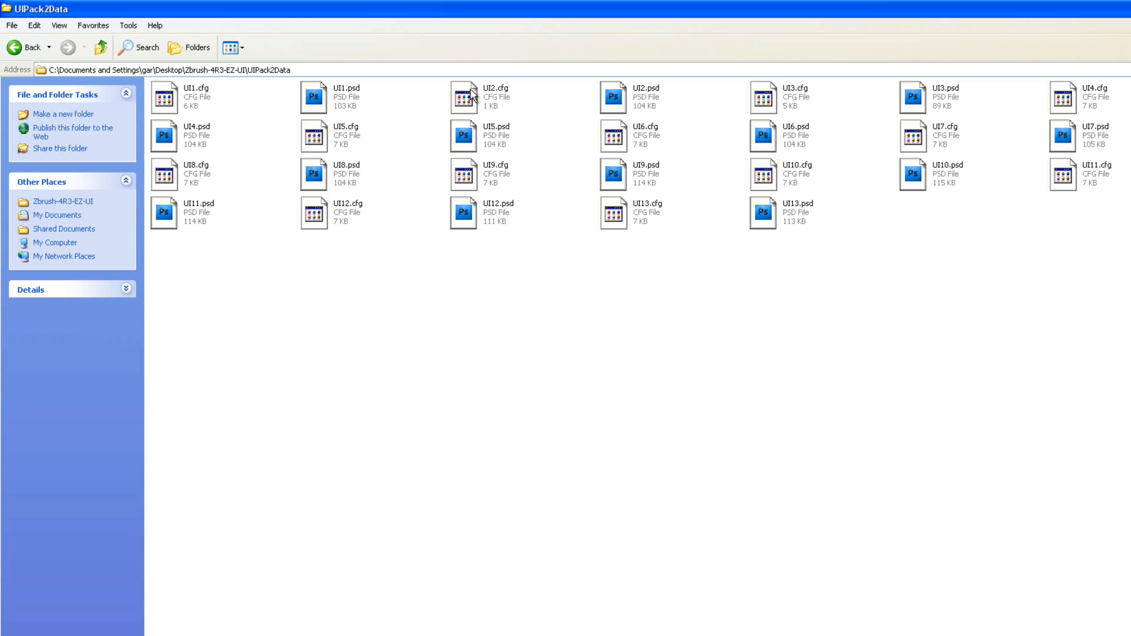
mouse_move(613, 98)
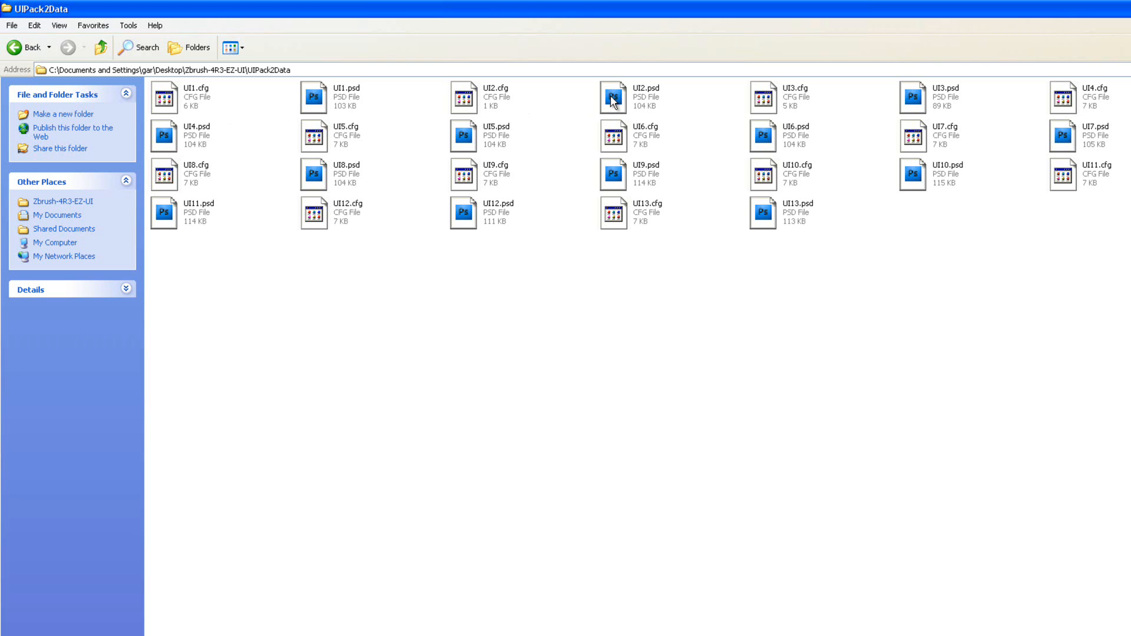
mouse_move(75, 88)
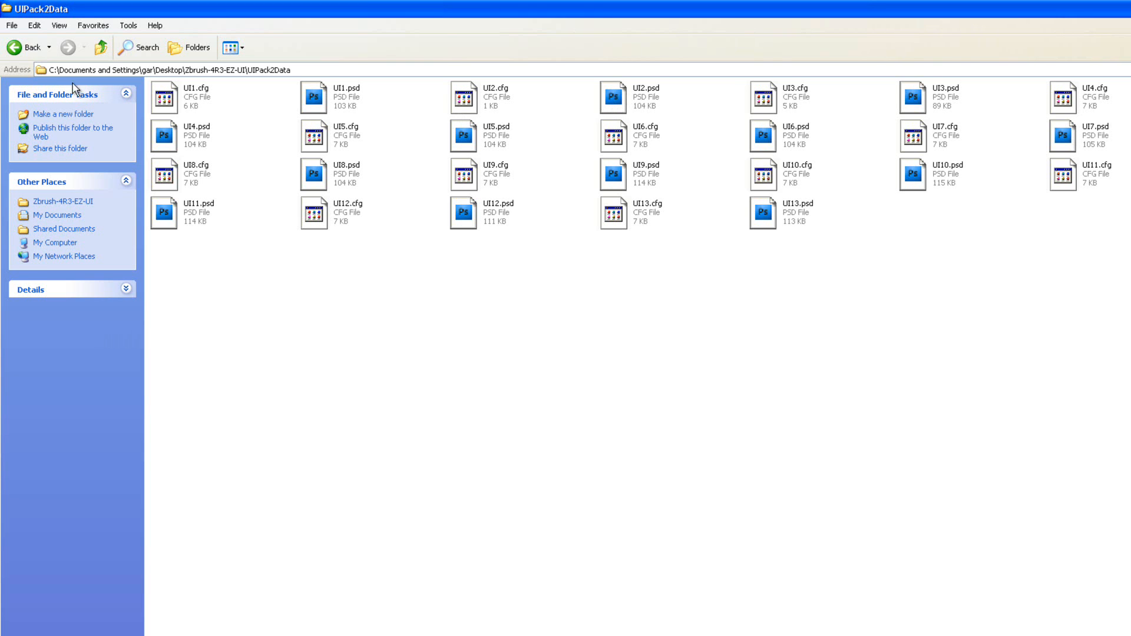
- Go back up to the Zbrush-4R3-EZ-UI folder
click(24, 47)
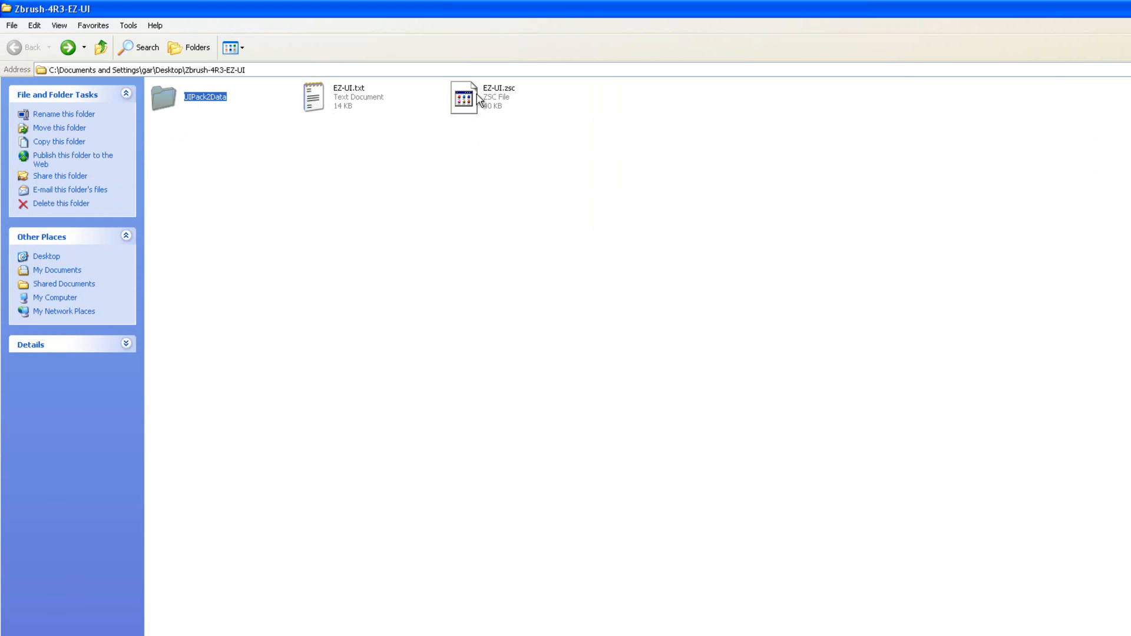
- Read EZ-UI.txt in Notepad, close it, then launch the EZ-UI.zsc script
click(314, 98)
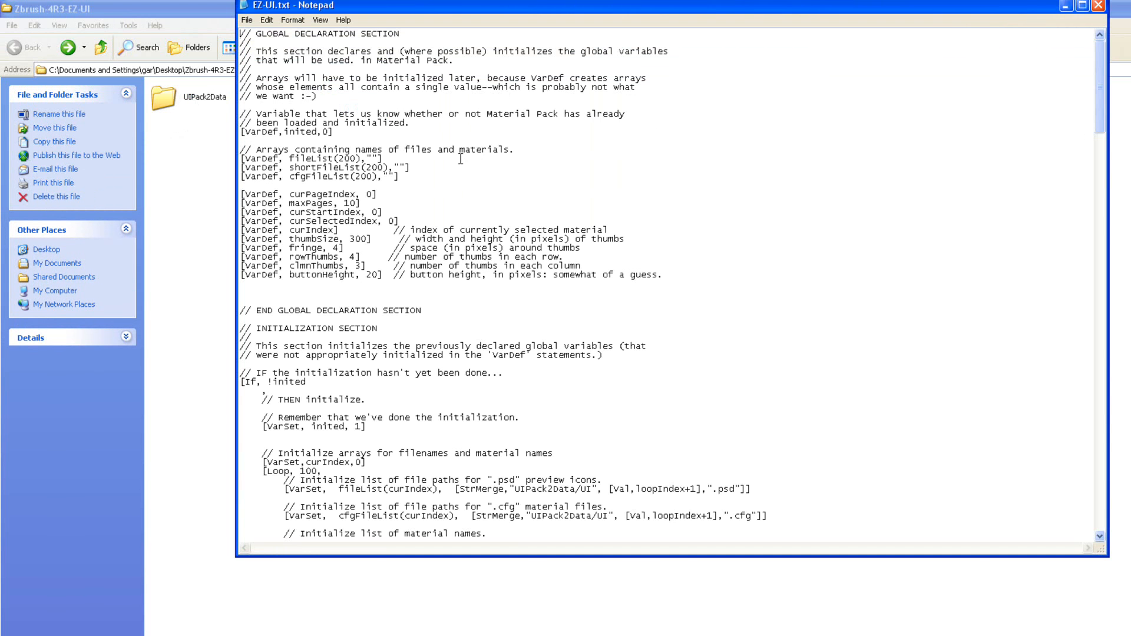
mouse_move(535, 226)
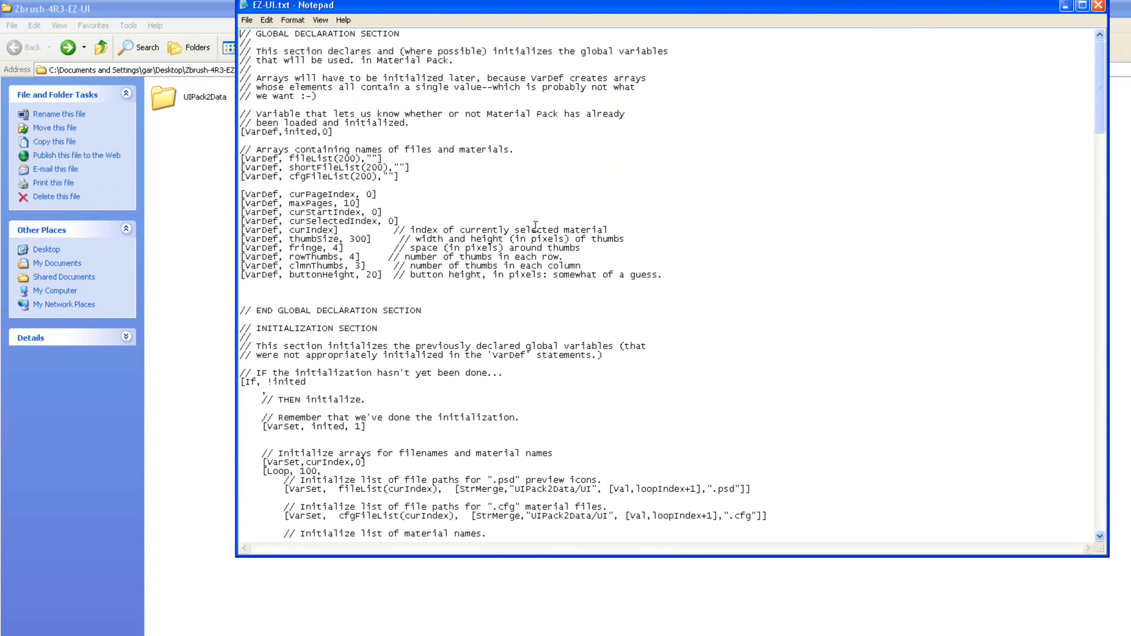
click(1097, 6)
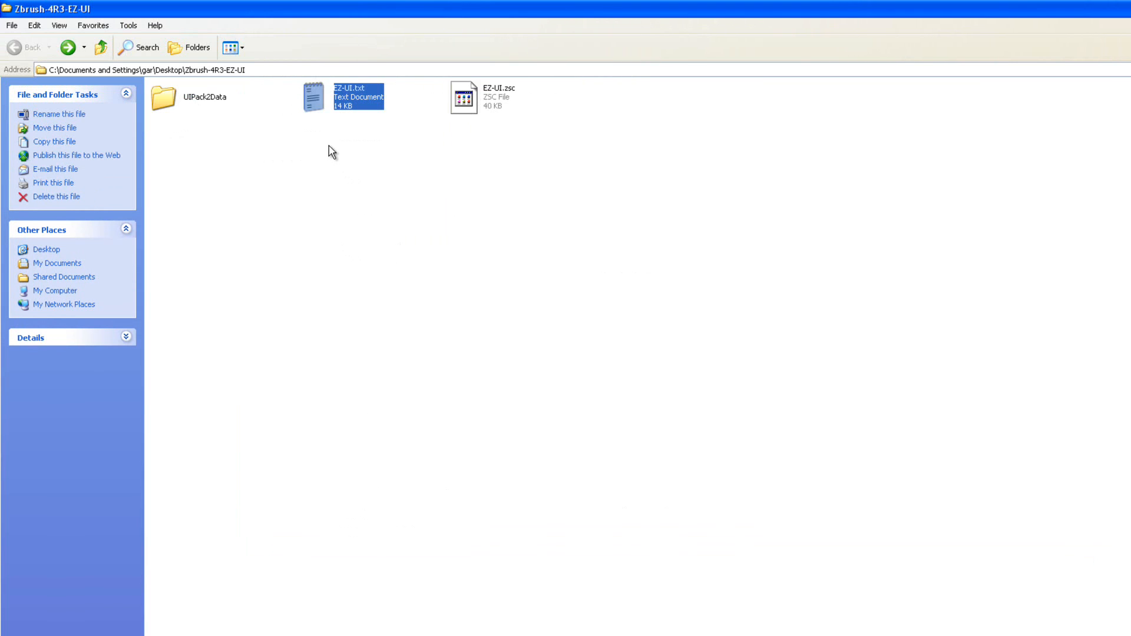
mouse_move(312, 99)
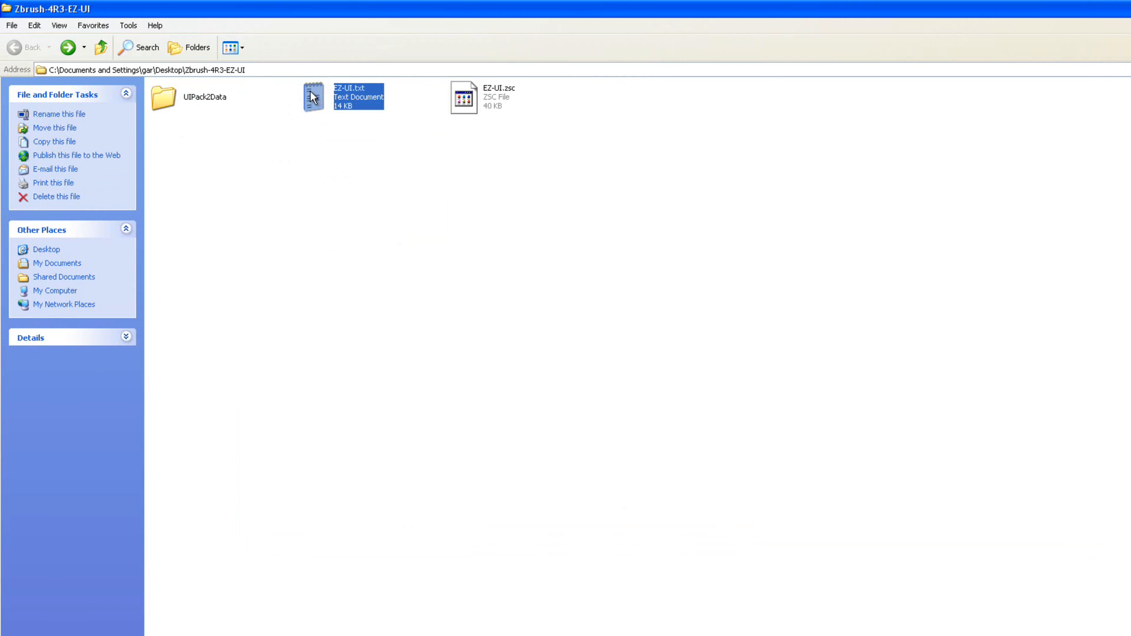
mouse_move(516, 99)
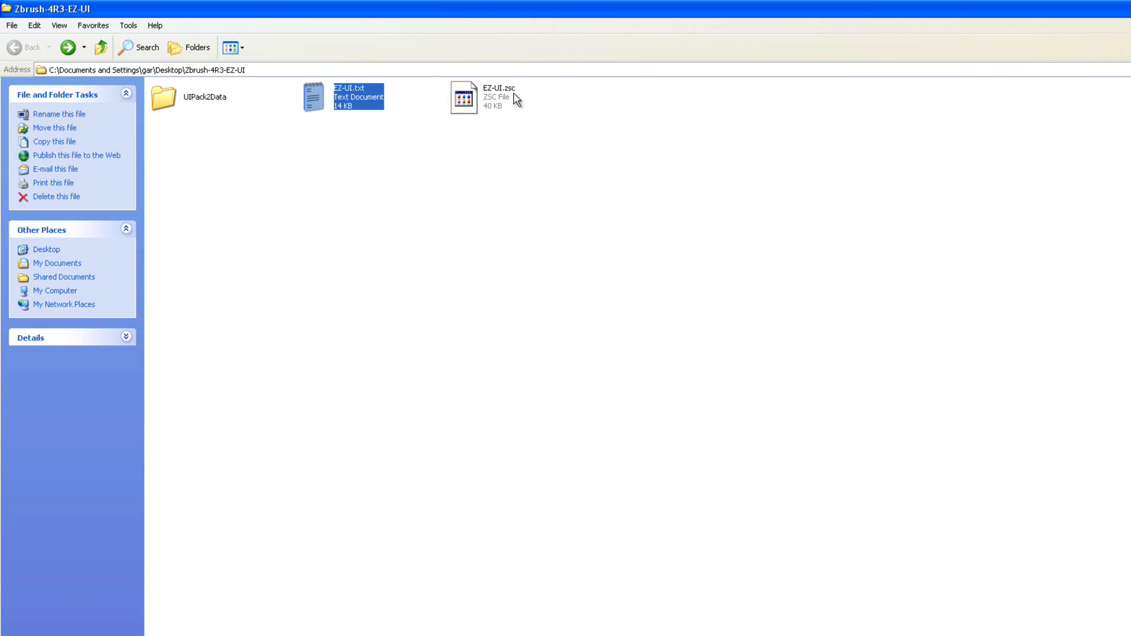
mouse_move(349, 113)
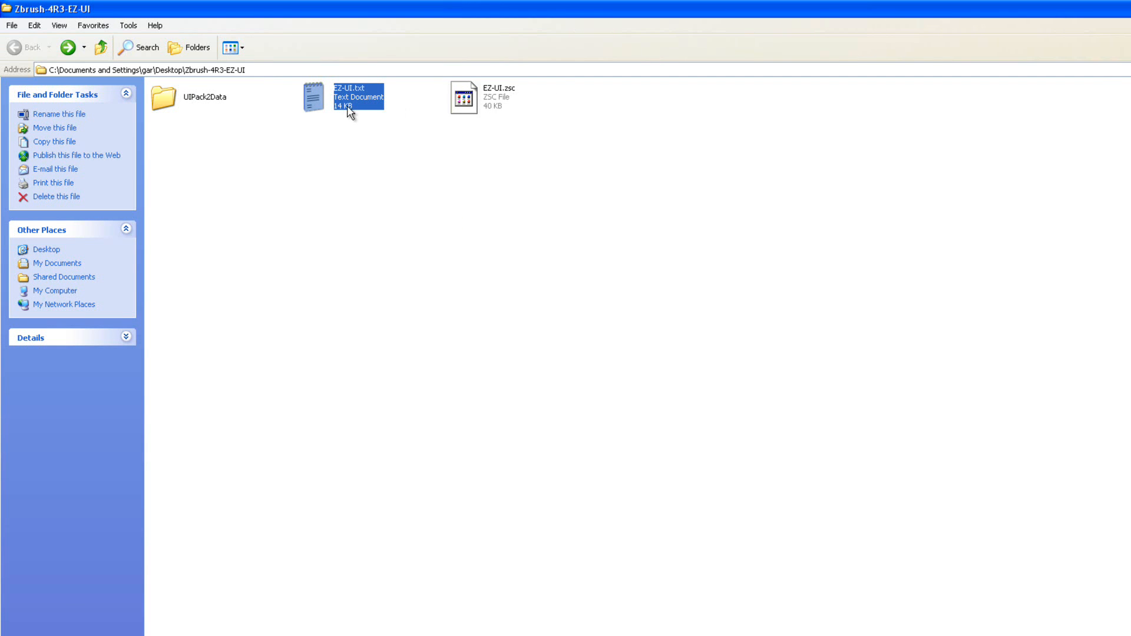
click(464, 98)
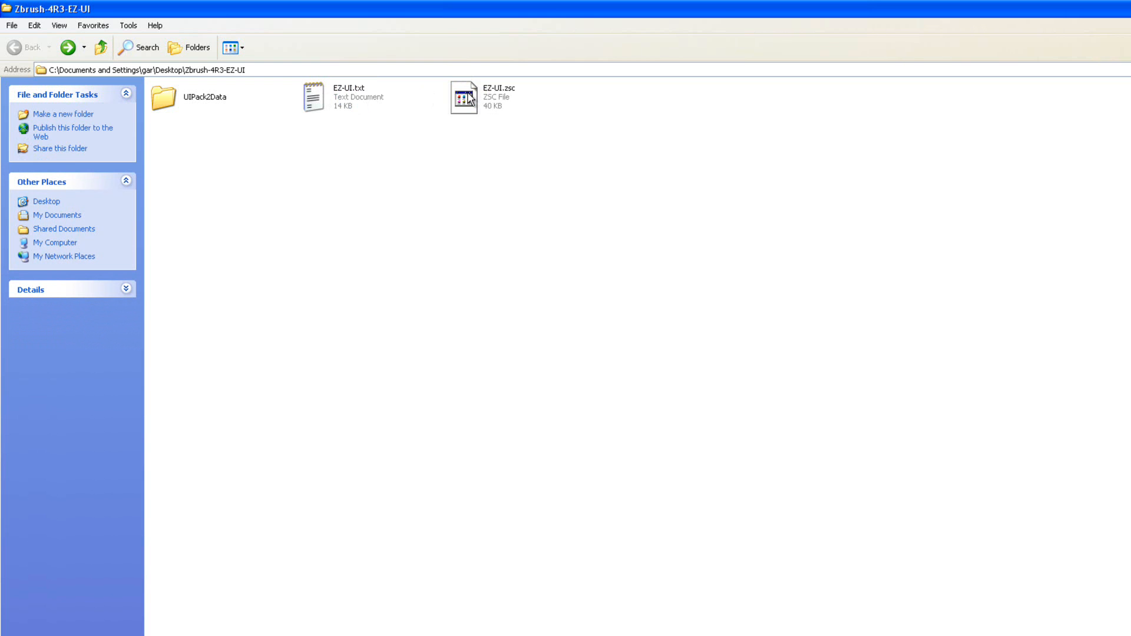
double_click(314, 96)
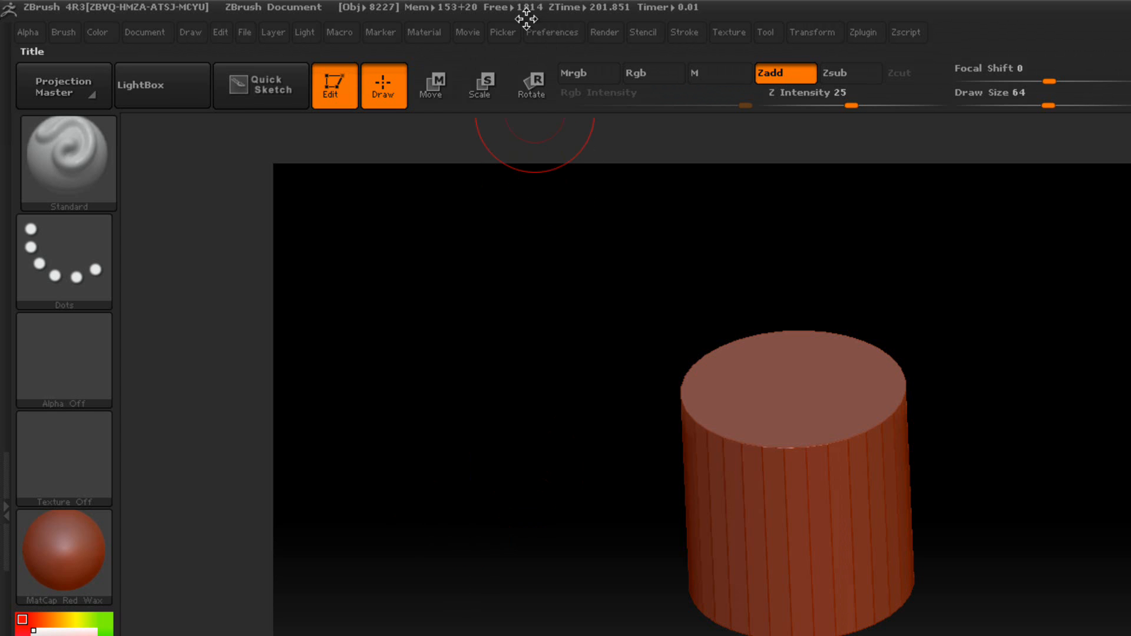
- Bring up the saved custom interface picker via Config > Load Ui Custom
click(551, 32)
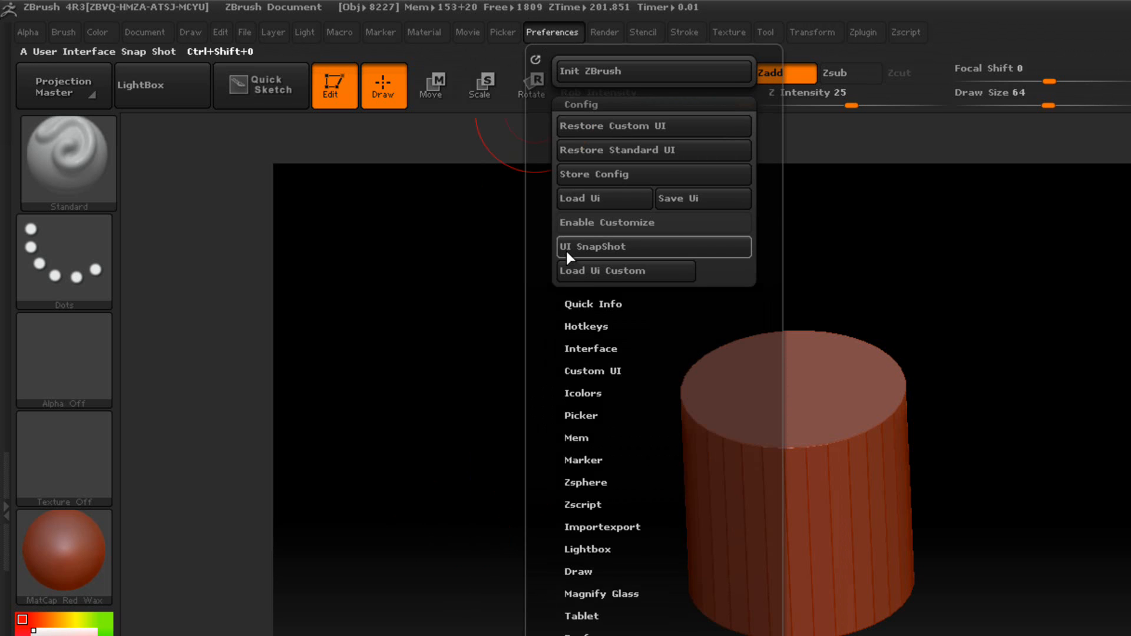
click(652, 246)
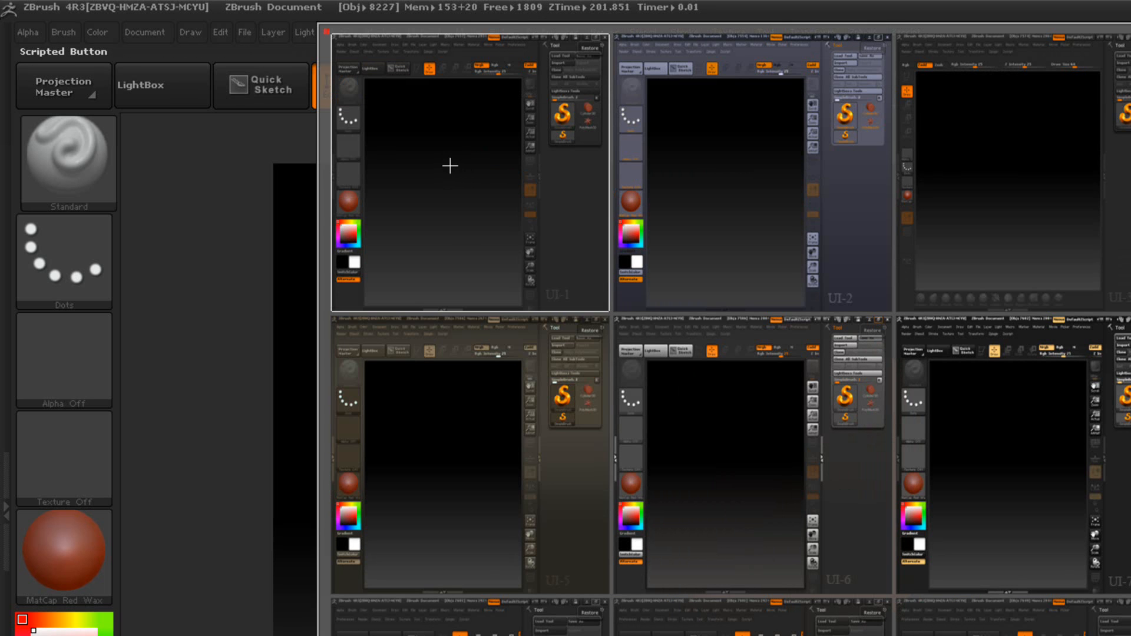
mouse_move(1027, 168)
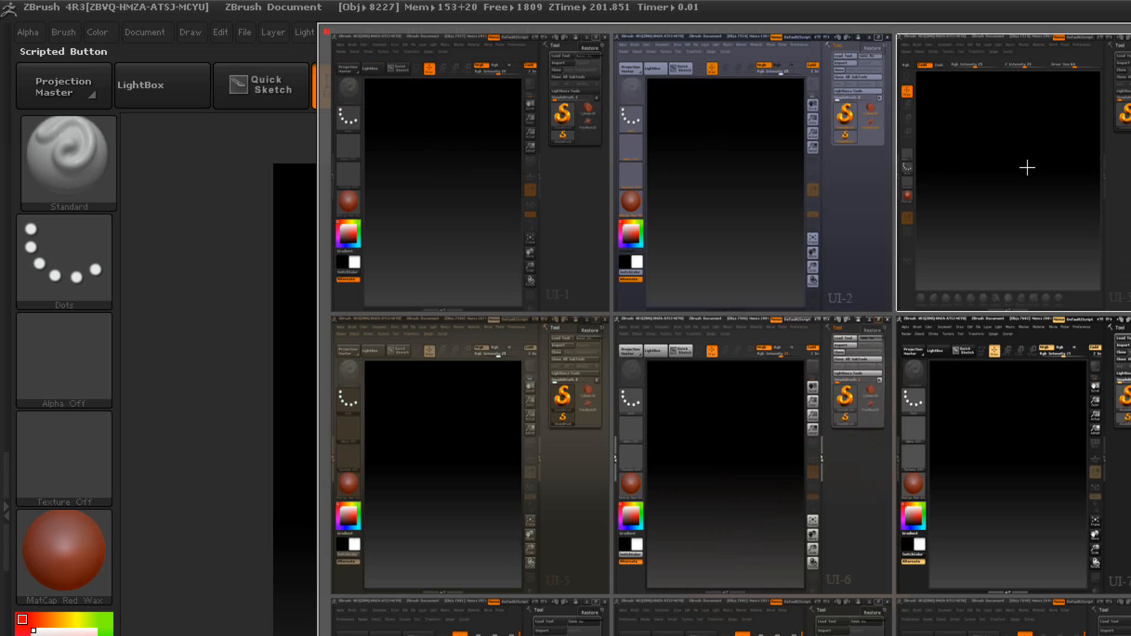
mouse_move(1052, 121)
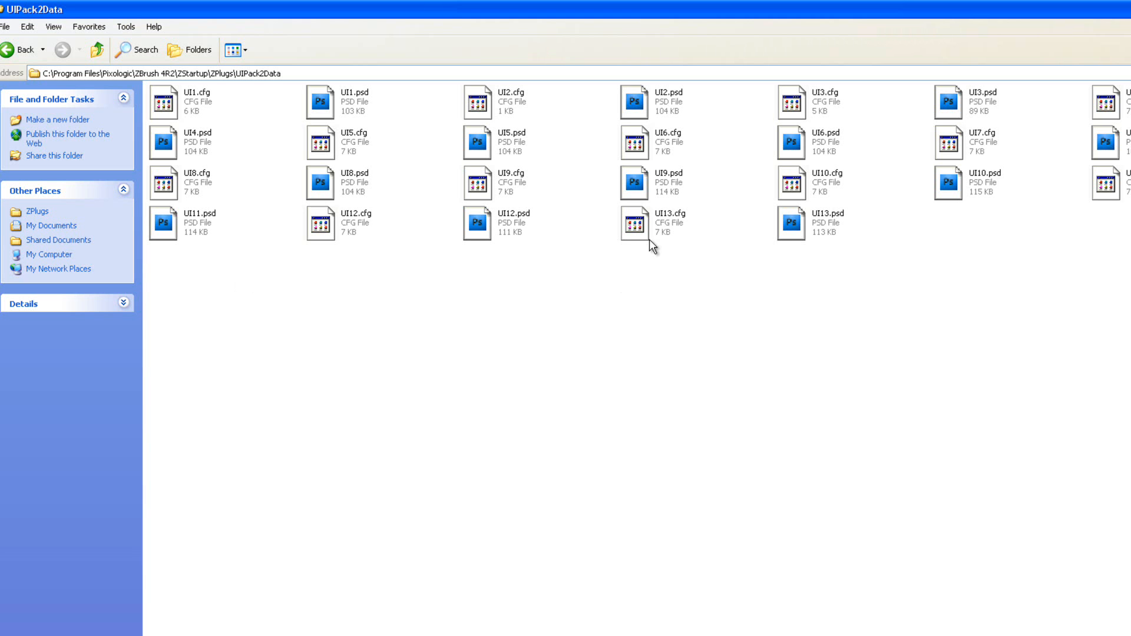
mouse_move(834, 259)
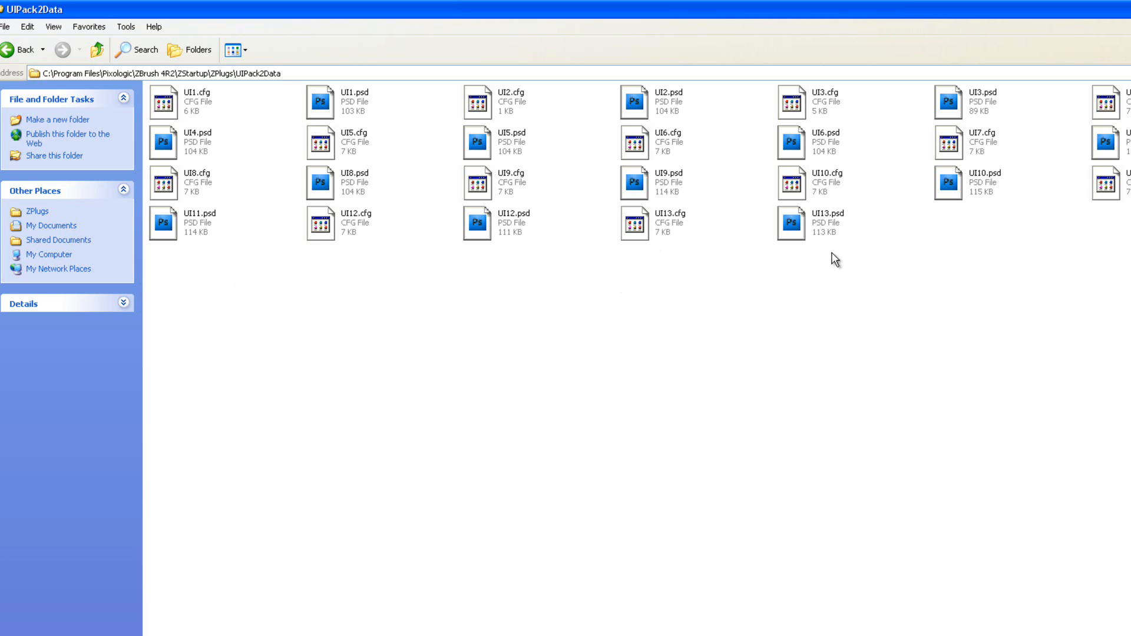
mouse_move(465, 129)
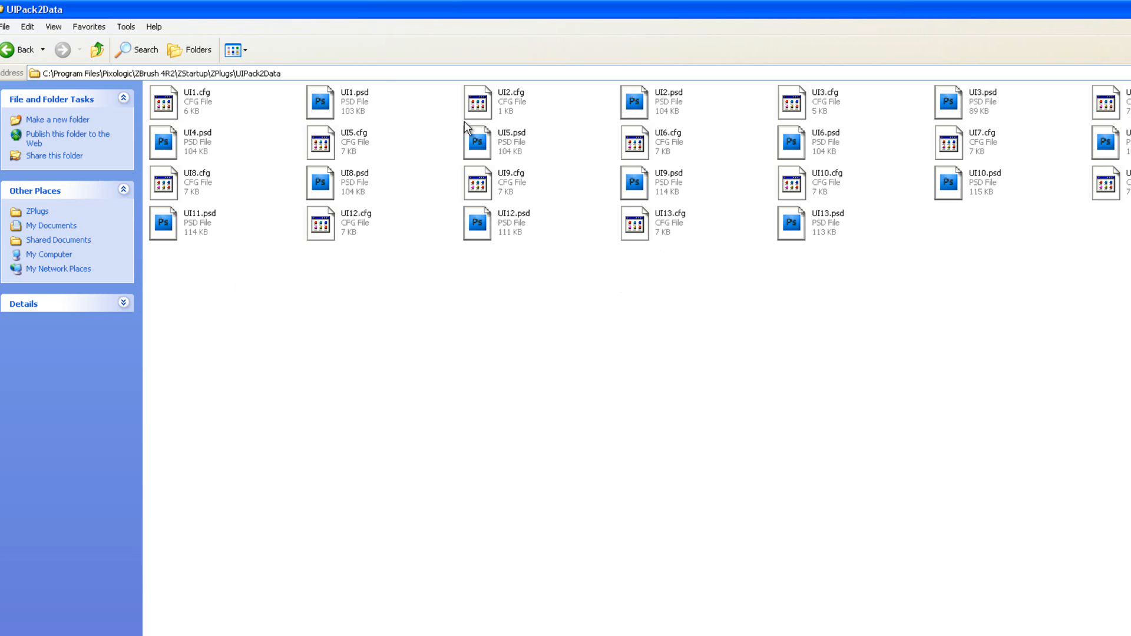
mouse_move(297, 99)
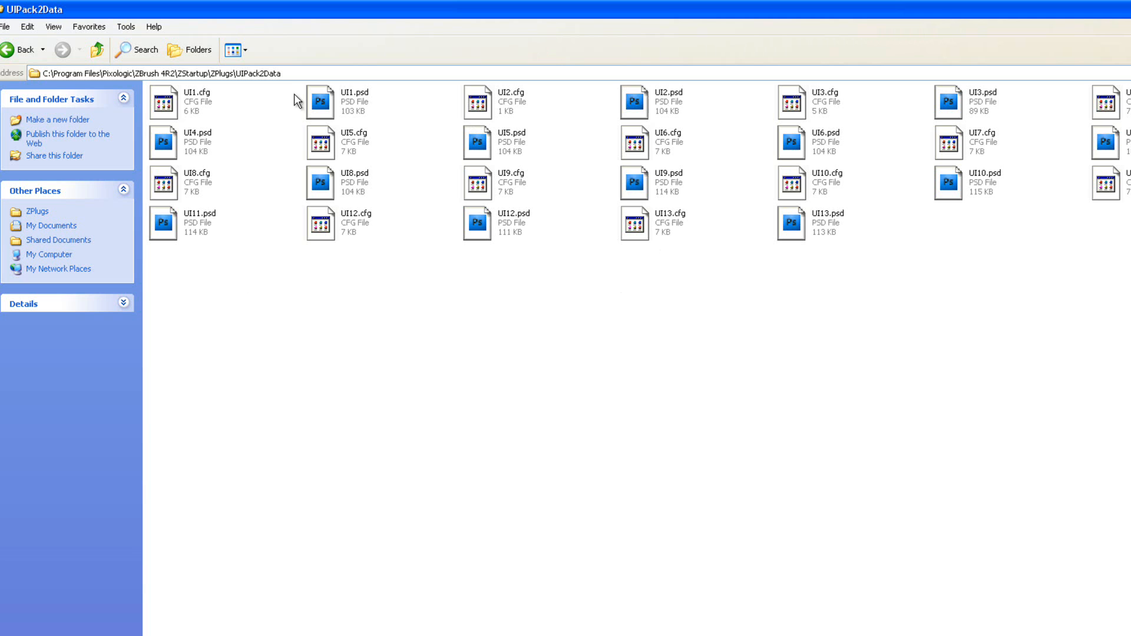
mouse_move(802, 136)
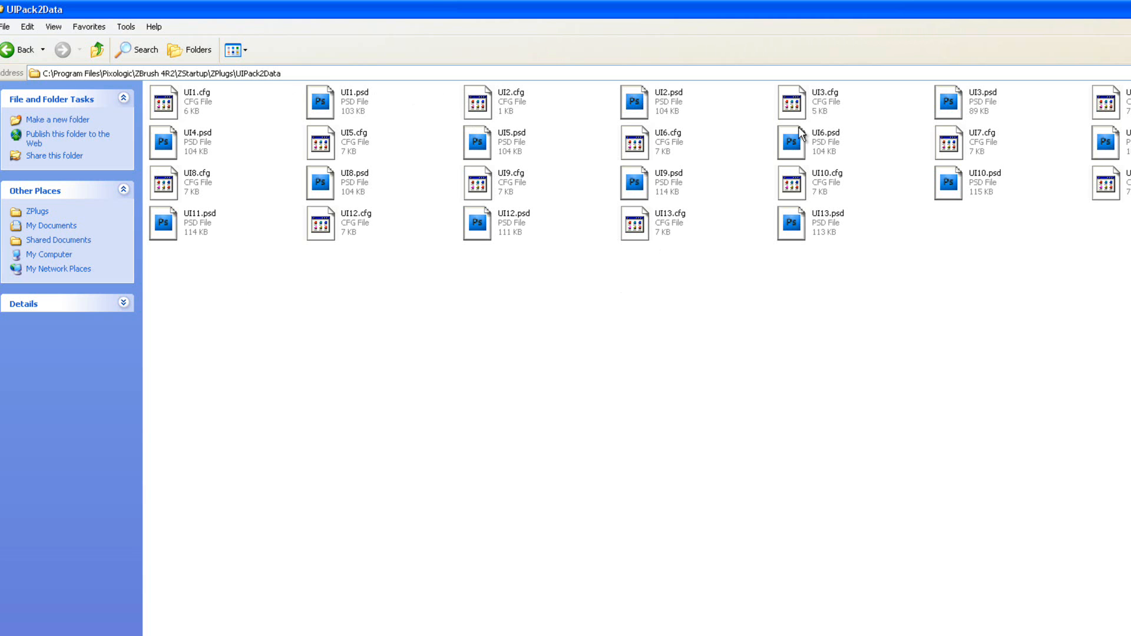
mouse_move(797, 239)
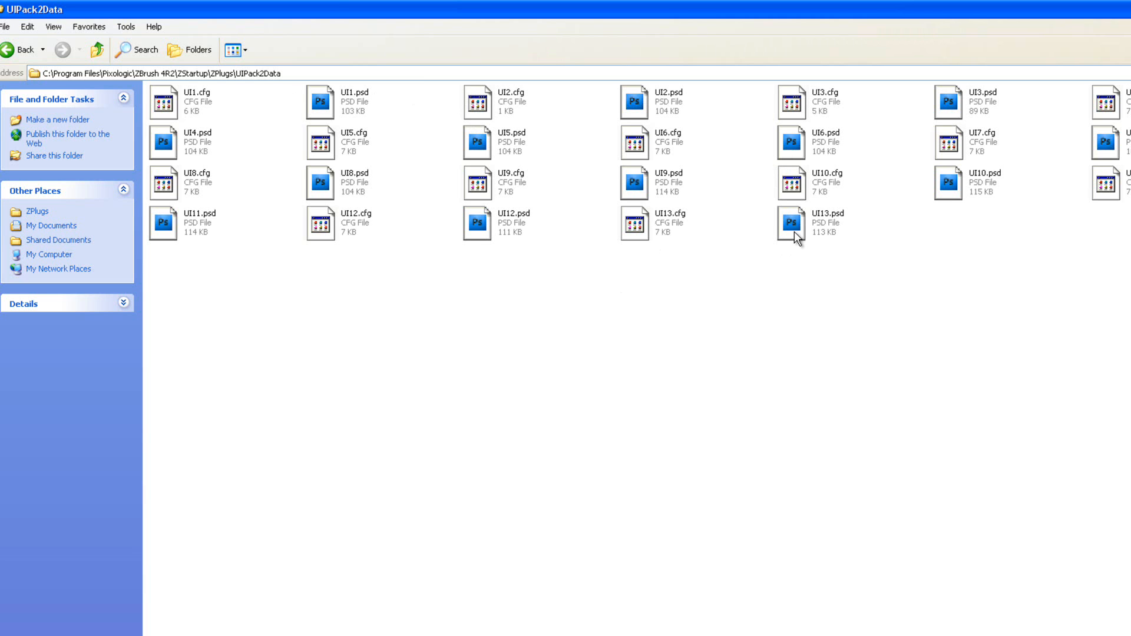
mouse_move(954, 251)
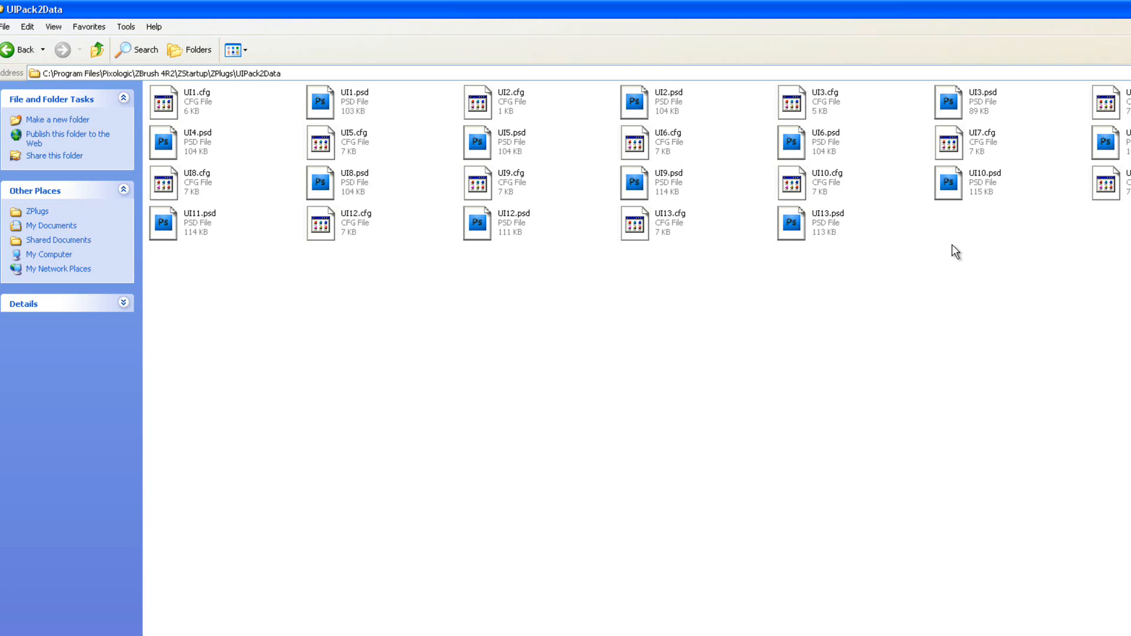
mouse_move(1080, 261)
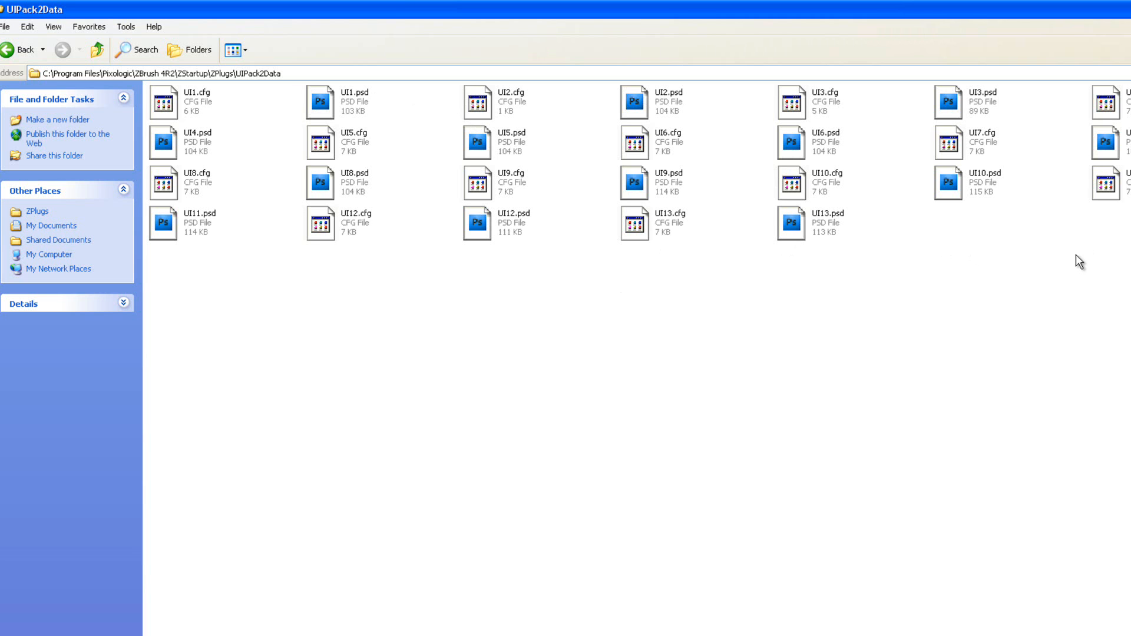
mouse_move(1108, 257)
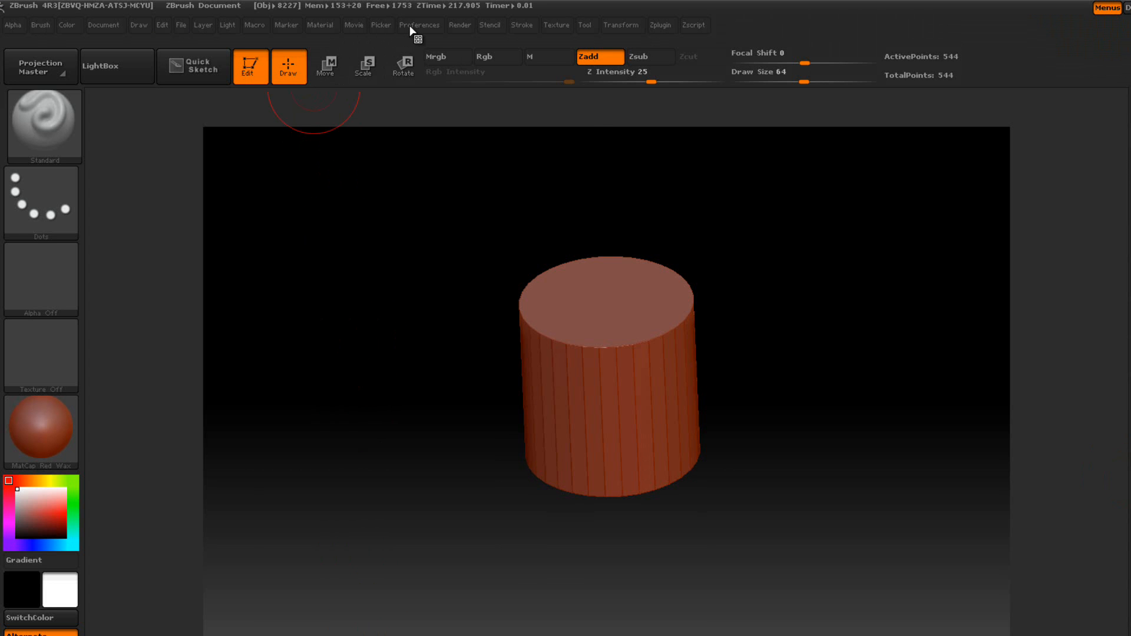
- Reopen the custom UI picker from Preferences to choose another layout
click(419, 25)
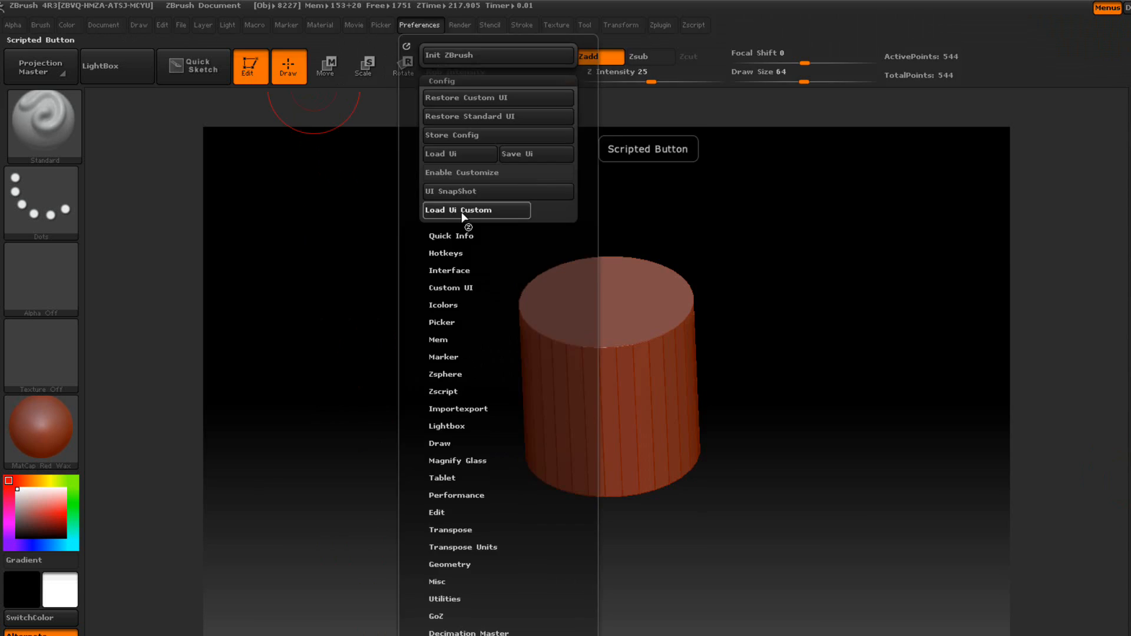
click(467, 210)
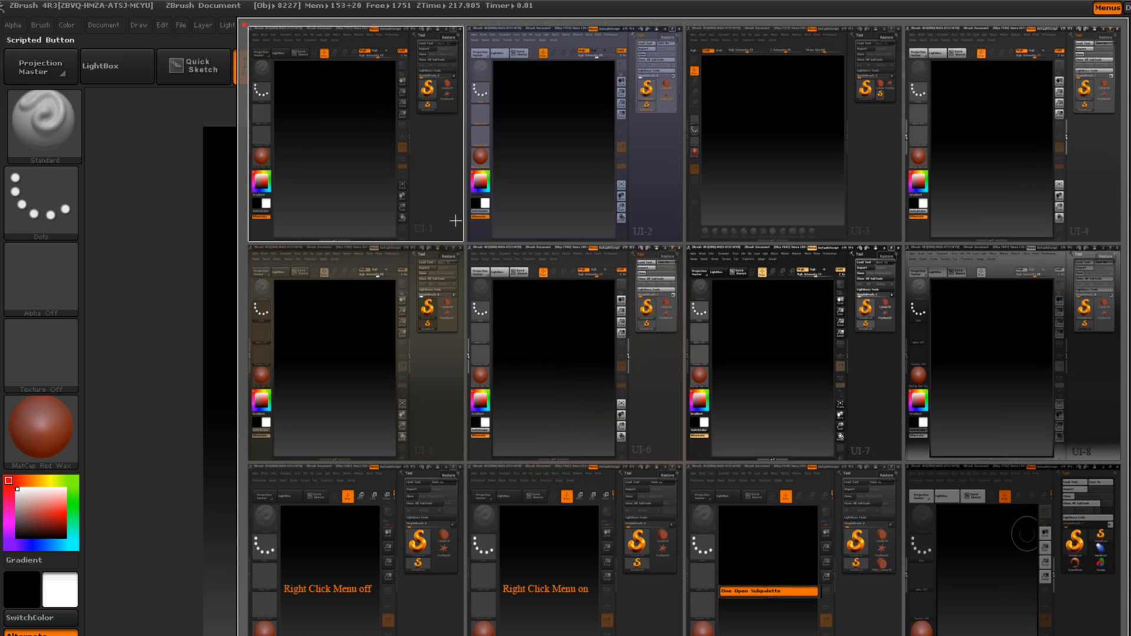
mouse_move(422, 232)
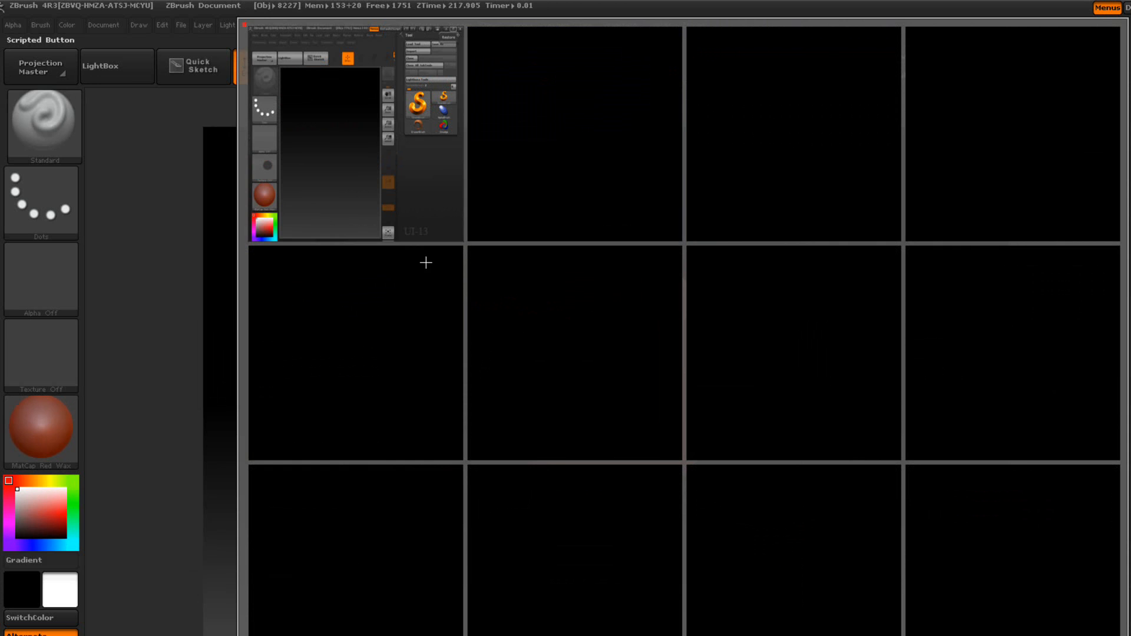
mouse_move(574, 85)
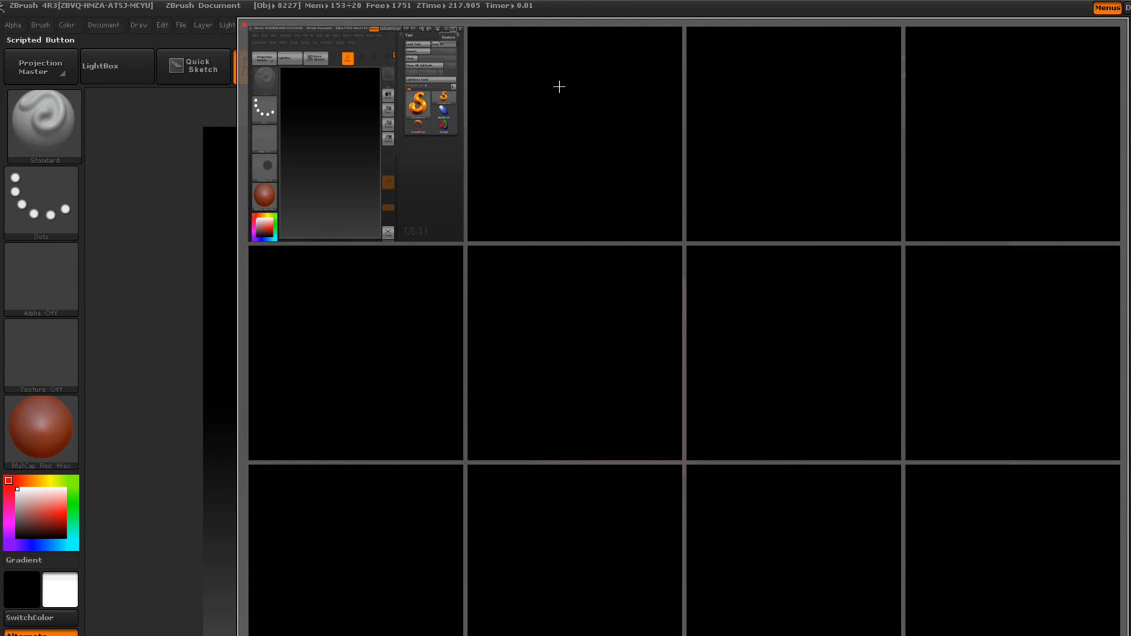
mouse_move(764, 48)
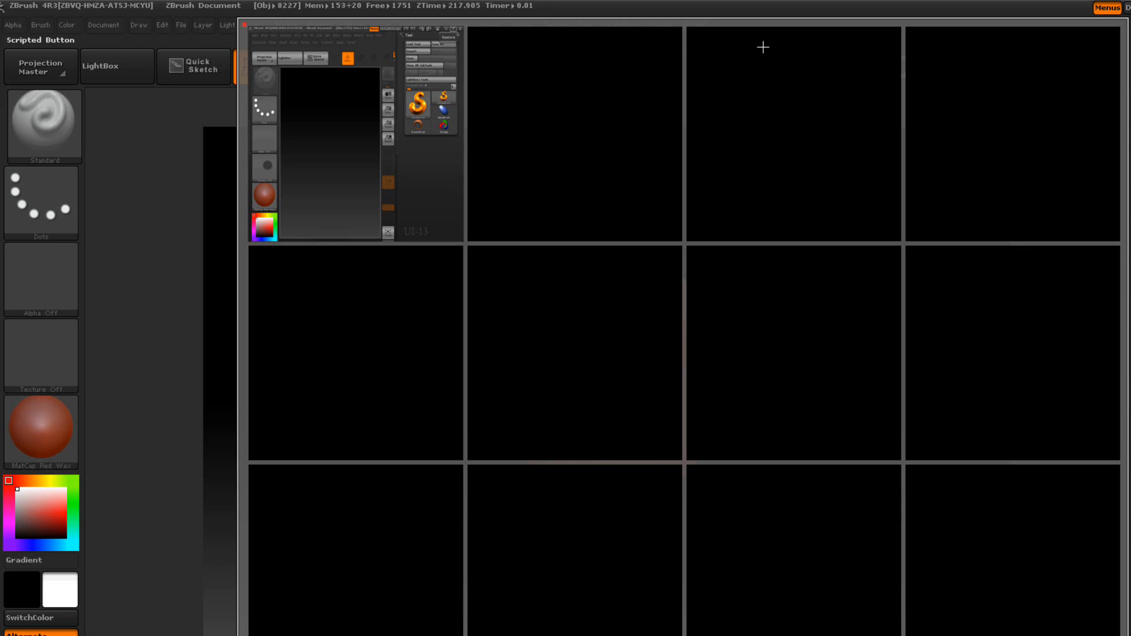
mouse_move(972, 78)
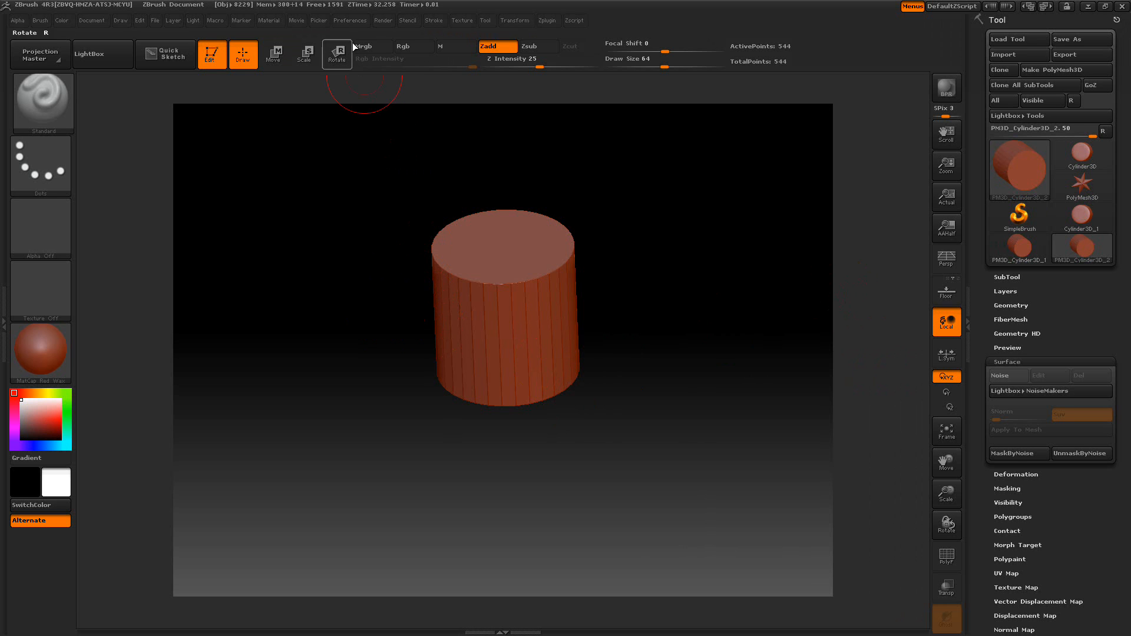
click(350, 20)
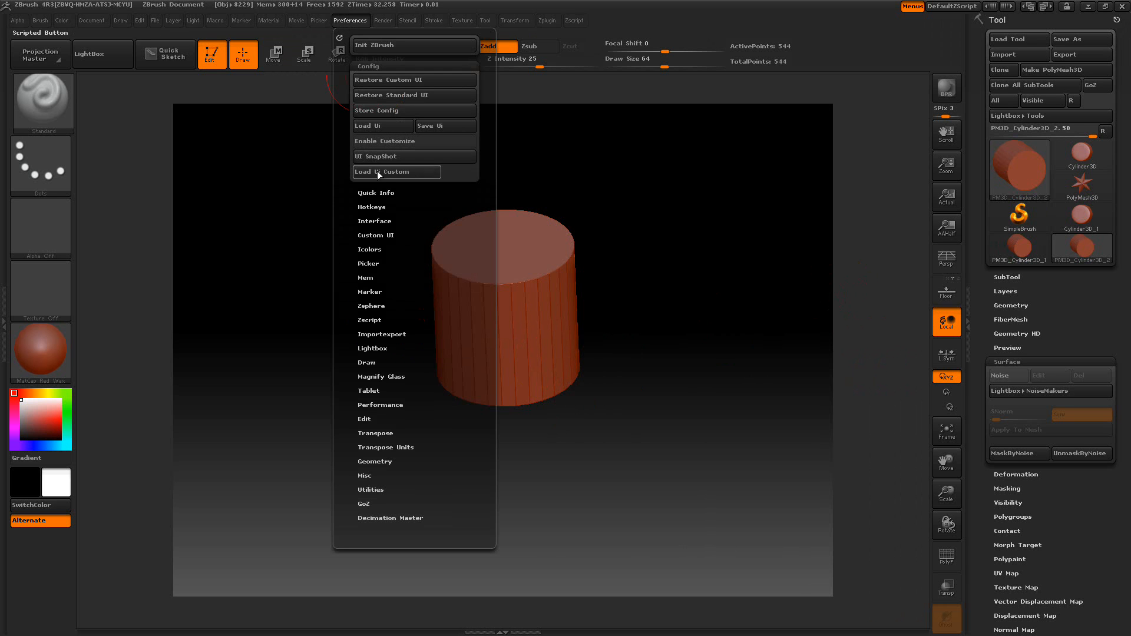
mouse_move(378, 176)
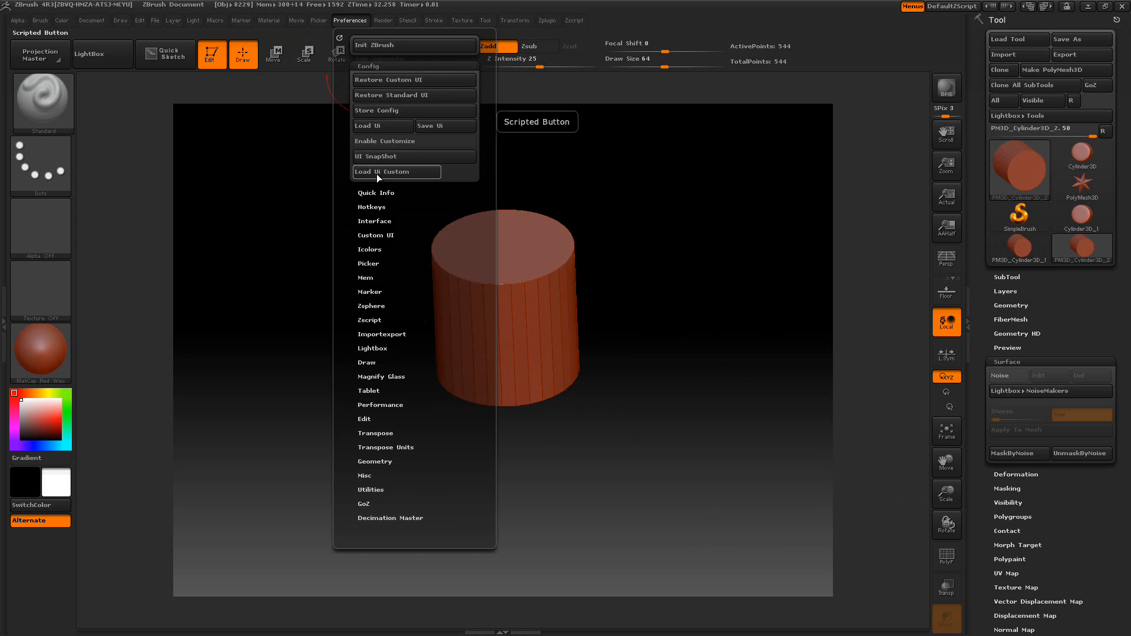
click(381, 172)
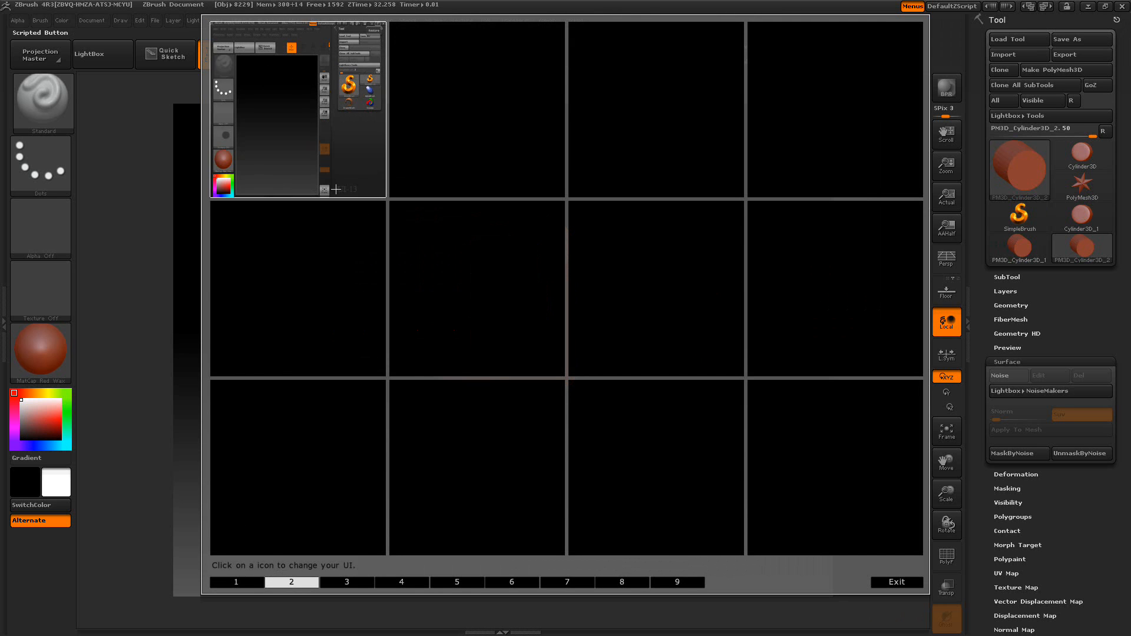
click(236, 582)
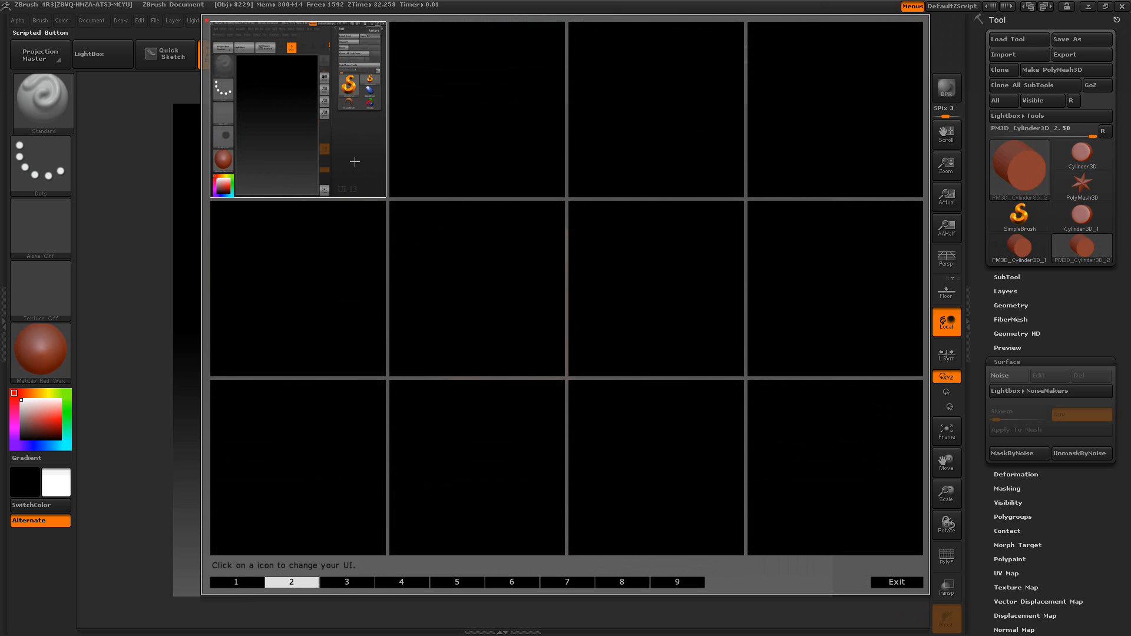
mouse_move(496, 81)
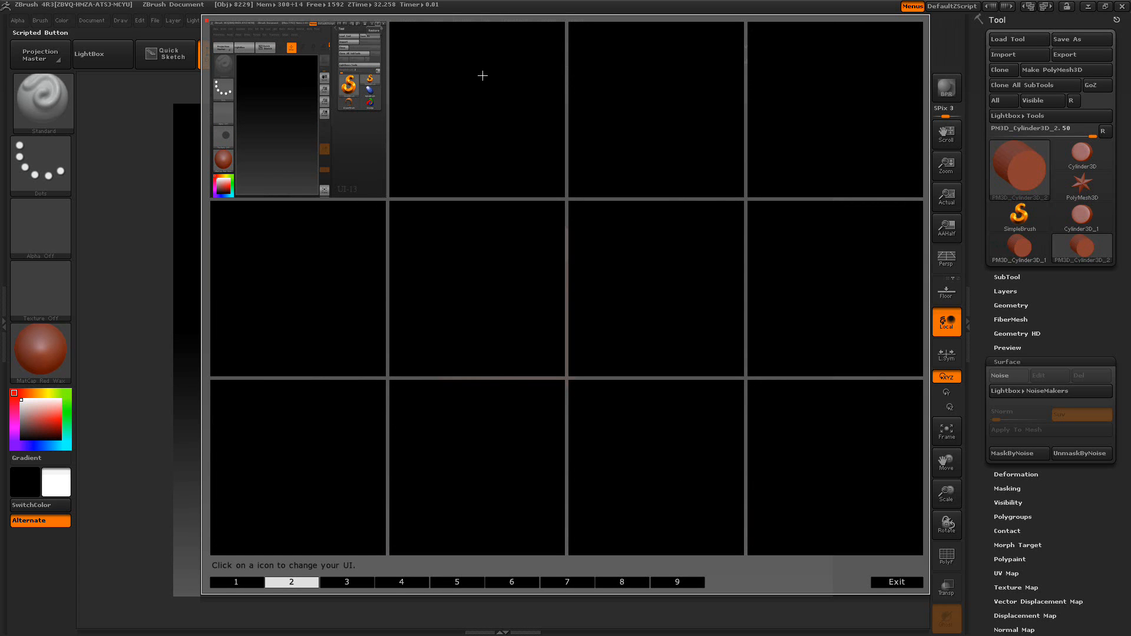
mouse_move(780, 85)
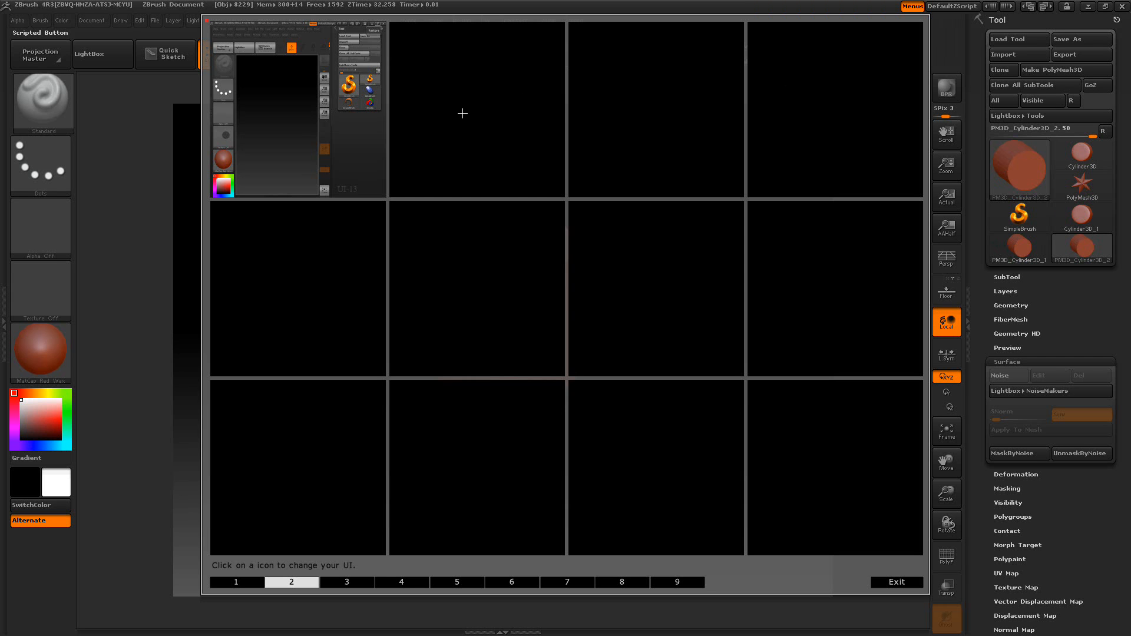
mouse_move(470, 113)
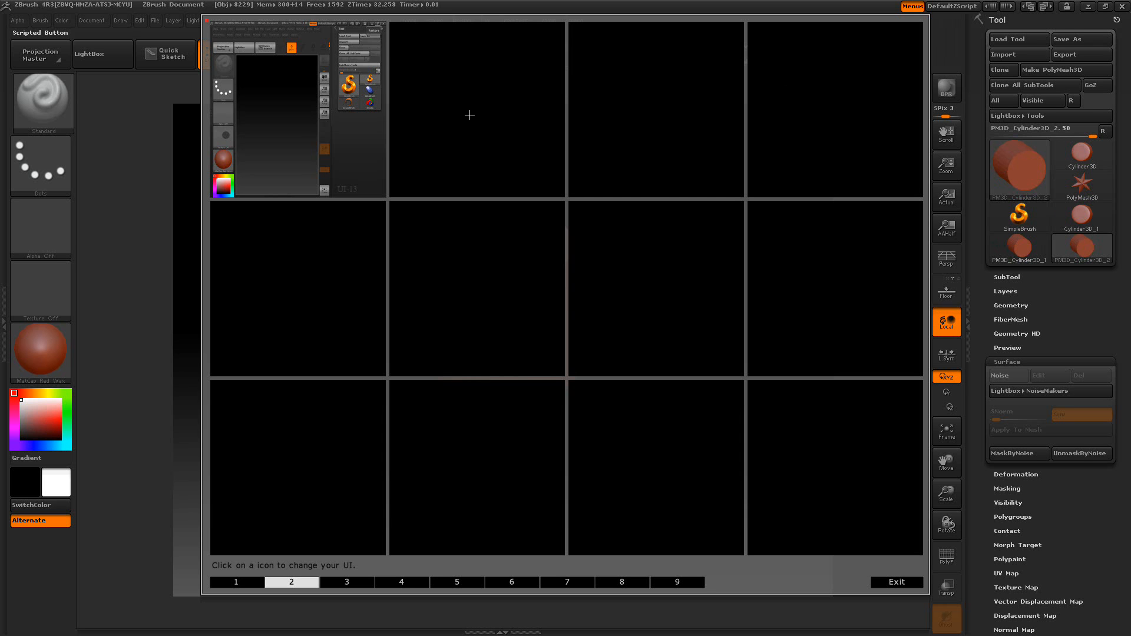
click(896, 582)
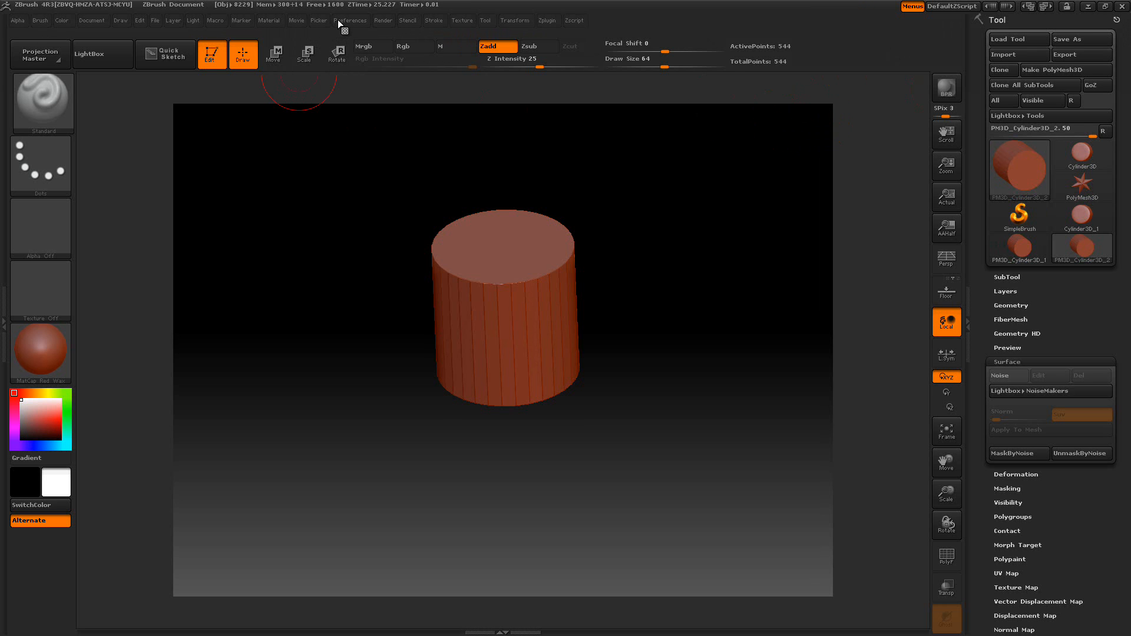
- Save the current UI config into ZPlugs\UIPack2Data, basing the name on UI13.cfg
click(351, 20)
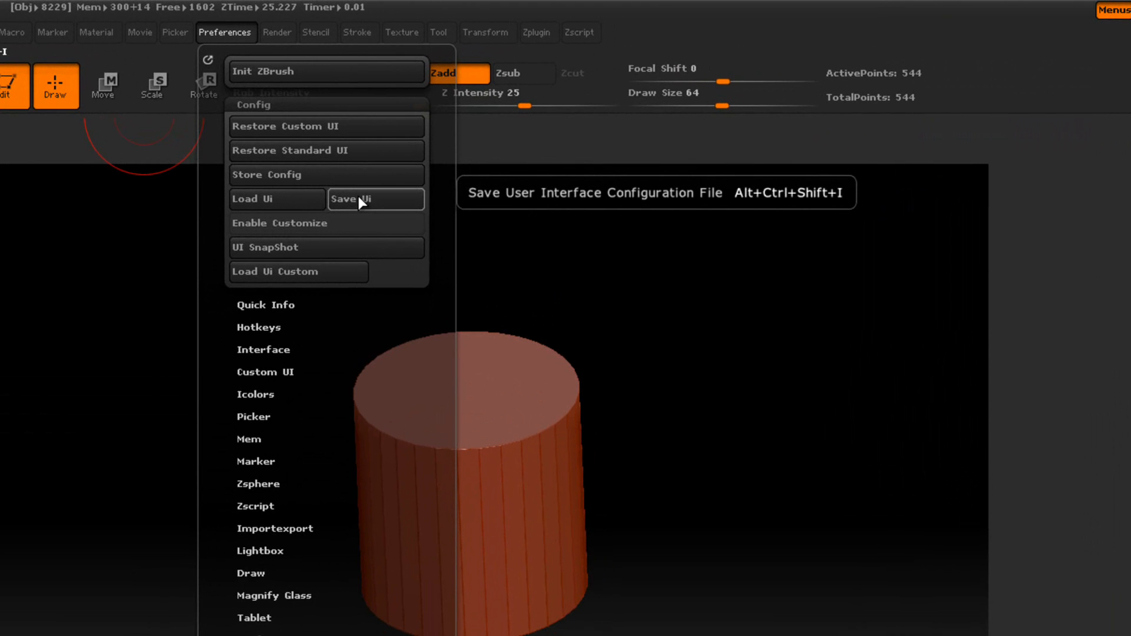
click(374, 200)
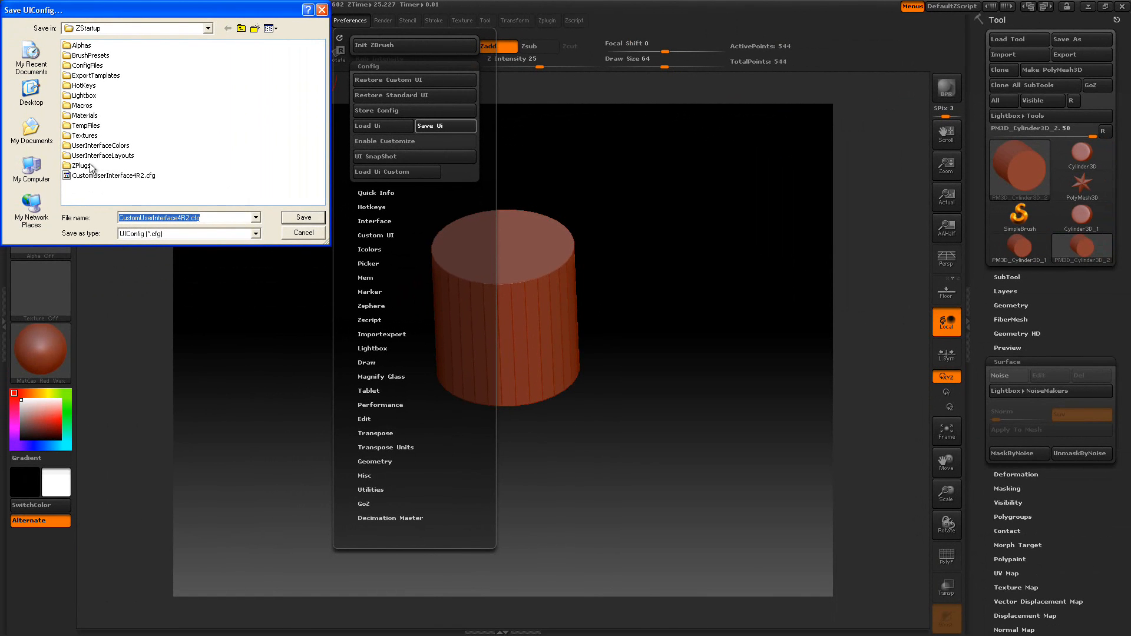
double_click(81, 165)
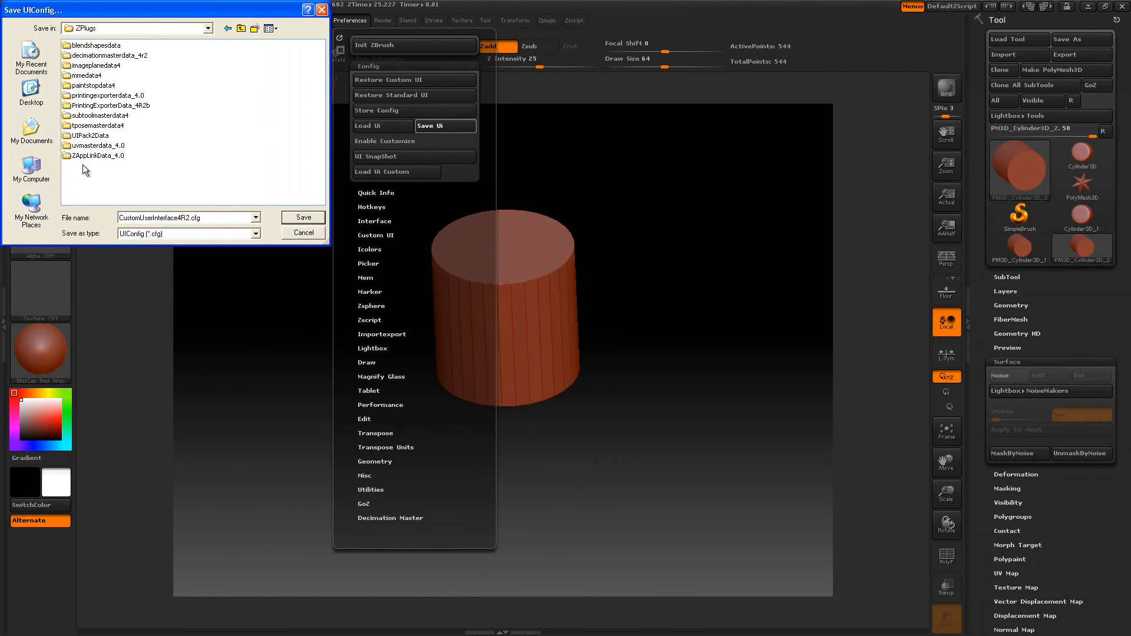
click(91, 136)
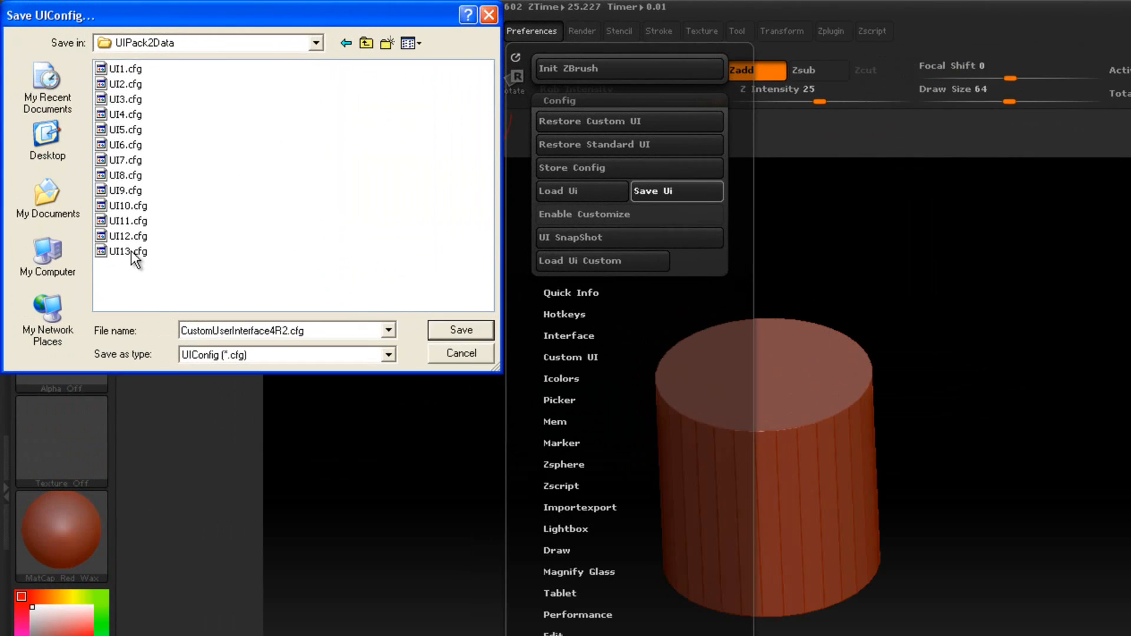
click(133, 250)
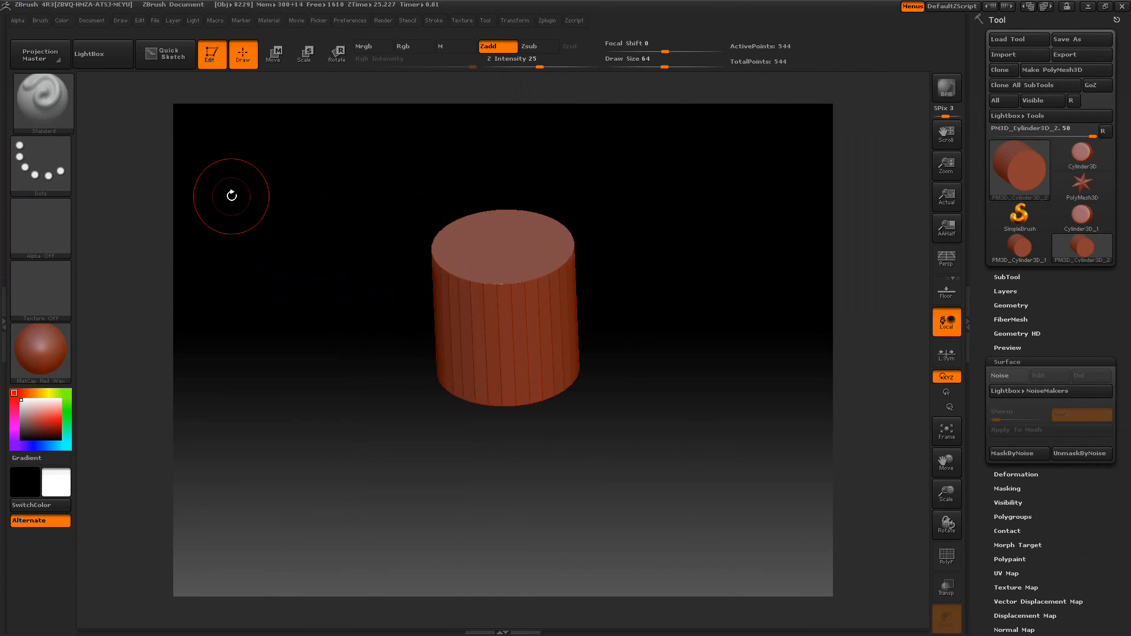
mouse_move(94, 28)
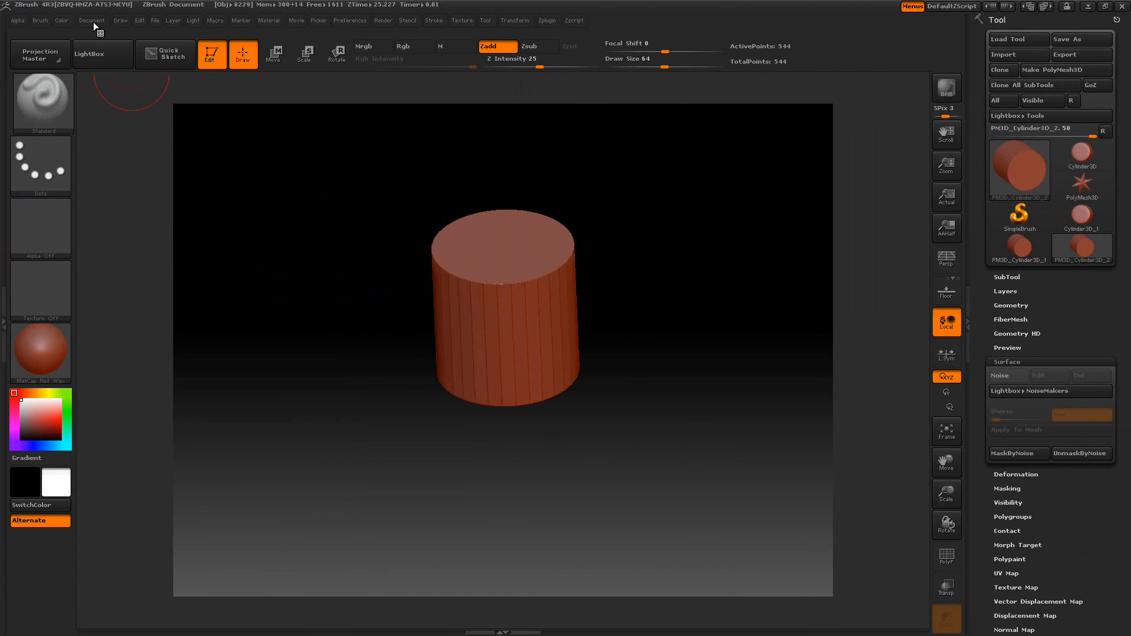
- Export a screen grab into ZPlugs\UIPack2Data named UI14.psd
click(92, 20)
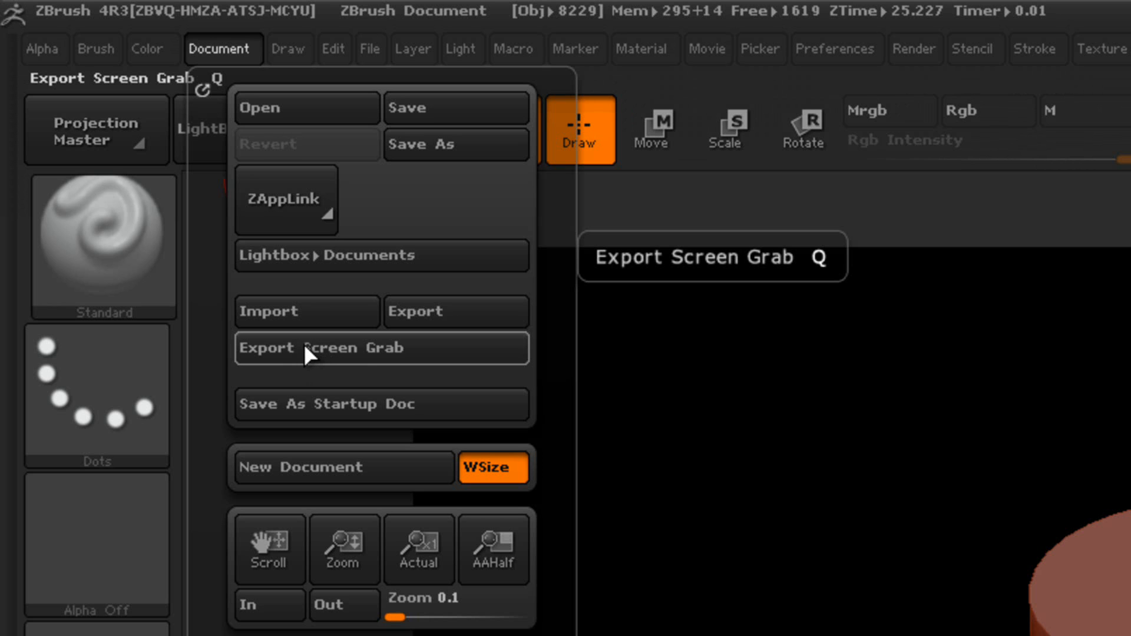
mouse_move(332, 357)
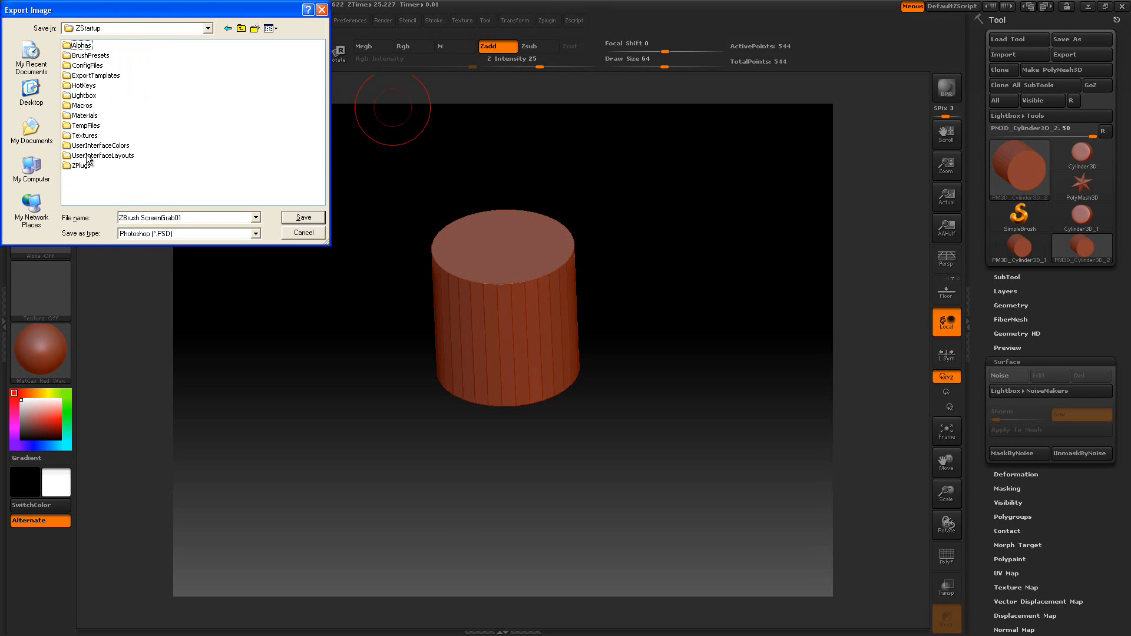
double_click(80, 165)
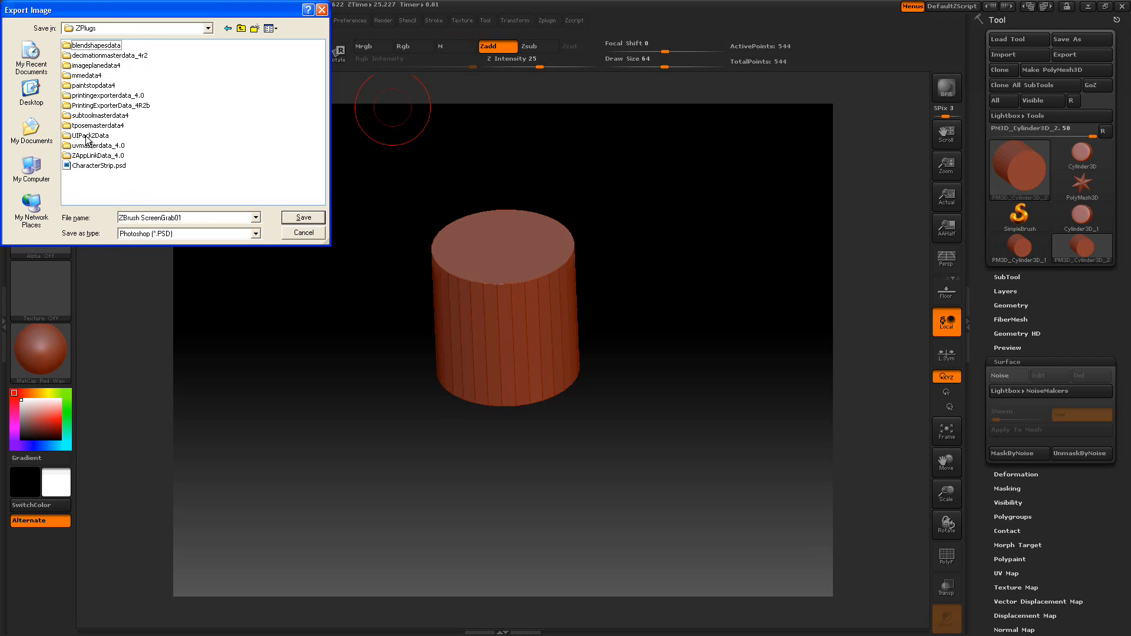
double_click(91, 134)
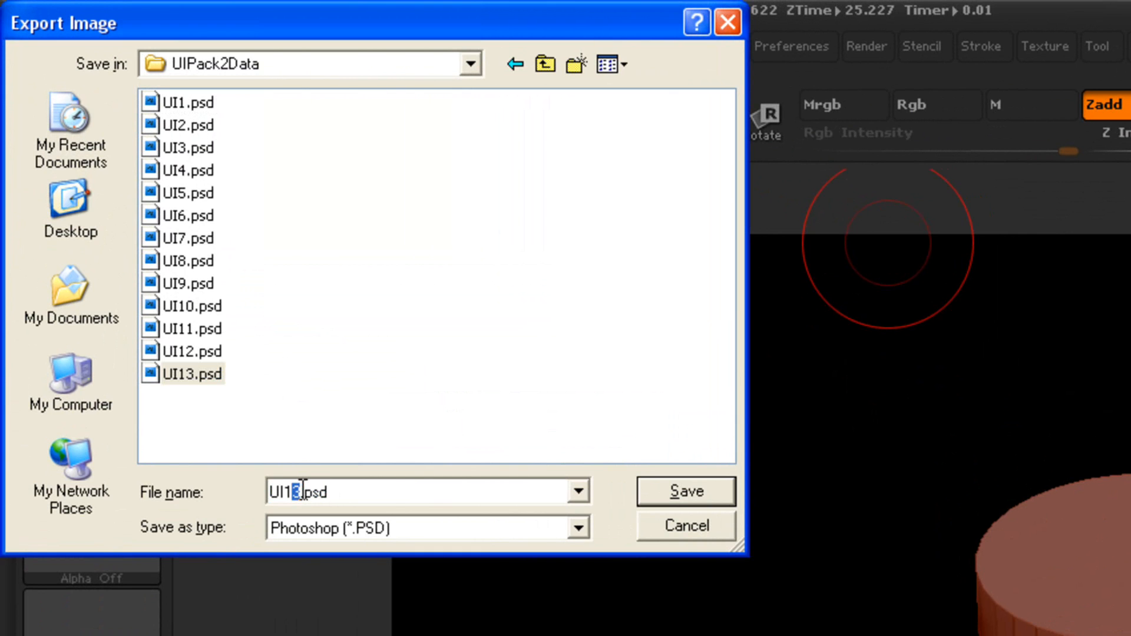
text(UI14.psd)
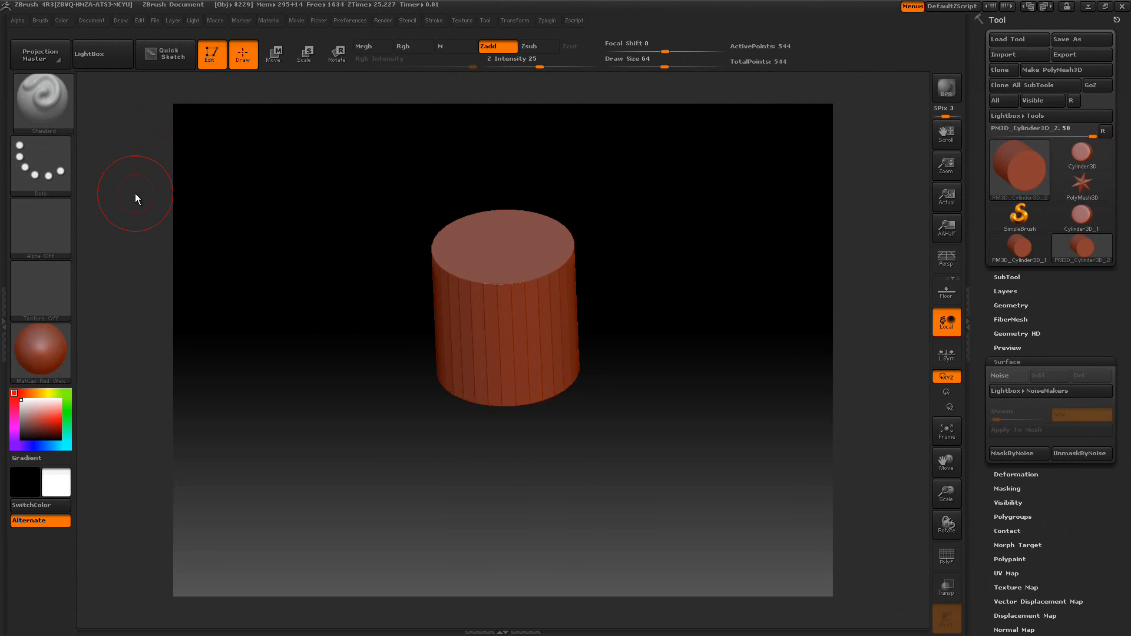
mouse_move(434, 189)
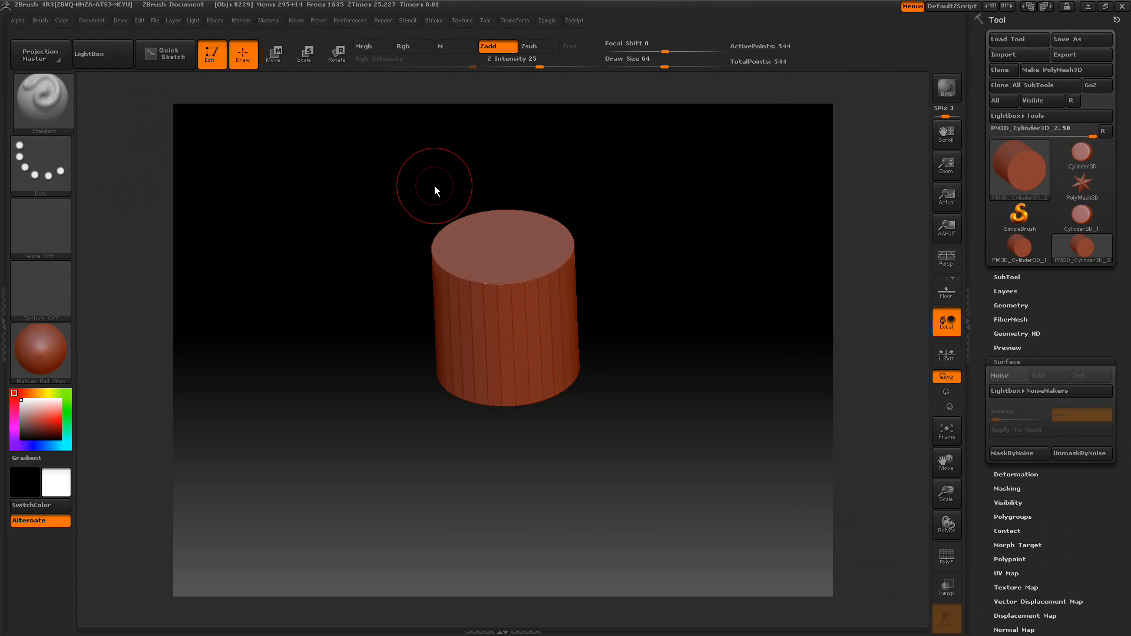
mouse_move(163, 135)
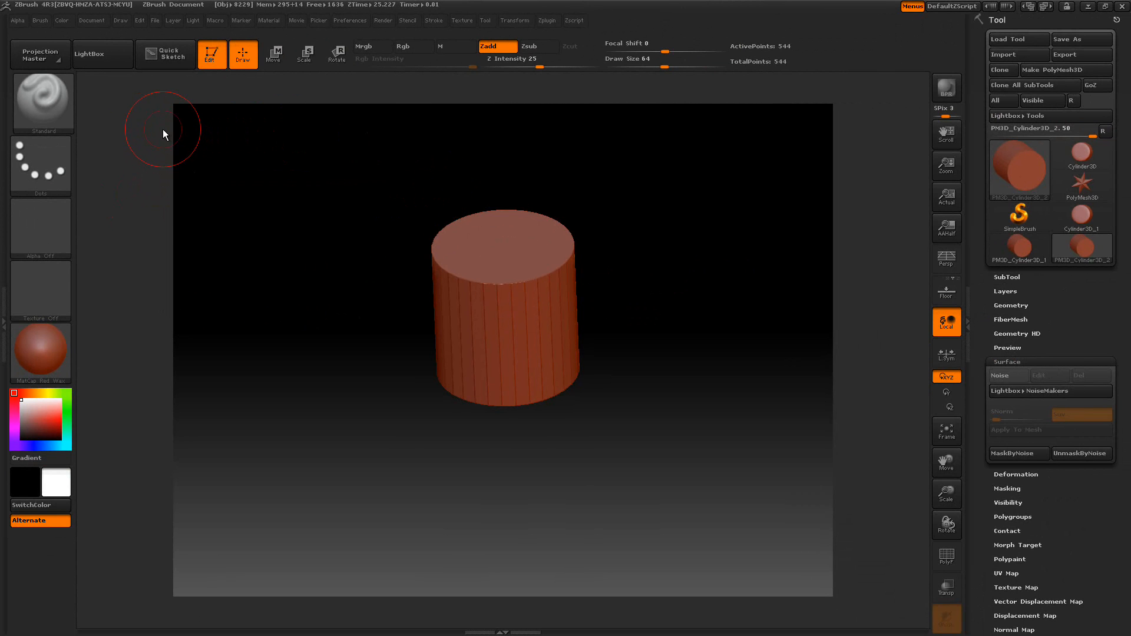
mouse_move(344, 152)
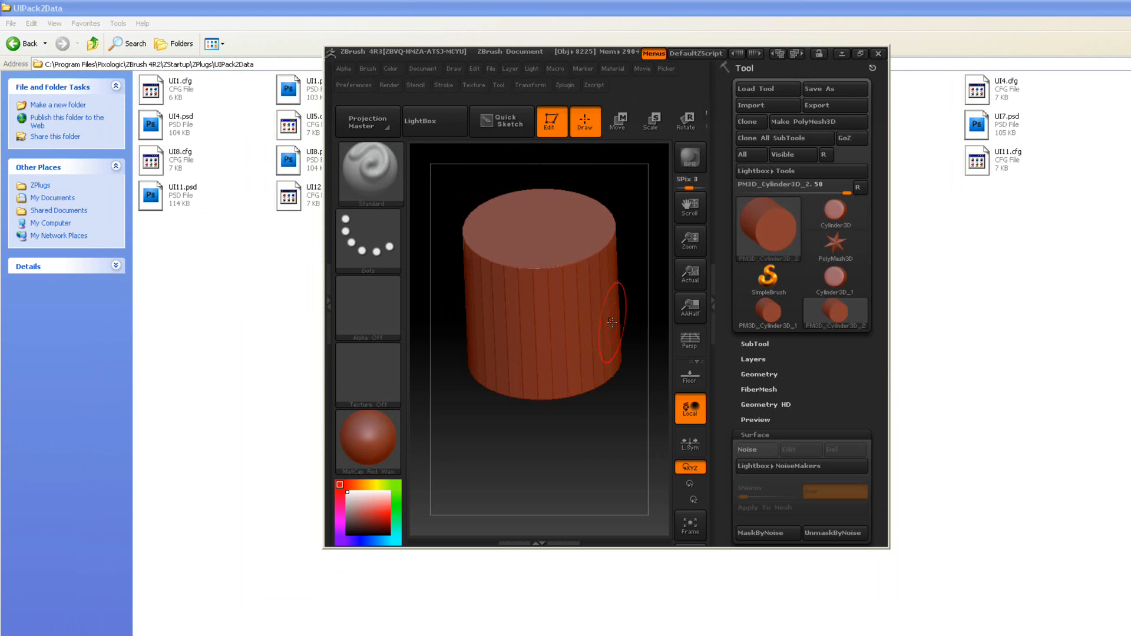
mouse_move(948, 351)
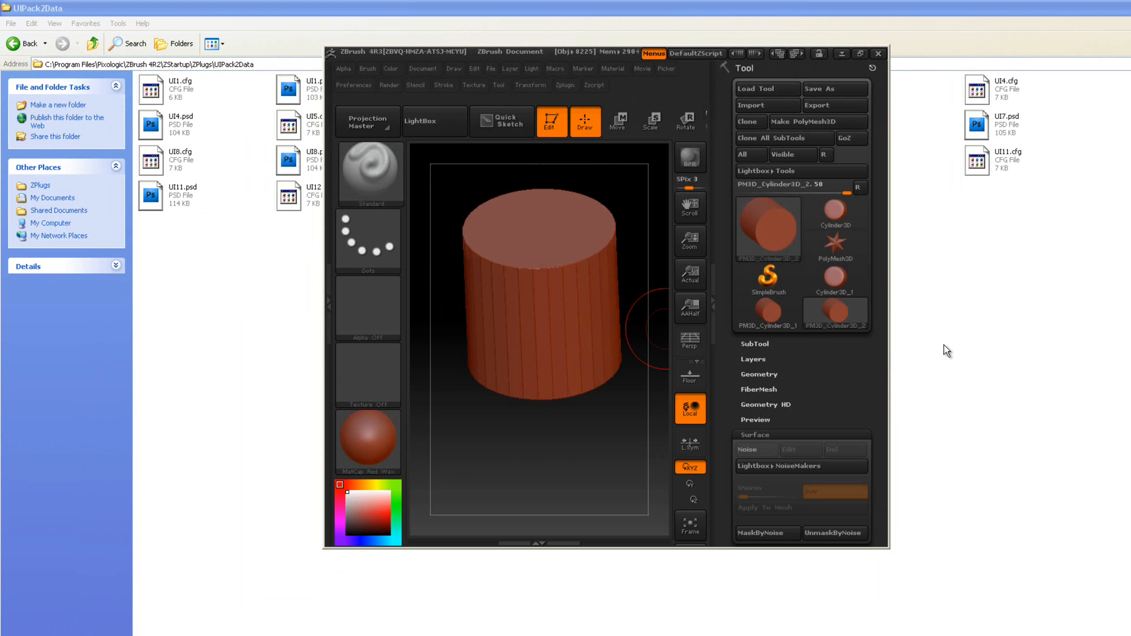
mouse_move(955, 346)
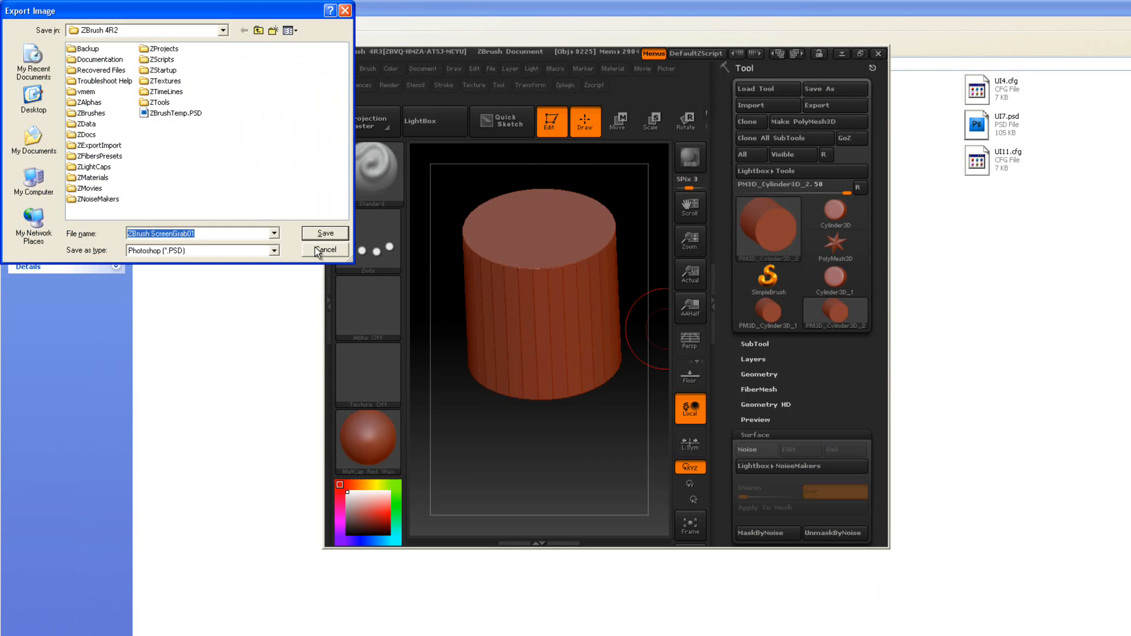
click(324, 250)
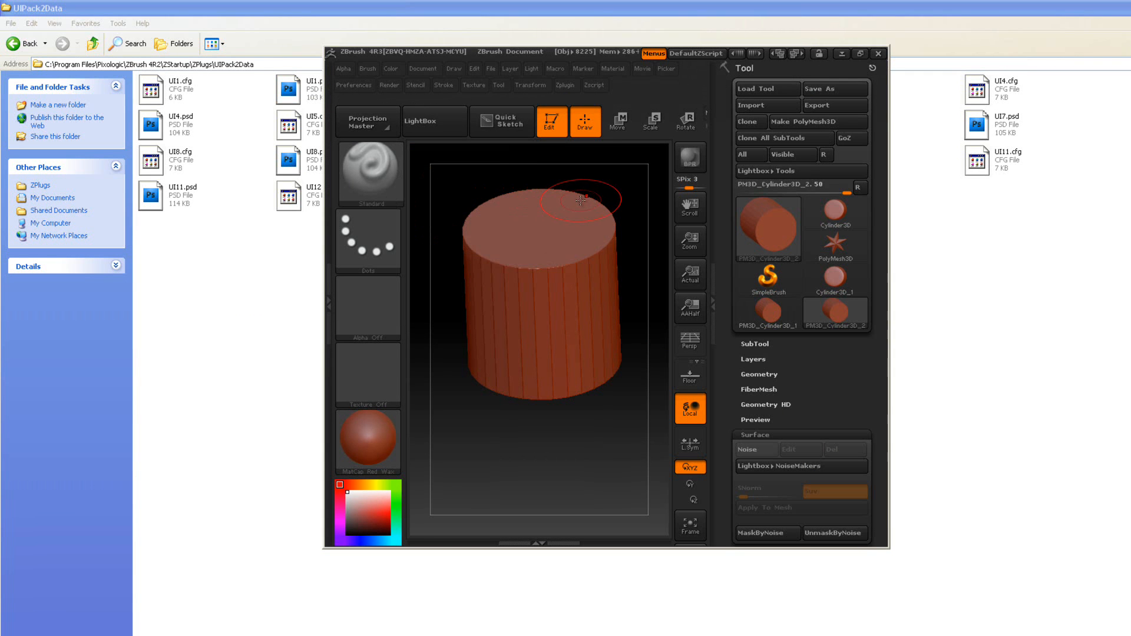
mouse_move(858, 55)
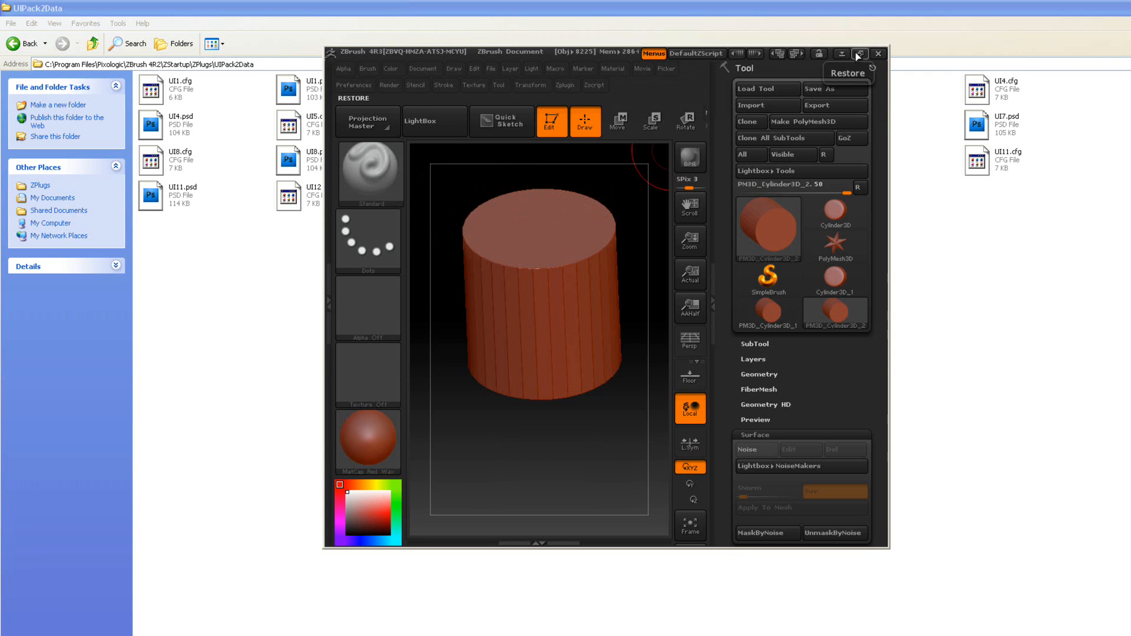
click(859, 53)
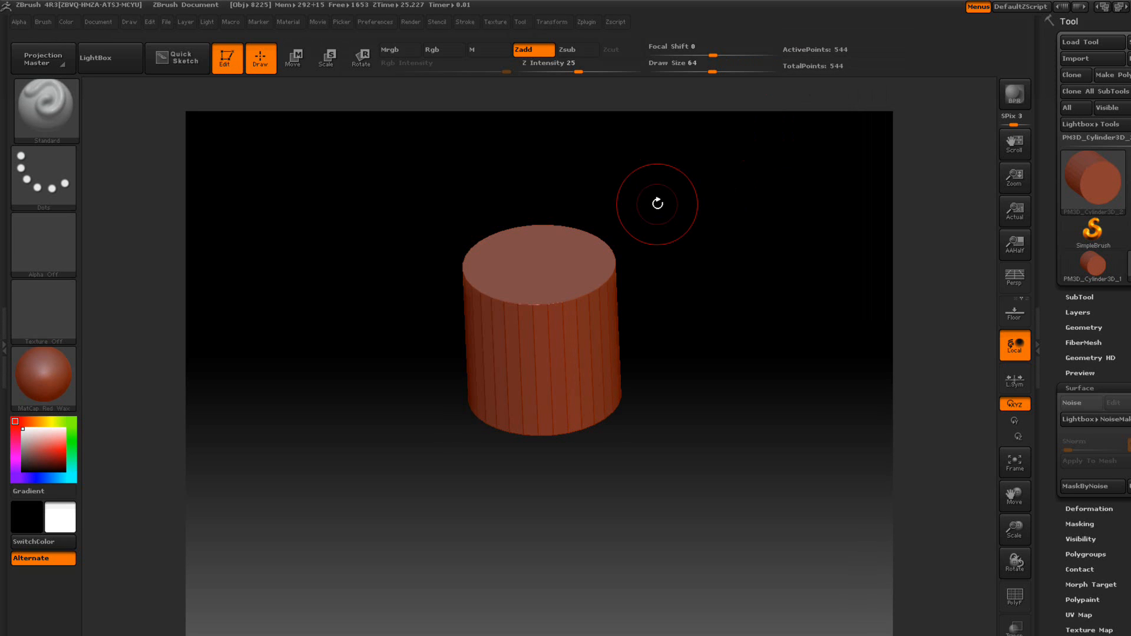
mouse_move(719, 279)
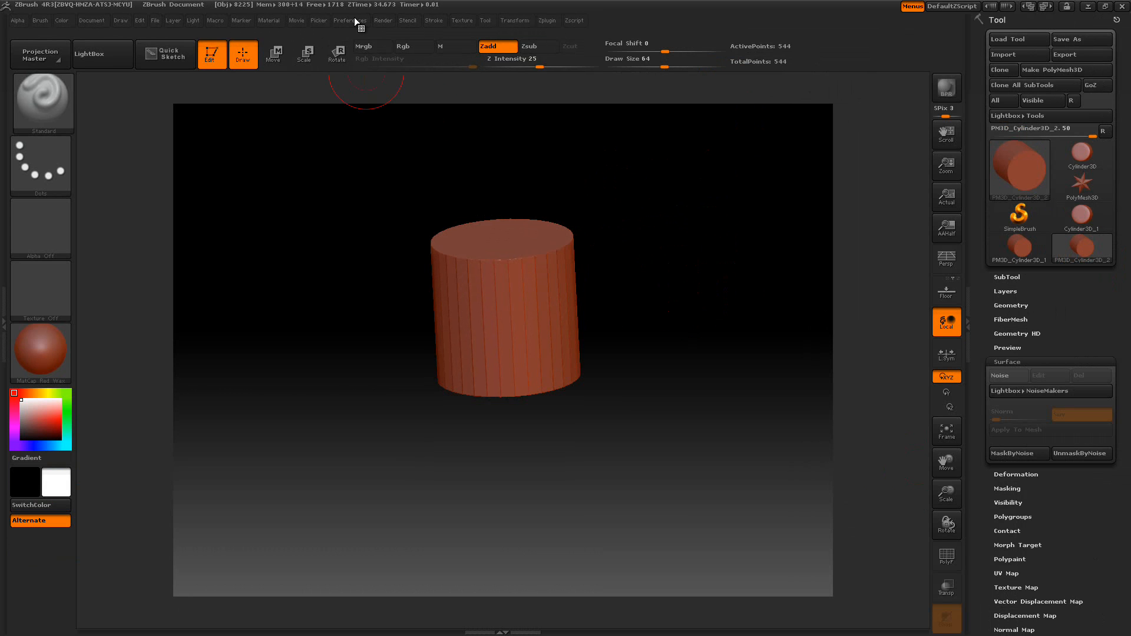
- Start Save Ui from Preferences, browse into the UIPack2Data folder, then cancel without saving
click(352, 20)
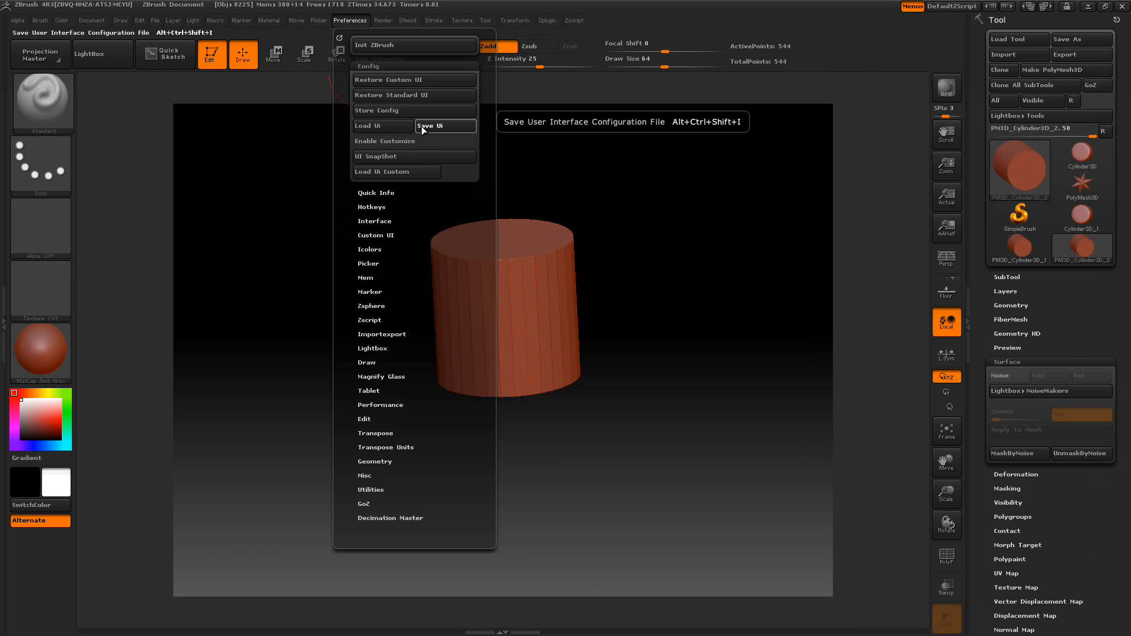
click(436, 126)
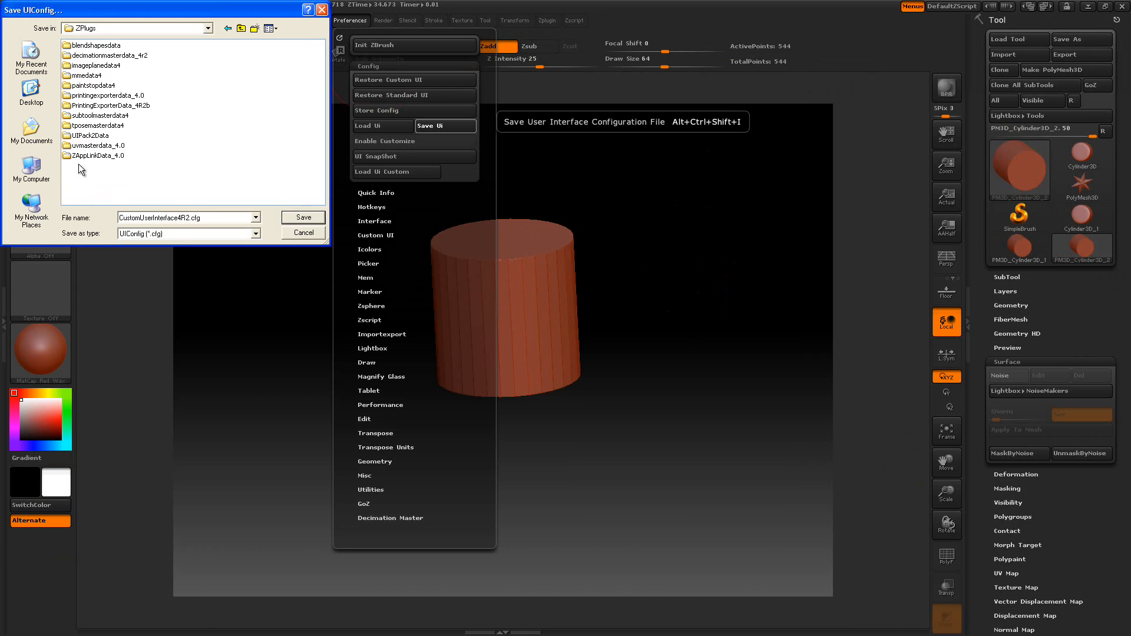
double_click(95, 134)
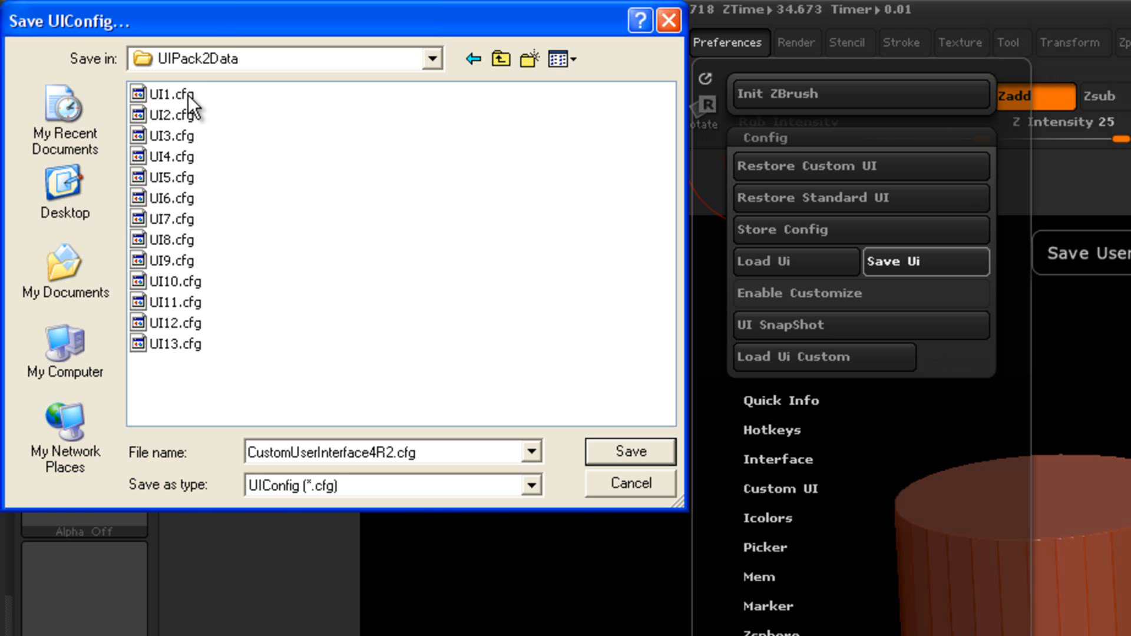
mouse_move(179, 351)
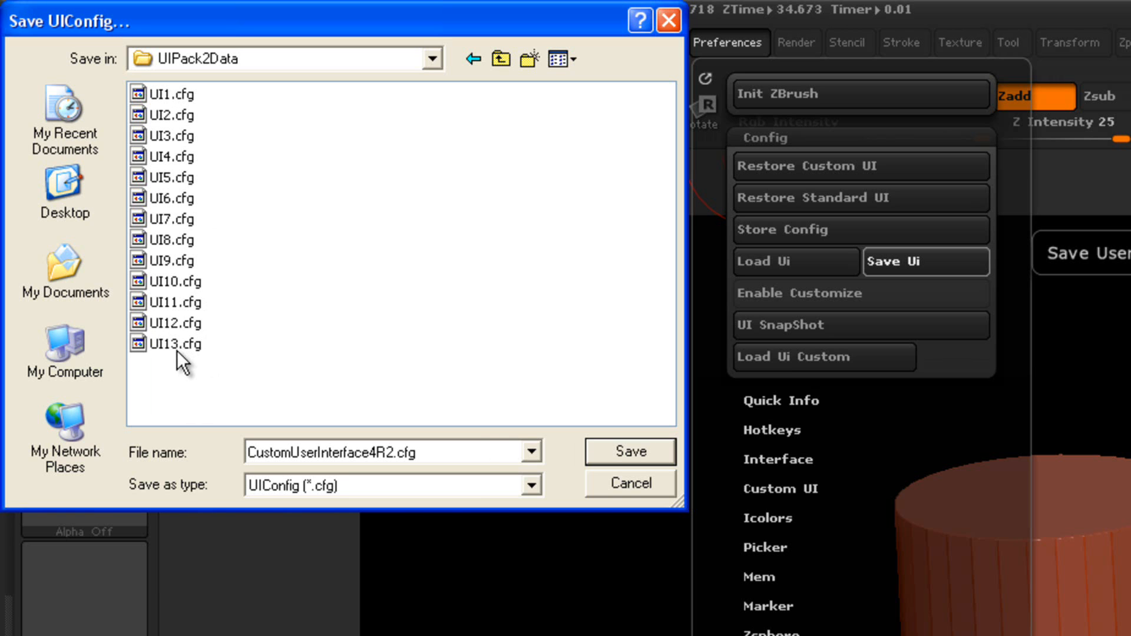
mouse_move(210, 357)
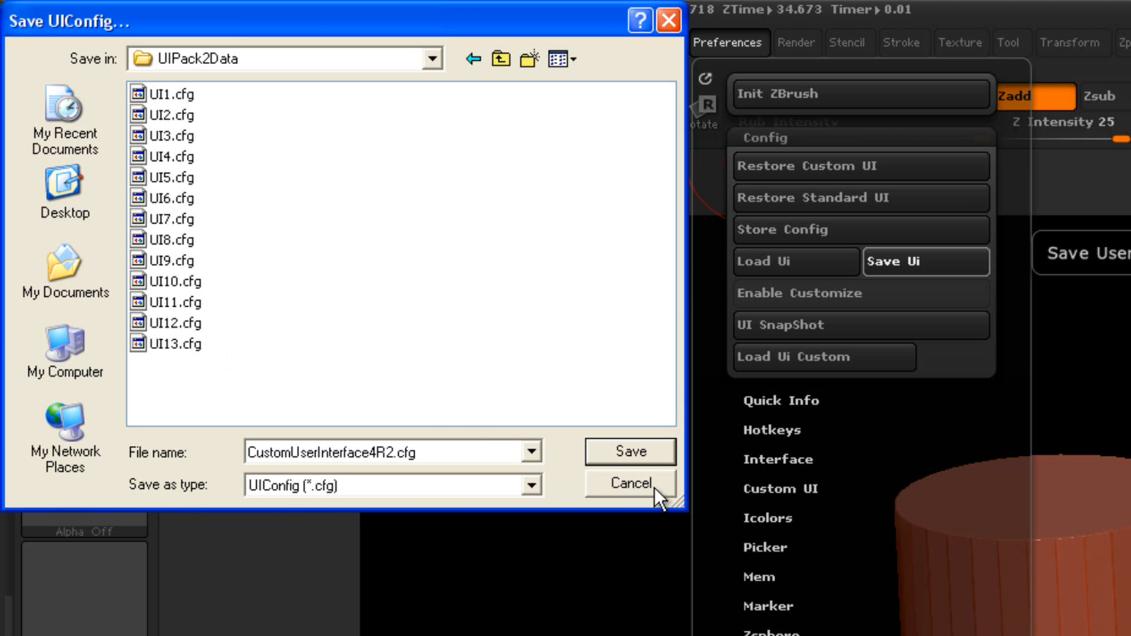
click(628, 483)
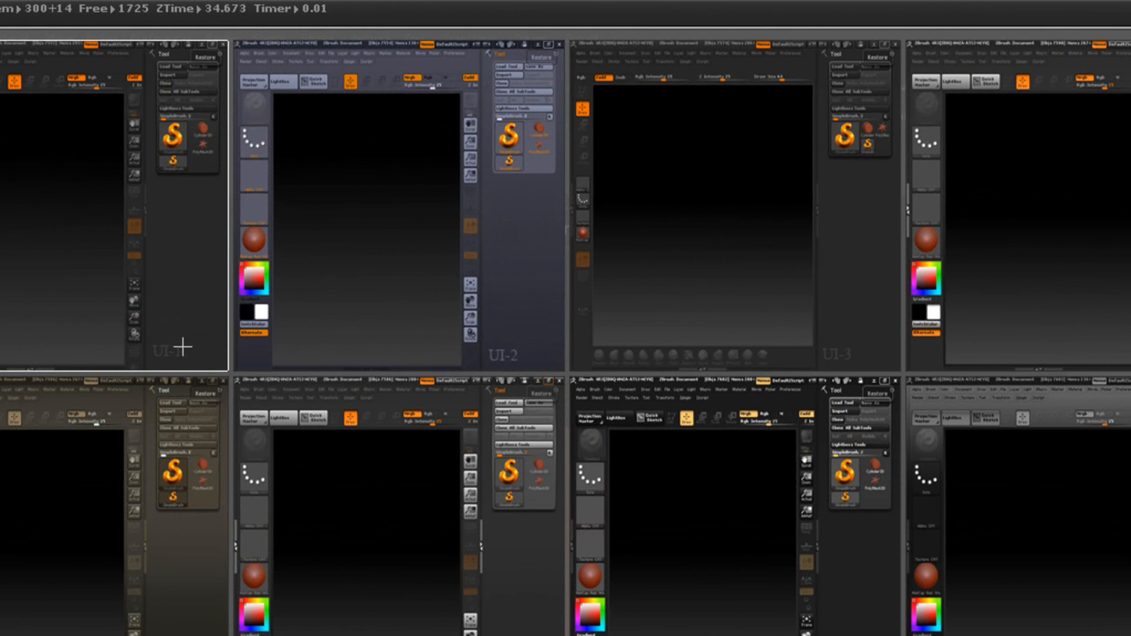
mouse_move(174, 363)
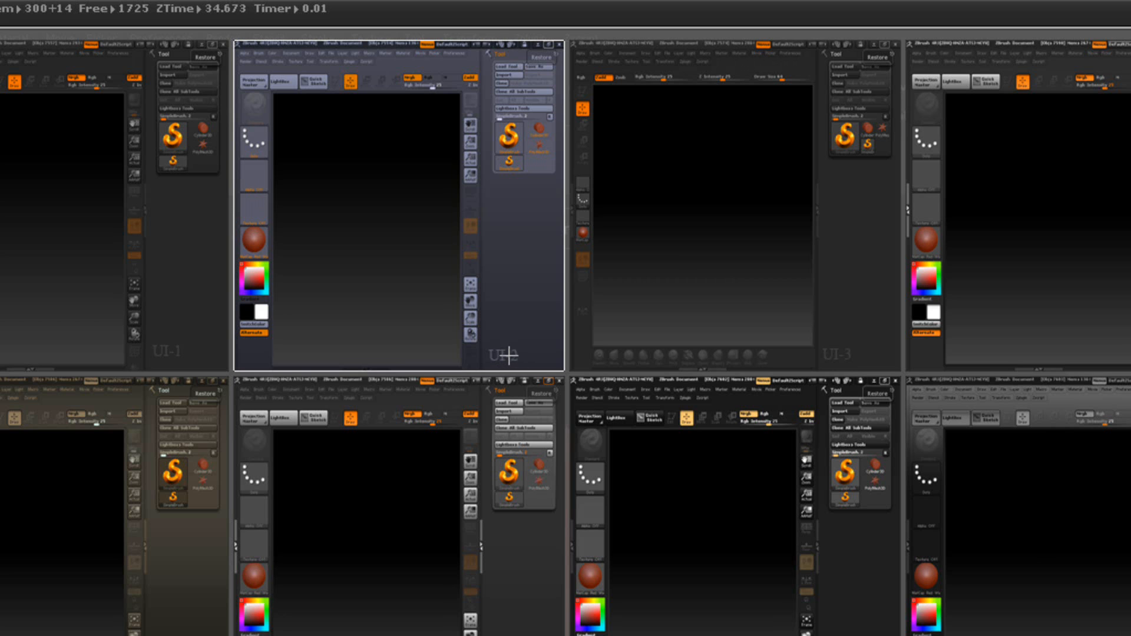
mouse_move(531, 359)
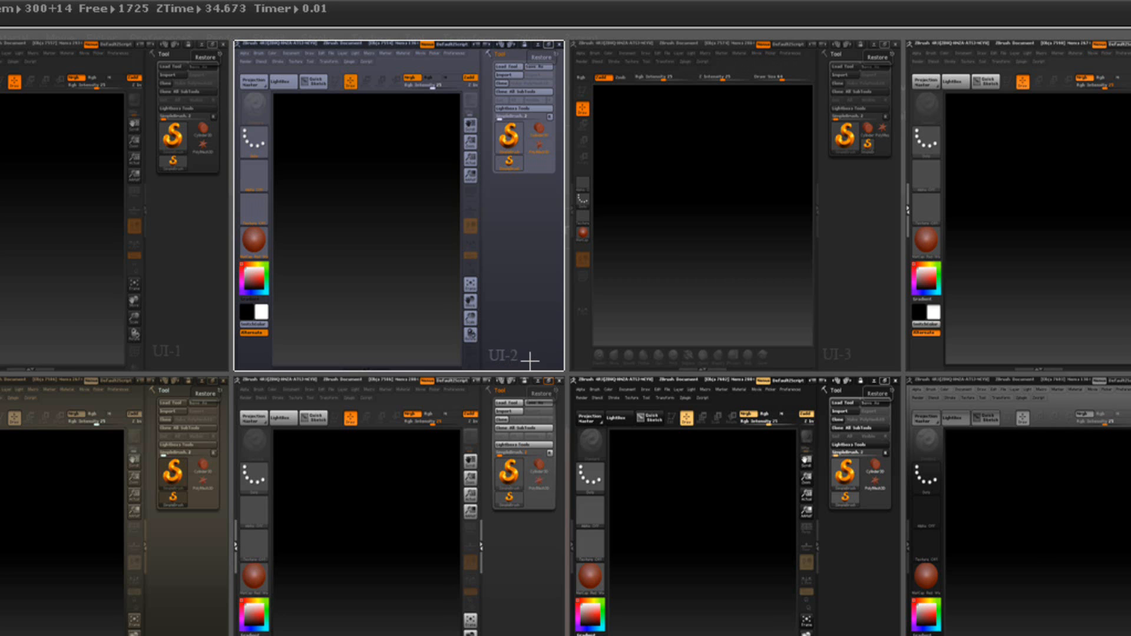
mouse_move(526, 330)
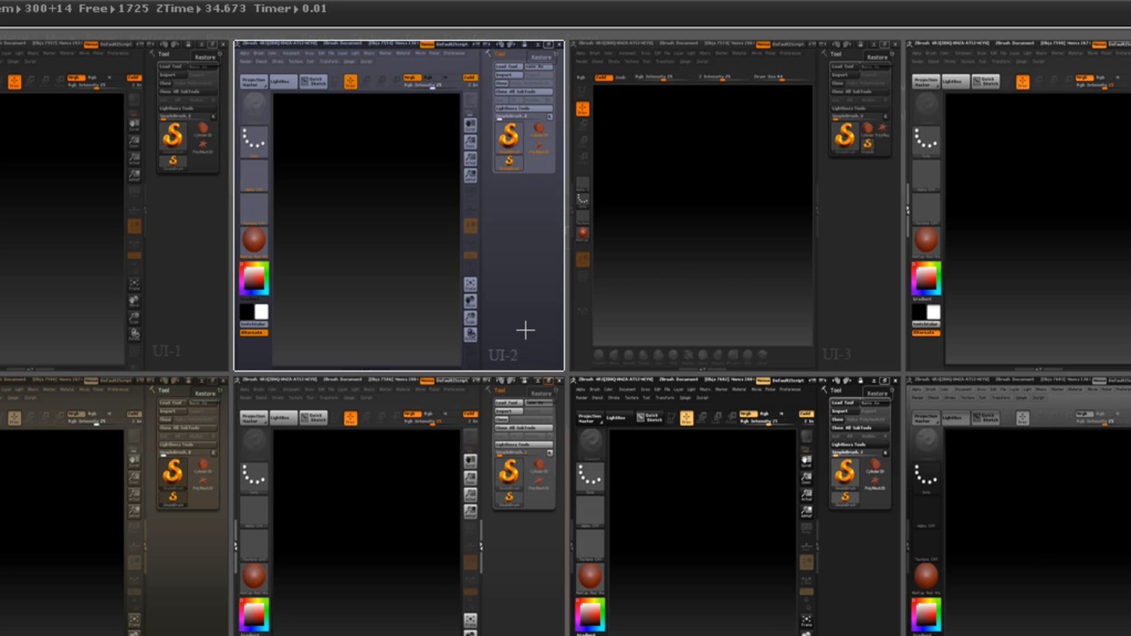
mouse_move(532, 352)
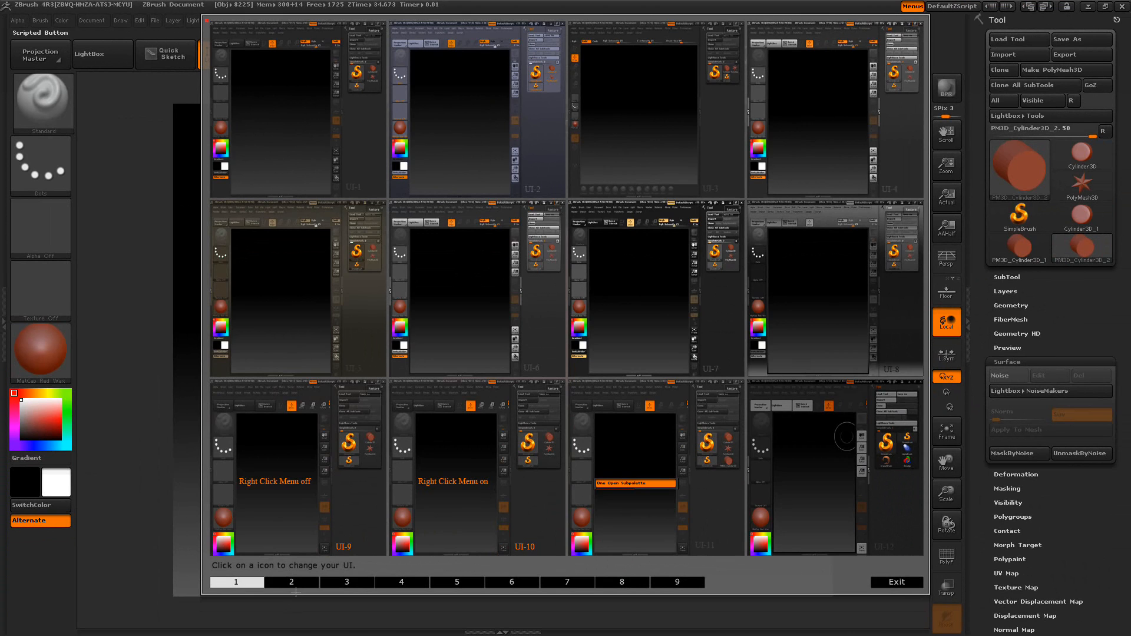
- Browse the picker's second page (one more thumbnail) and then its empty fifth page
click(291, 582)
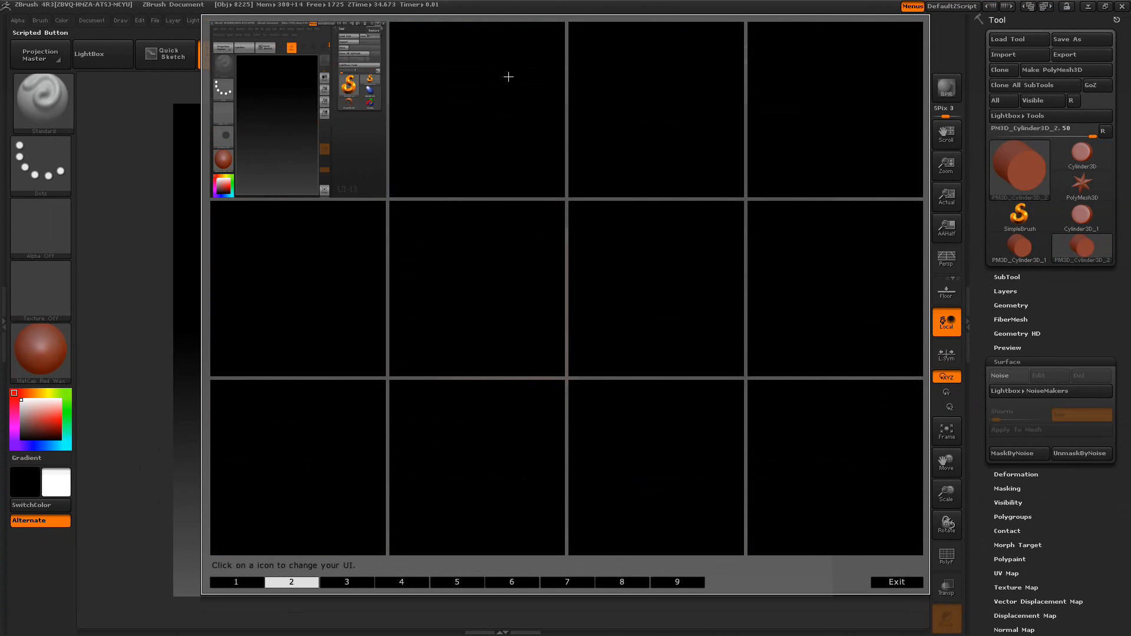
mouse_move(819, 110)
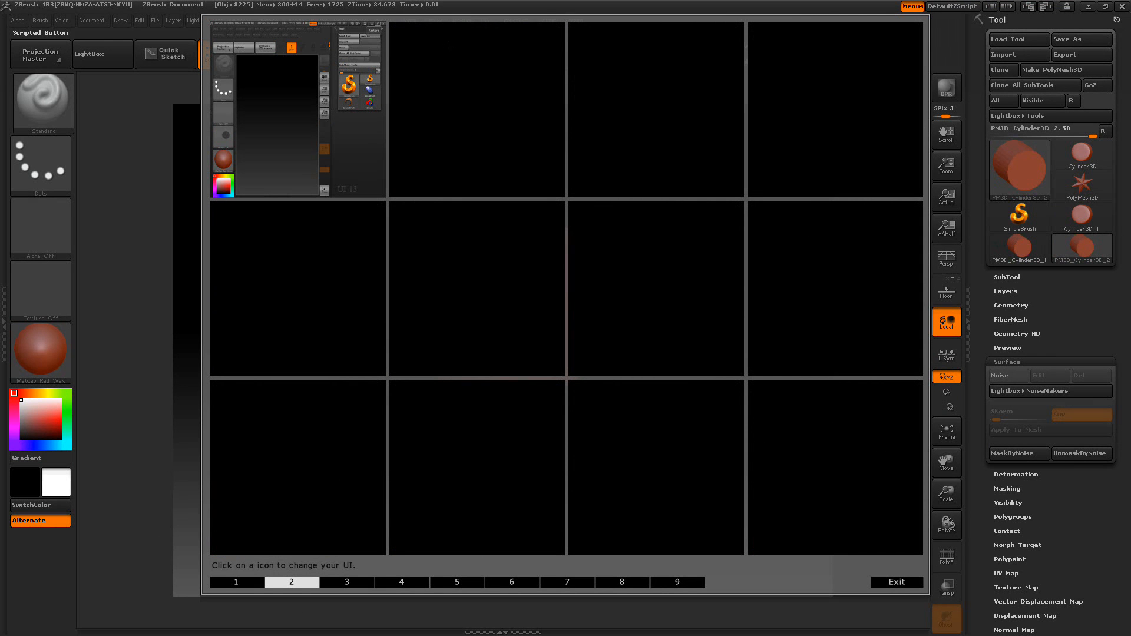
mouse_move(438, 44)
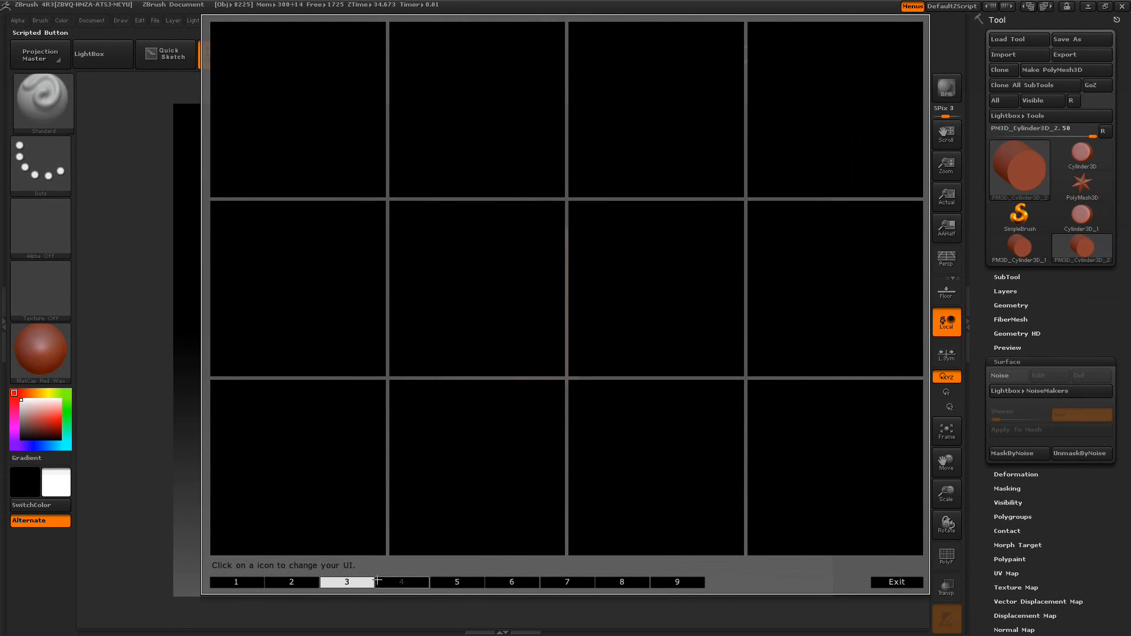
click(456, 582)
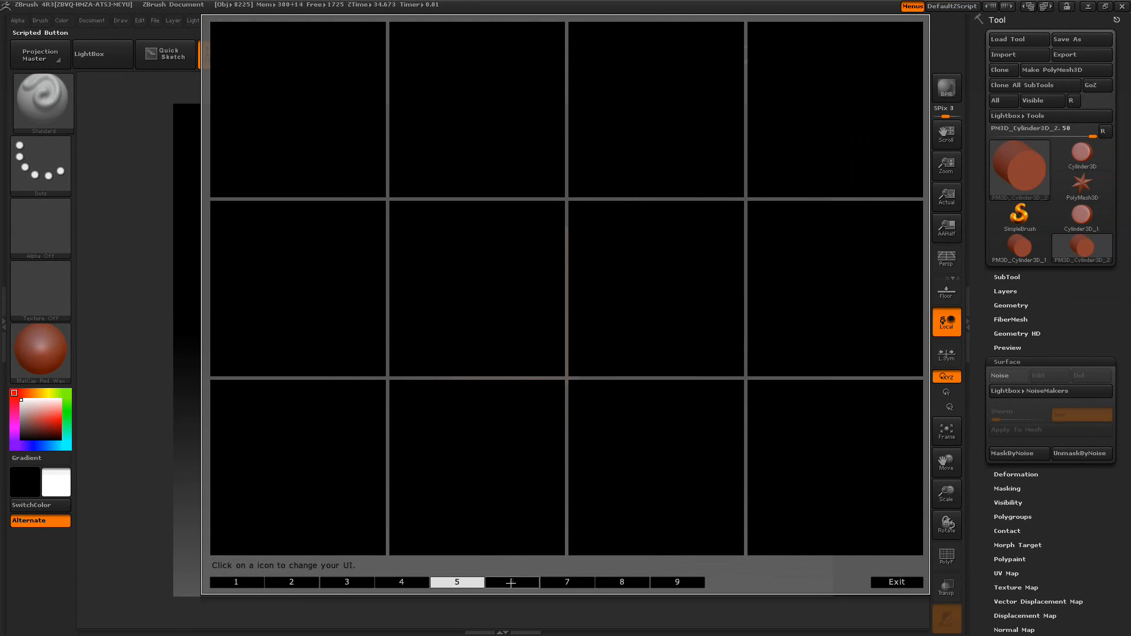